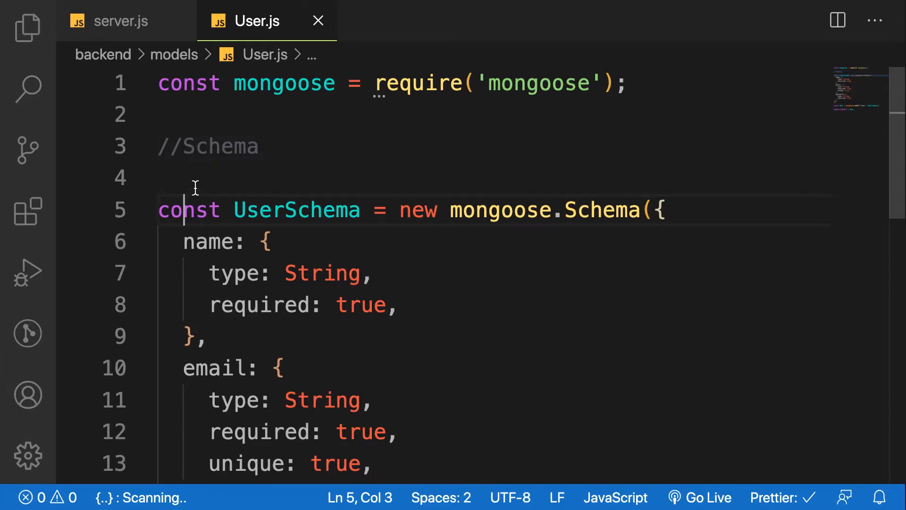
{"action": "mouse_move", "coordinate": [171, 176]}
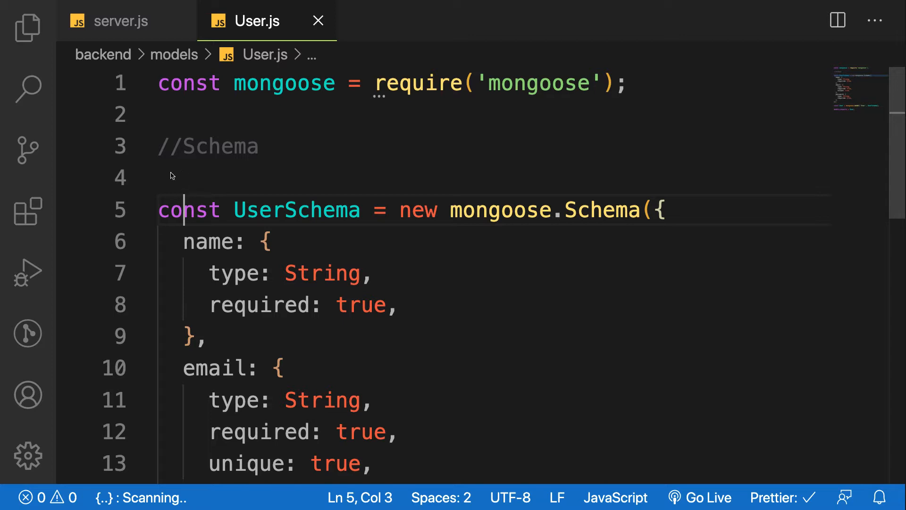
Review server.js, scrolling through the register, login, delete and fetch user routes.
{"action": "left_click", "coordinate": [122, 21]}
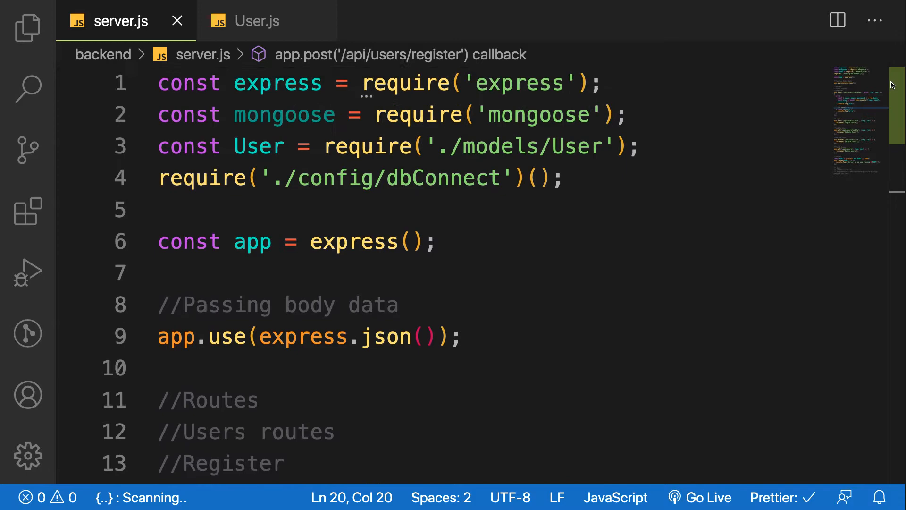
{"action": "scroll", "scroll_direction": "down", "scroll_amount": 3}
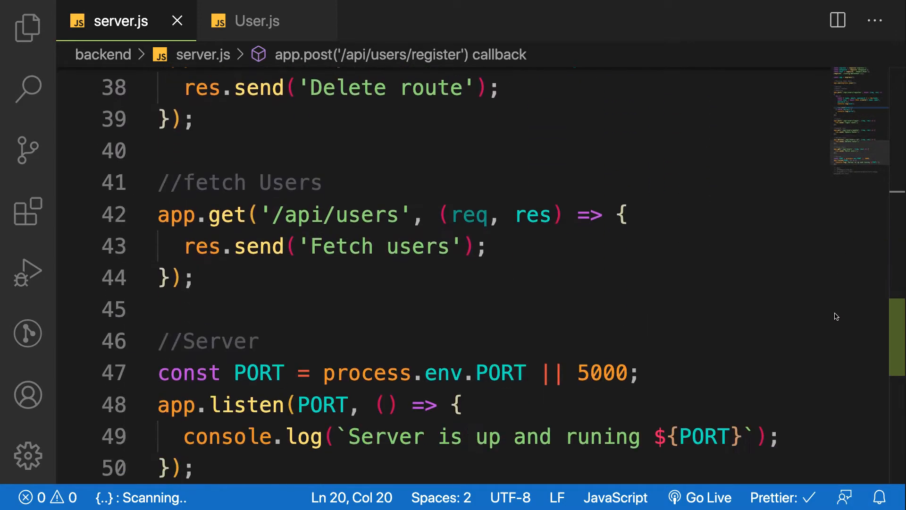
{"action": "scroll", "scroll_direction": "down", "scroll_amount": 3}
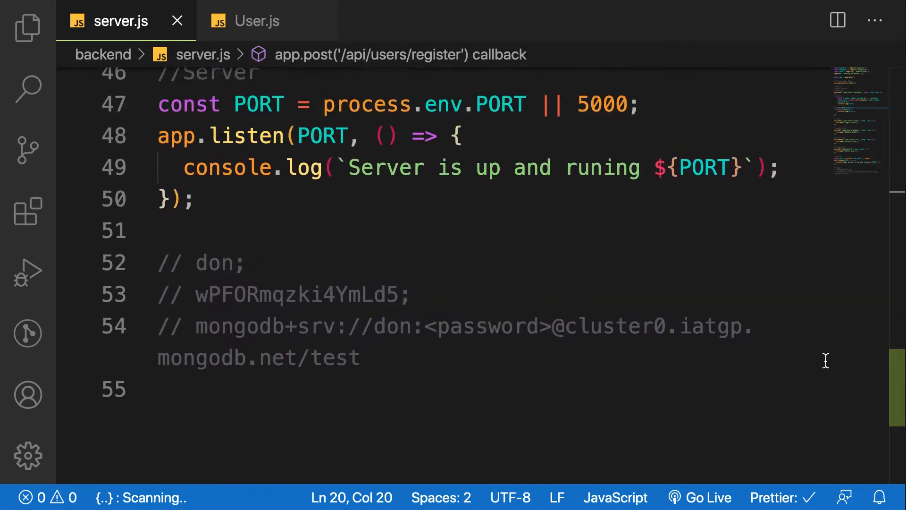
{"action": "scroll", "scroll_direction": "up", "scroll_amount": 3}
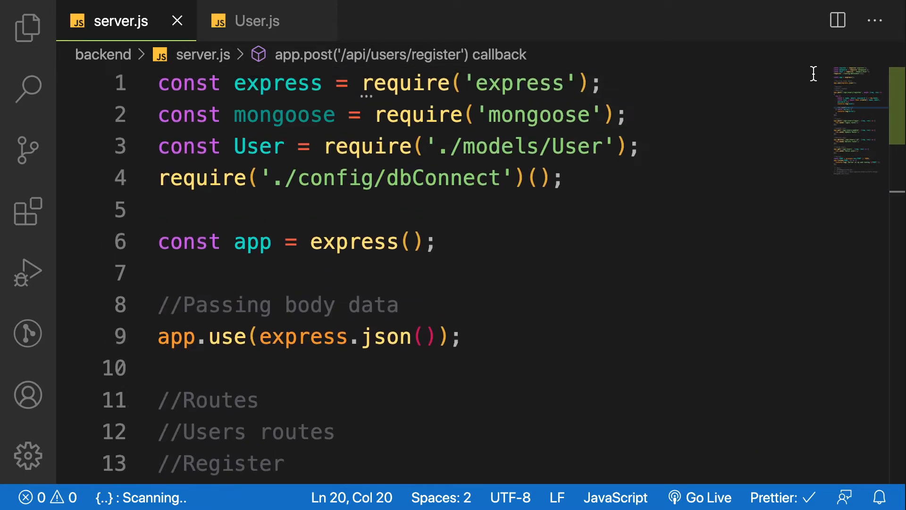
{"action": "scroll", "scroll_direction": "down", "scroll_amount": 3}
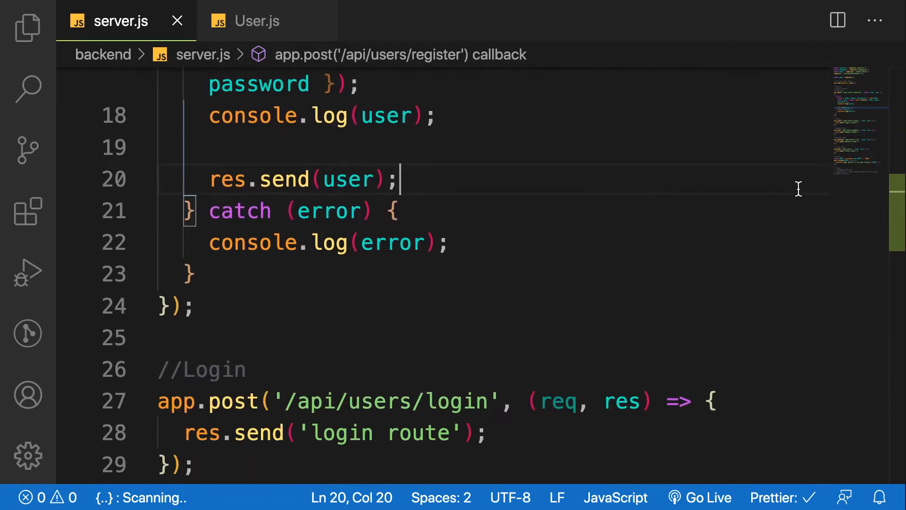
{"action": "scroll", "scroll_direction": "down", "scroll_amount": 3}
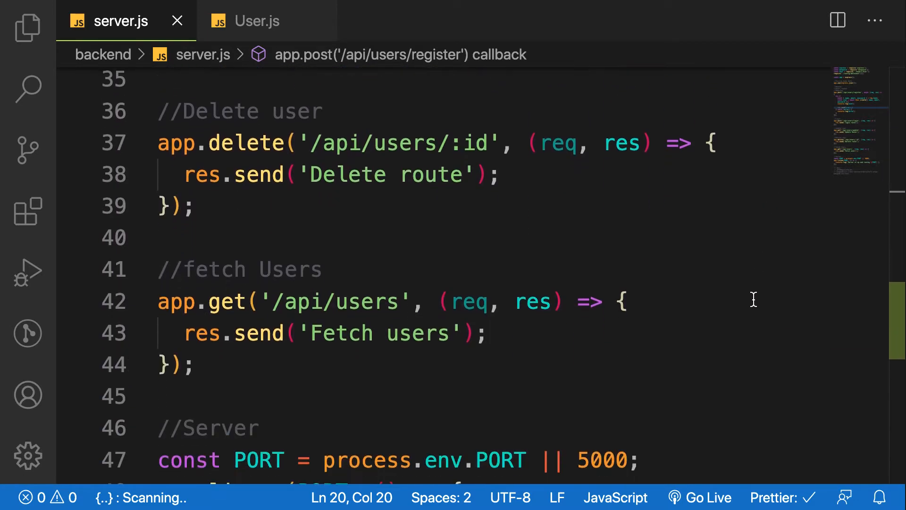
{"action": "scroll", "scroll_direction": "down", "scroll_amount": 3}
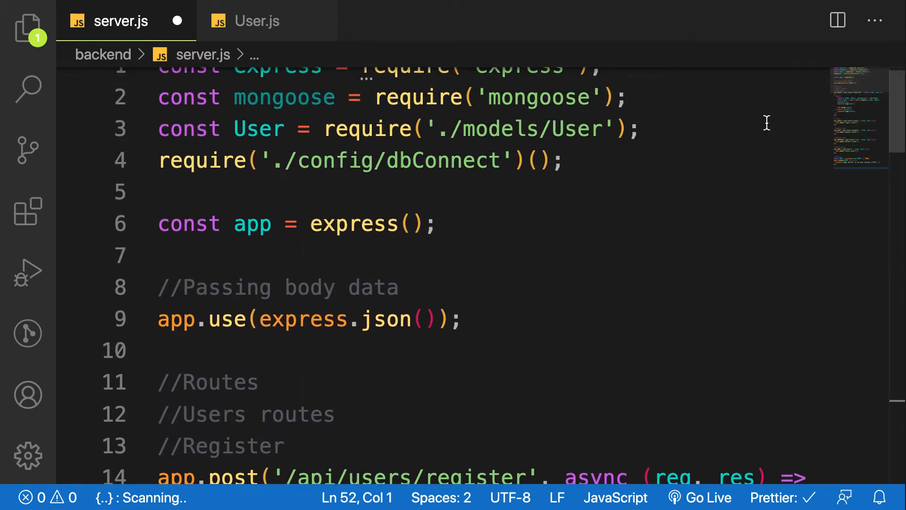
Create a new folder named routes inside backend.
{"action": "left_click", "coordinate": [27, 27]}
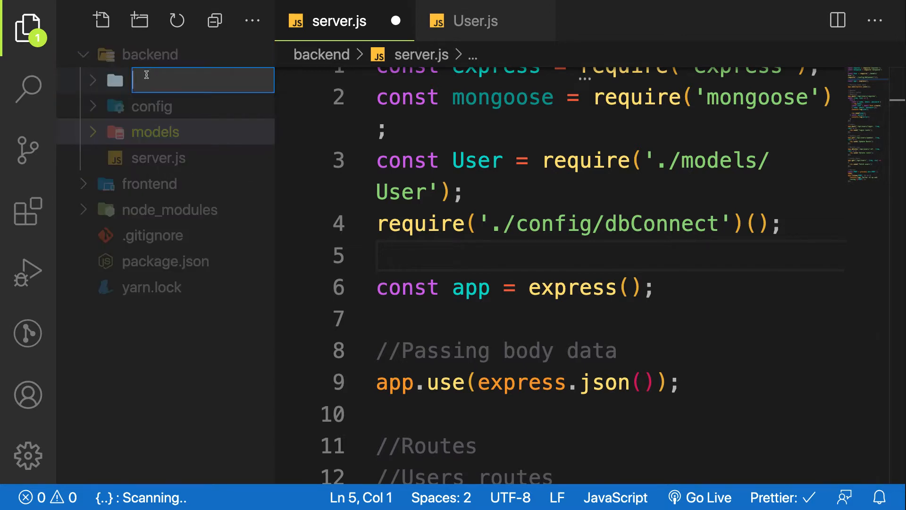
{"action": "type", "text": "r"}
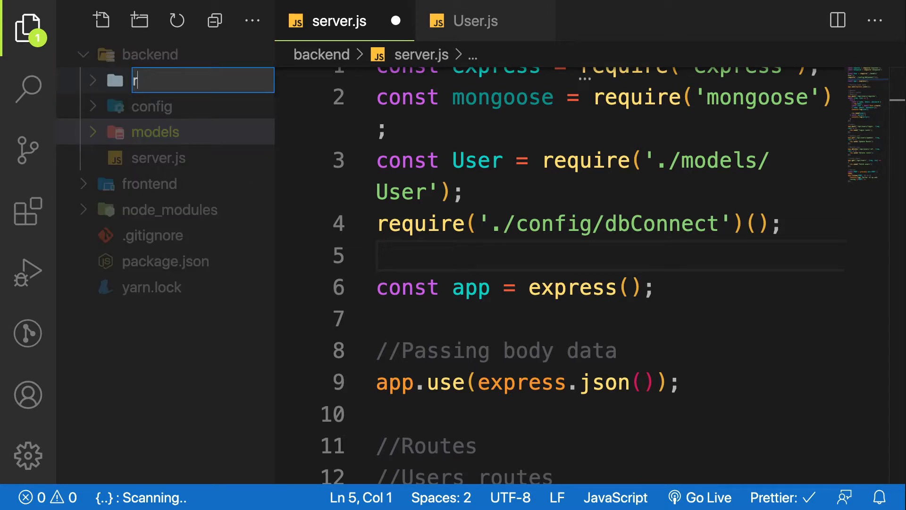
{"action": "type", "text": "routes"}
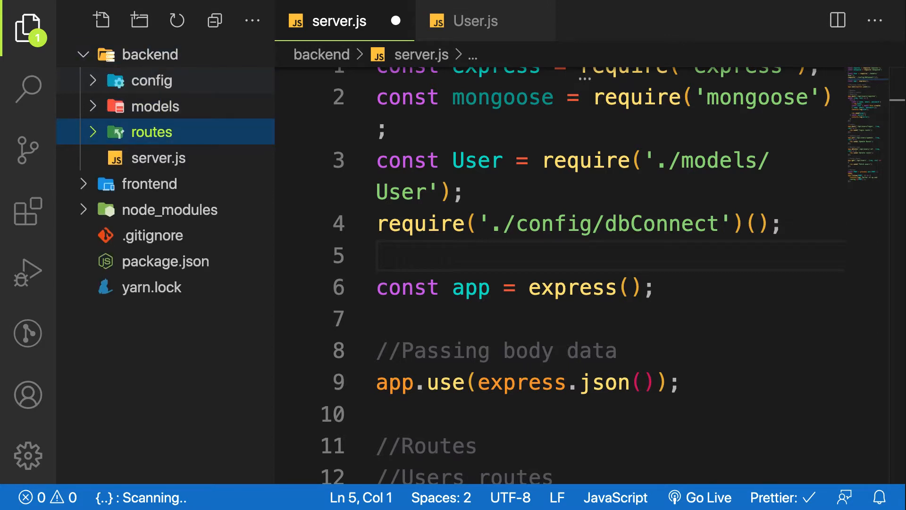
Create usersRoute.js inside routes, correcting a mistyped userauth name.
{"action": "right_click", "coordinate": [152, 132]}
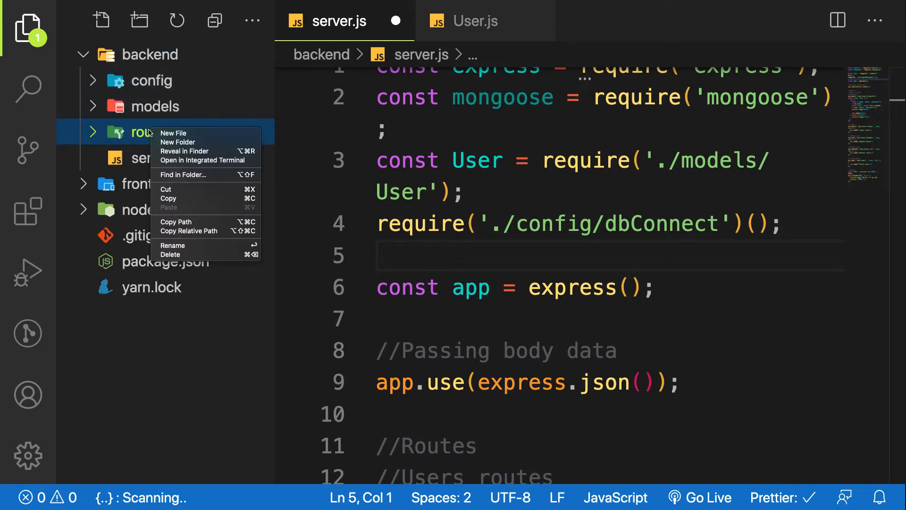
{"action": "left_click", "coordinate": [174, 133]}
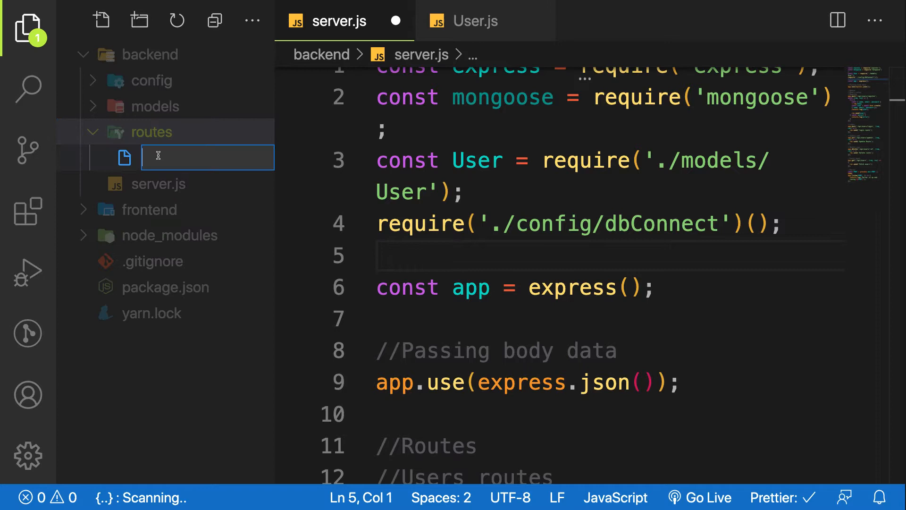
{"action": "type", "text": "user"}
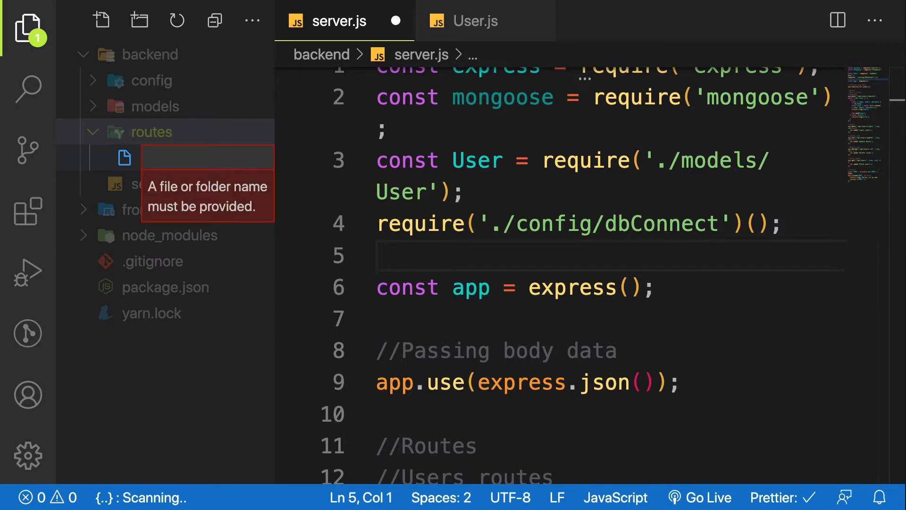
{"action": "type", "text": "auth"}
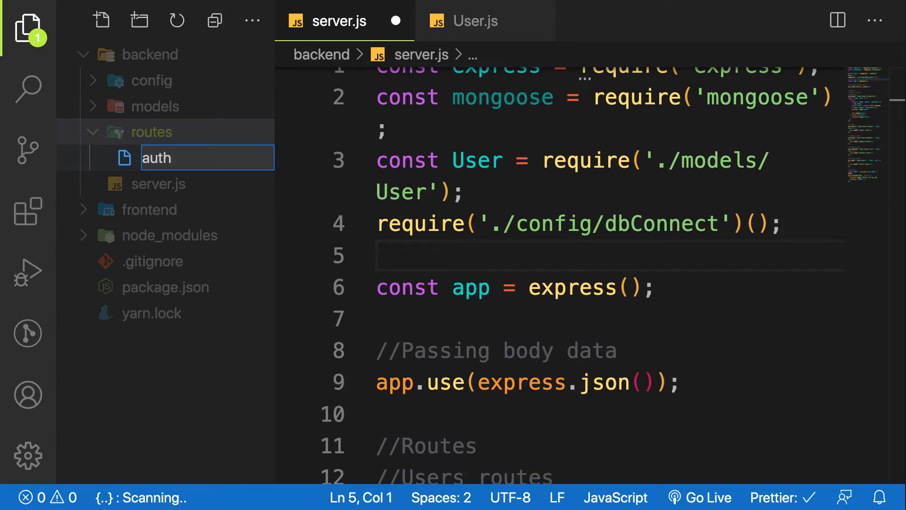
{"action": "key", "text": "ctrl+a"}
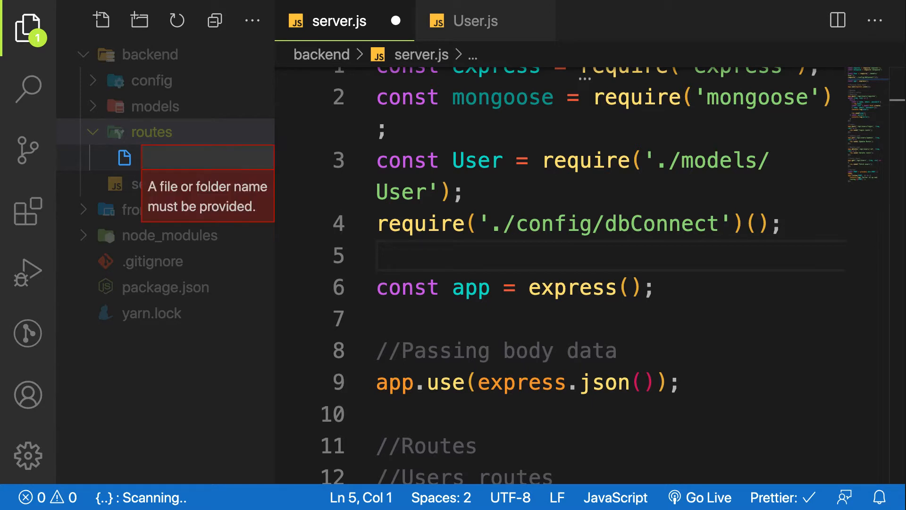
{"action": "type", "text": "user"}
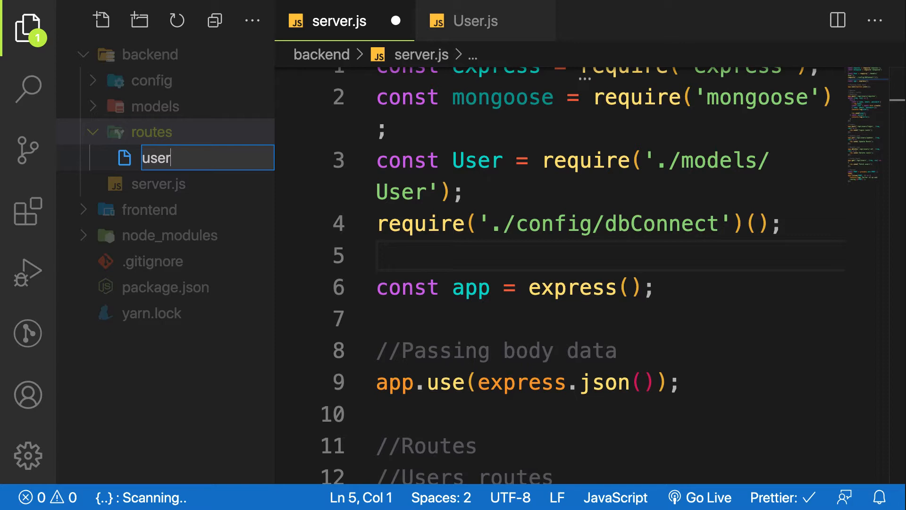
{"action": "type", "text": "s"}
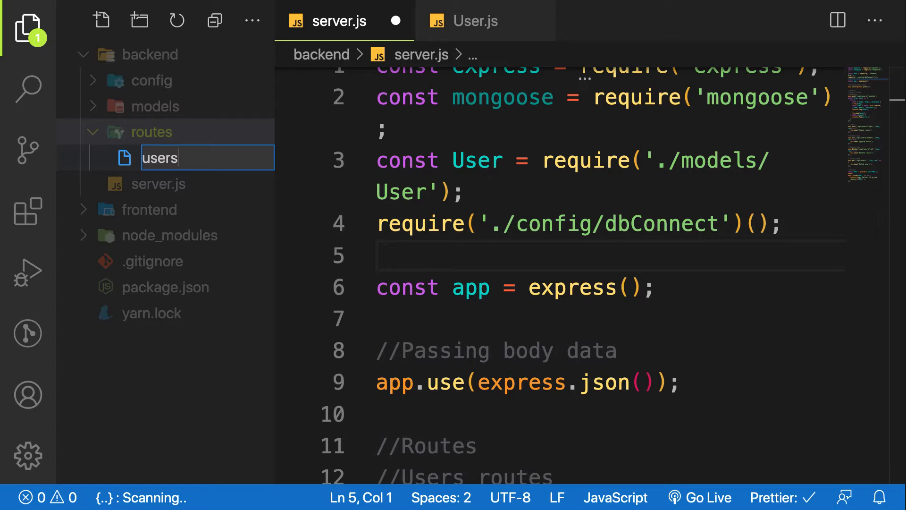
{"action": "type", "text": "Route"}
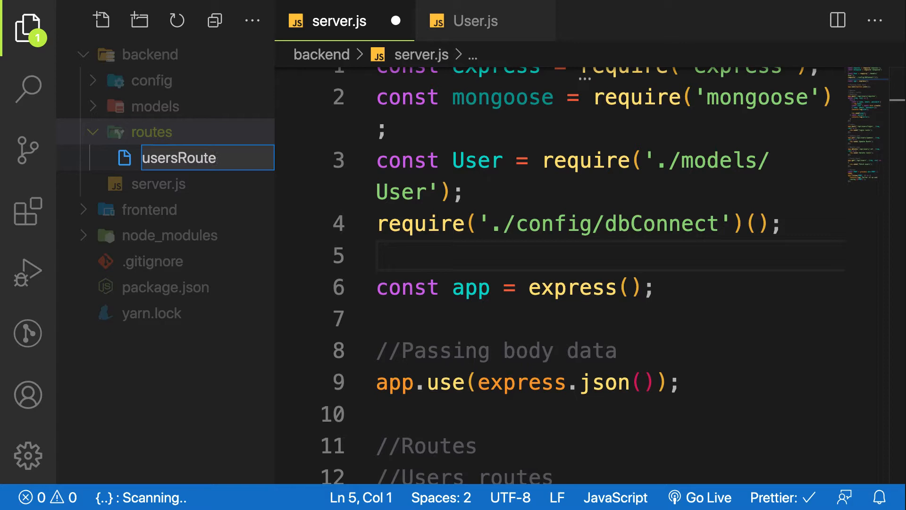
{"action": "type", "text": ".js"}
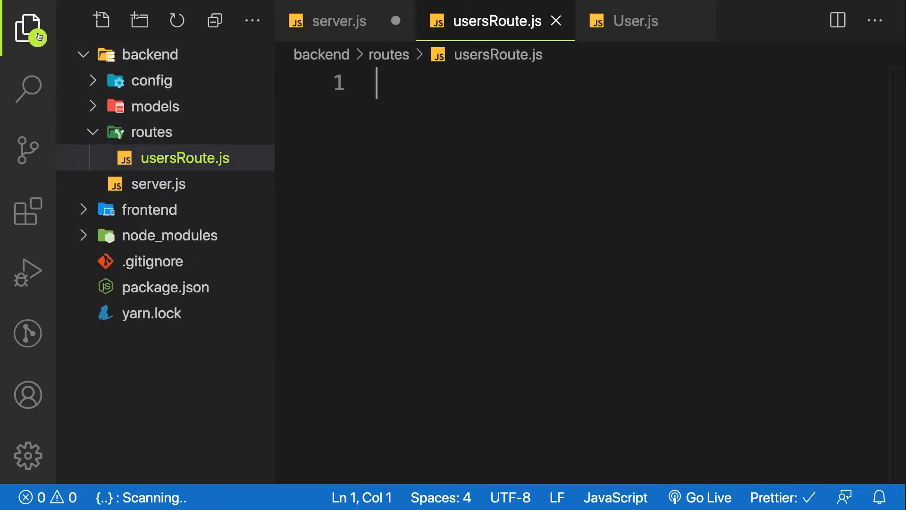
Write const express = require('express') at the top of usersRoute.js.
{"action": "left_click", "coordinate": [27, 28]}
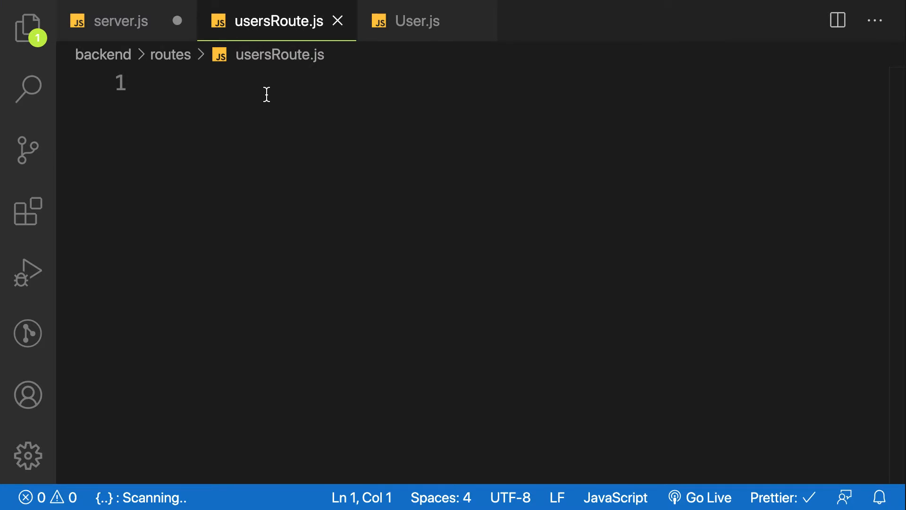
{"action": "type", "text": "const"}
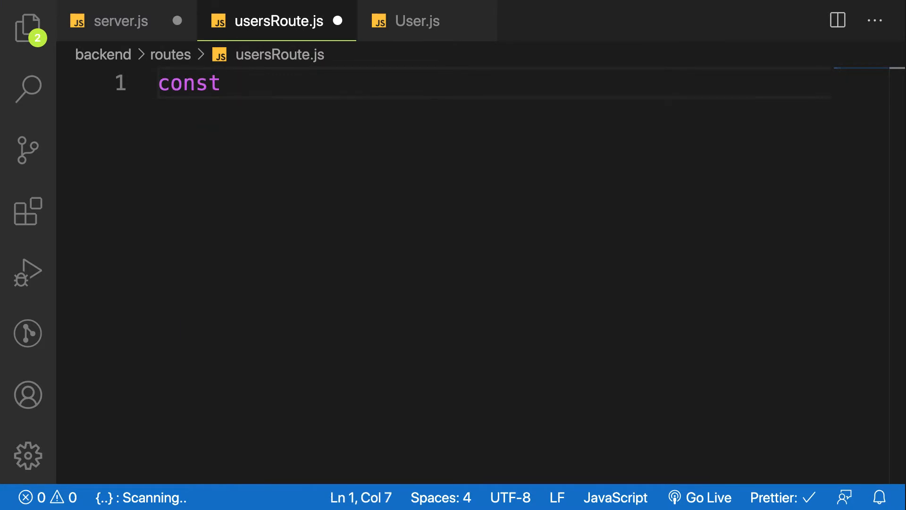
{"action": "type", "text": "express = require('"}
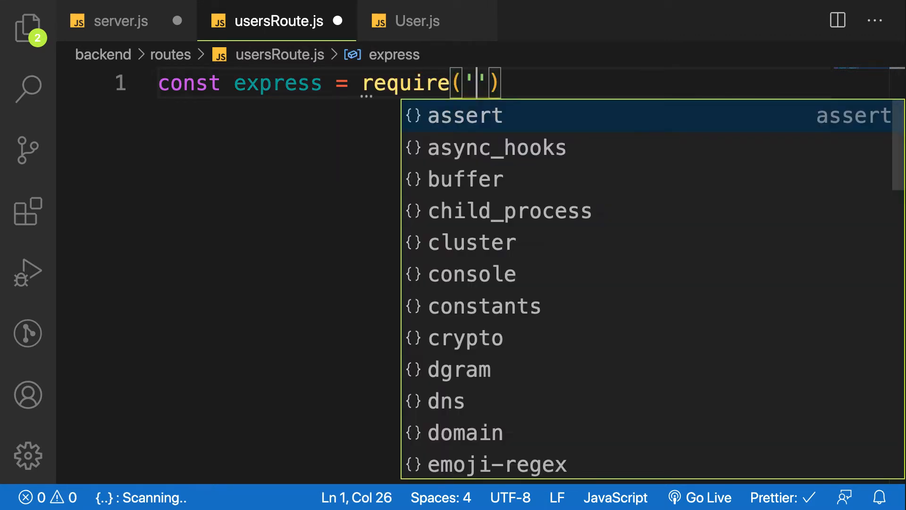
{"action": "type", "text": "express"}
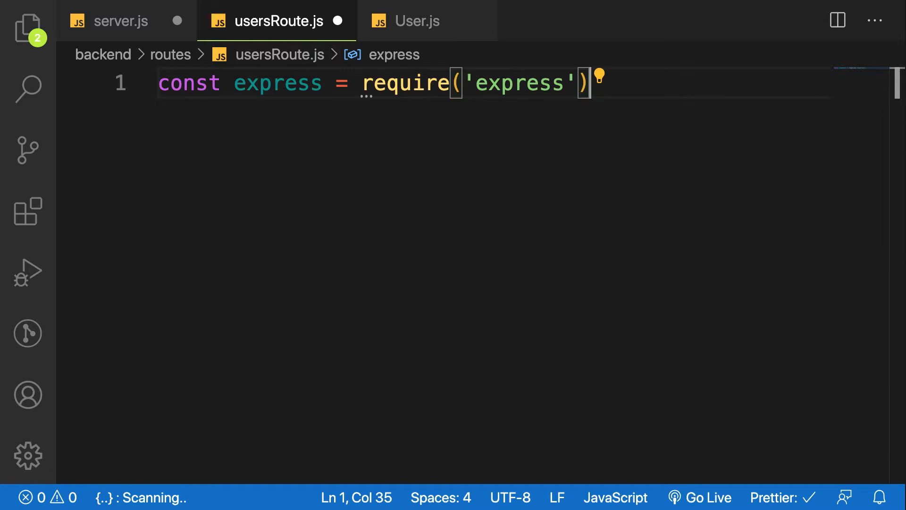
{"action": "key", "text": "Enter"}
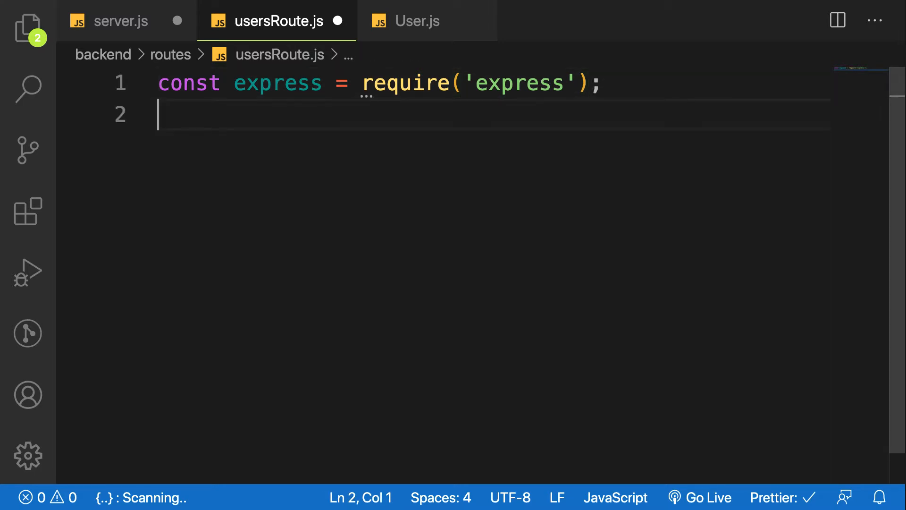
Add const usersRoute = express.Router(); with blank lines below for routes.
{"action": "type", "text": "const"}
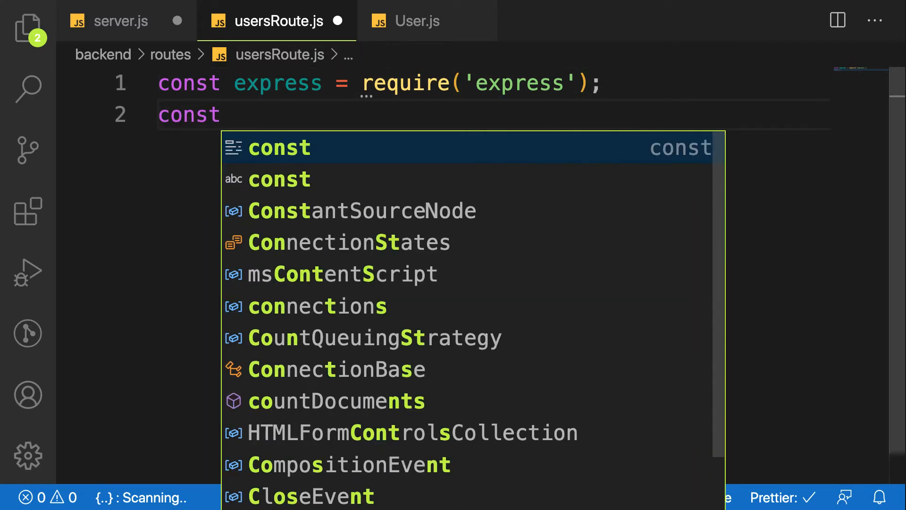
{"action": "type", "text": "user"}
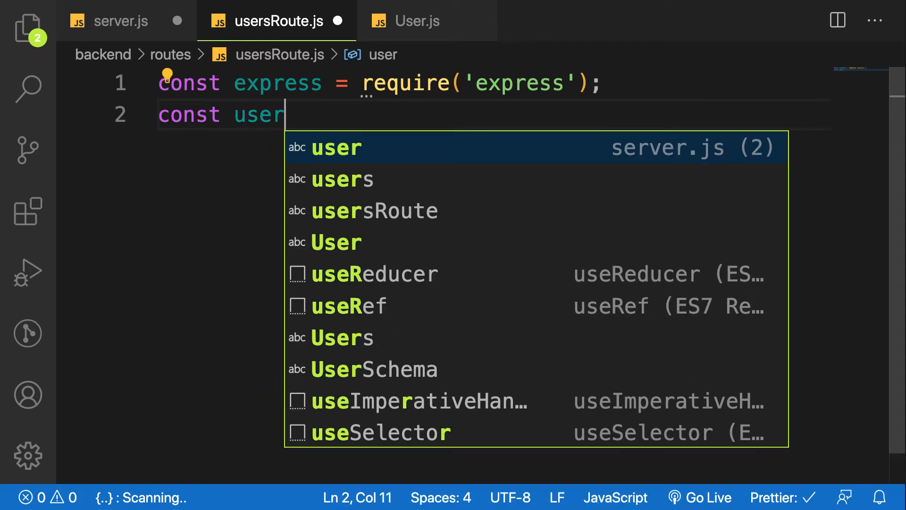
{"action": "type", "text": "R"}
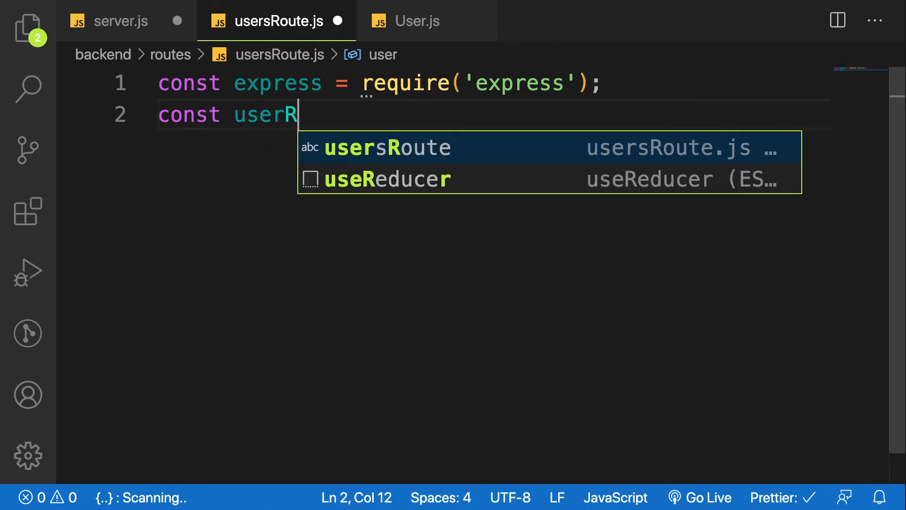
{"action": "key", "text": "Backspace"}
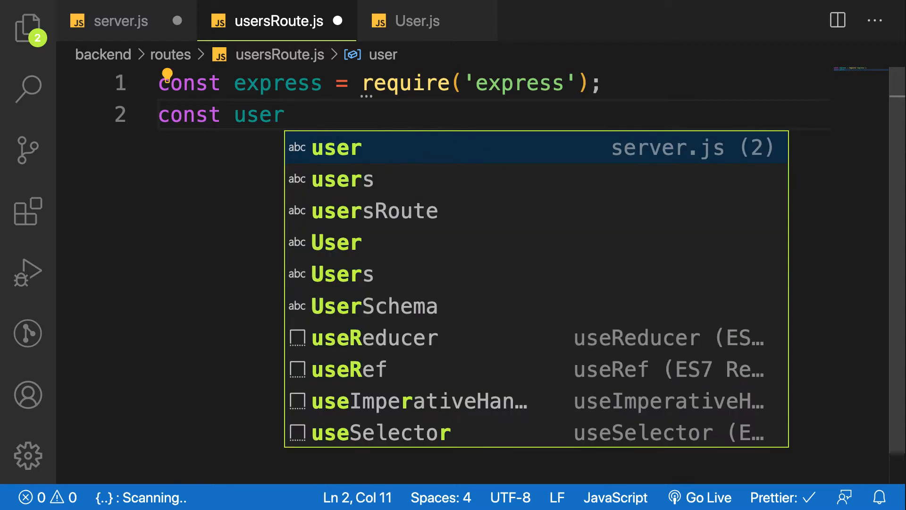
{"action": "type", "text": "sRo"}
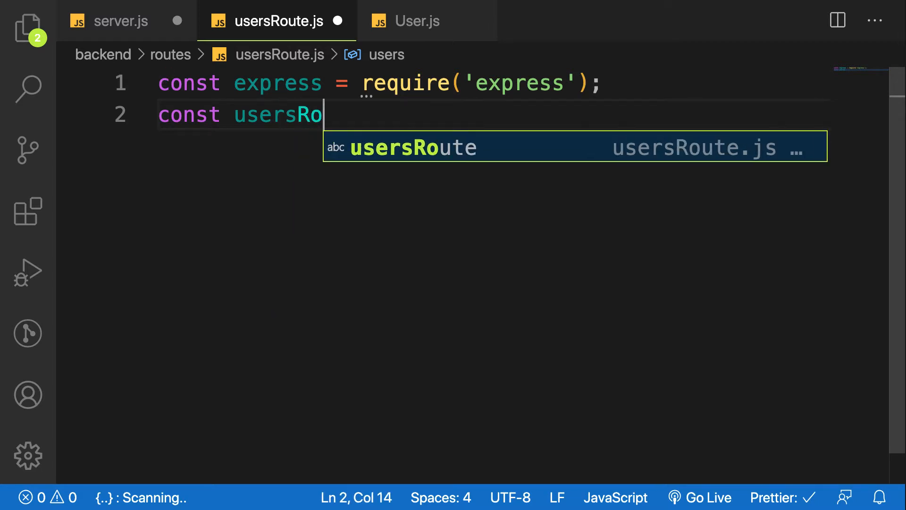
{"action": "type", "text": "ute"}
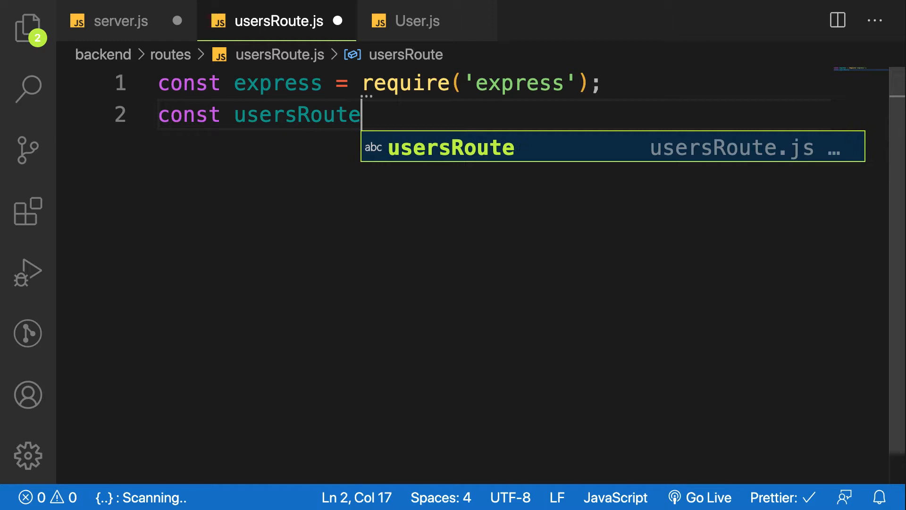
{"action": "type", "text": "= express.Router"}
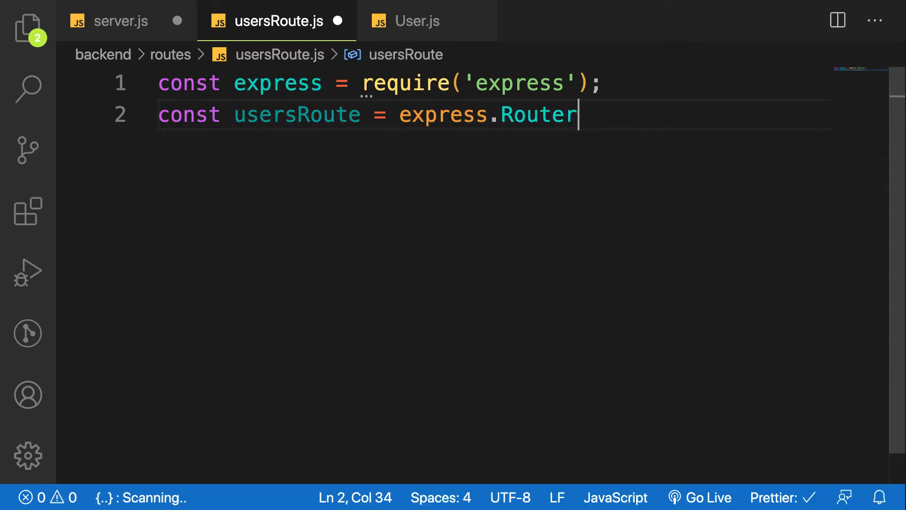
{"action": "type", "text": "();"}
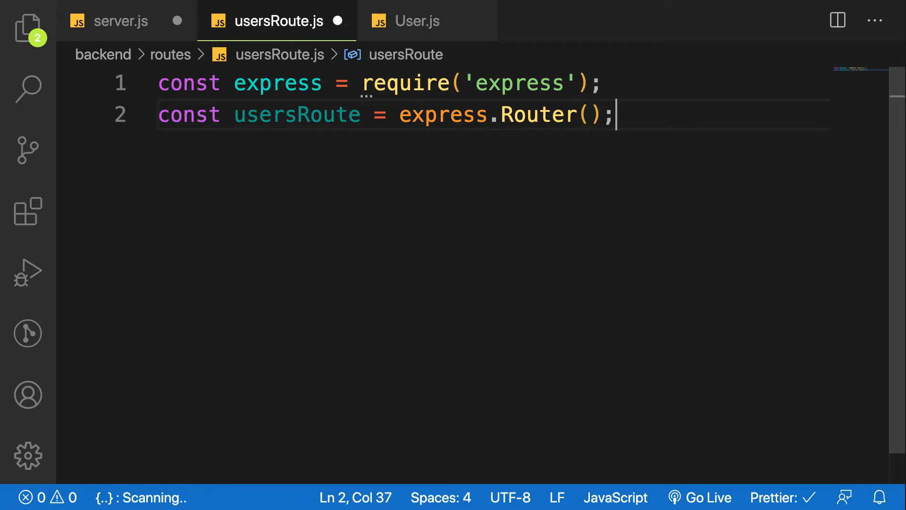
{"action": "left_click", "coordinate": [601, 83]}
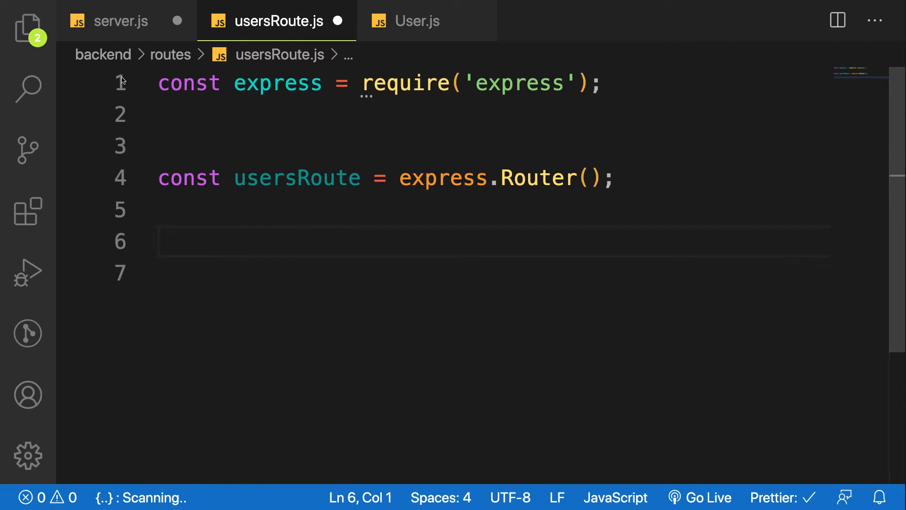
Cut the //Register app.post block from server.js and paste it under the router in usersRoute.js.
{"action": "left_click", "coordinate": [122, 20]}
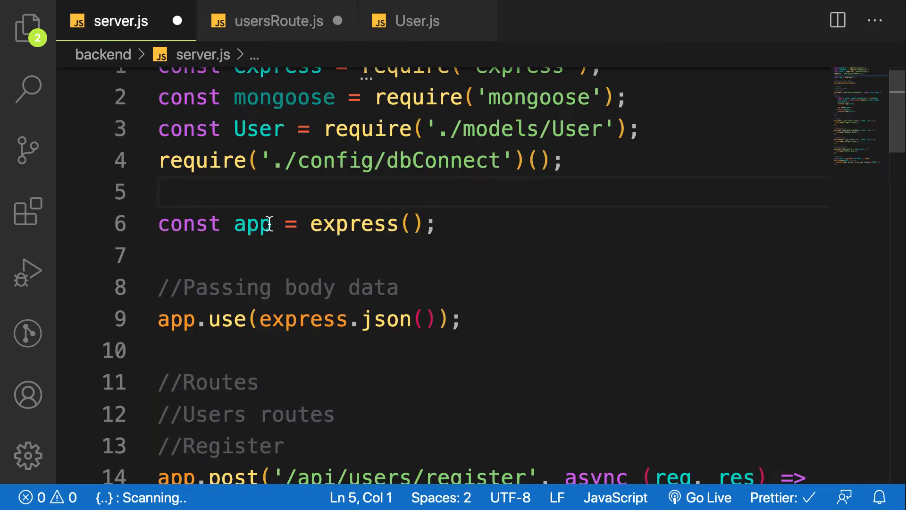
{"action": "scroll", "scroll_direction": "down", "scroll_amount": 3}
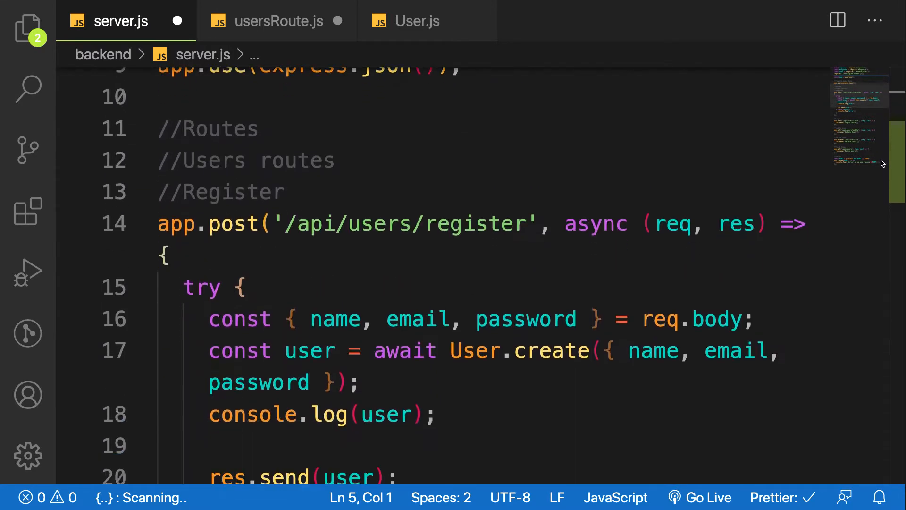
{"action": "scroll", "scroll_direction": "down", "scroll_amount": 3}
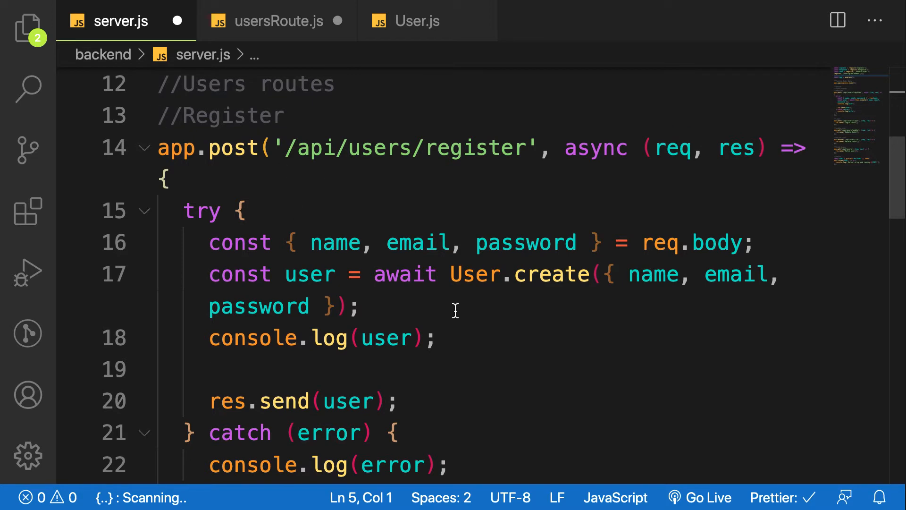
{"action": "scroll", "scroll_direction": "down", "scroll_amount": 3}
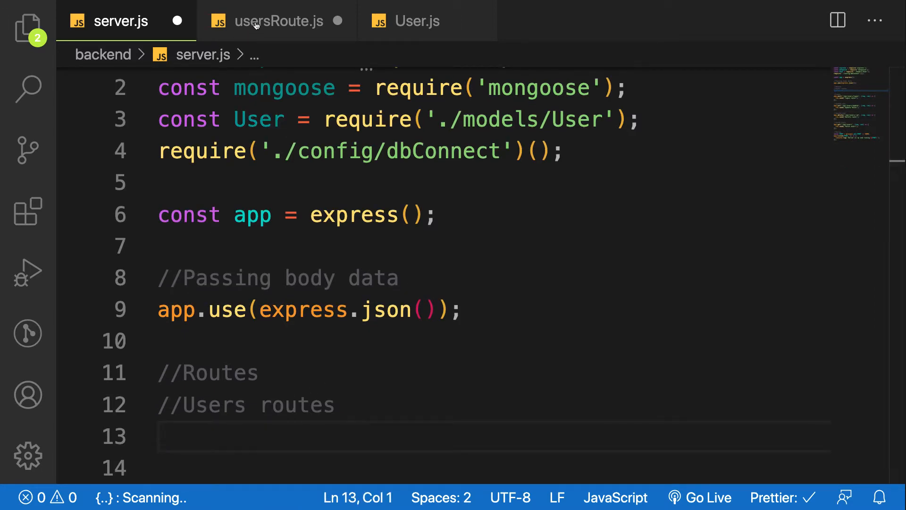
{"action": "left_click", "coordinate": [281, 20]}
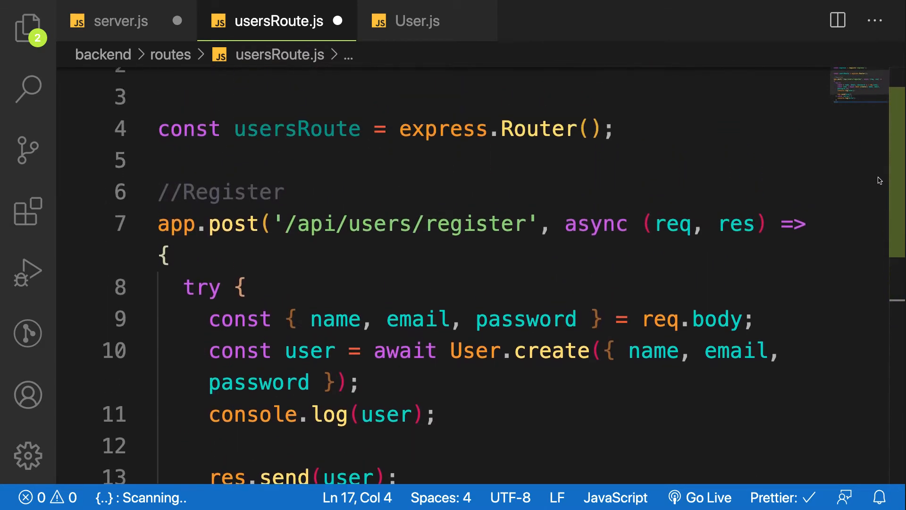
{"action": "scroll", "scroll_direction": "down", "scroll_amount": 3}
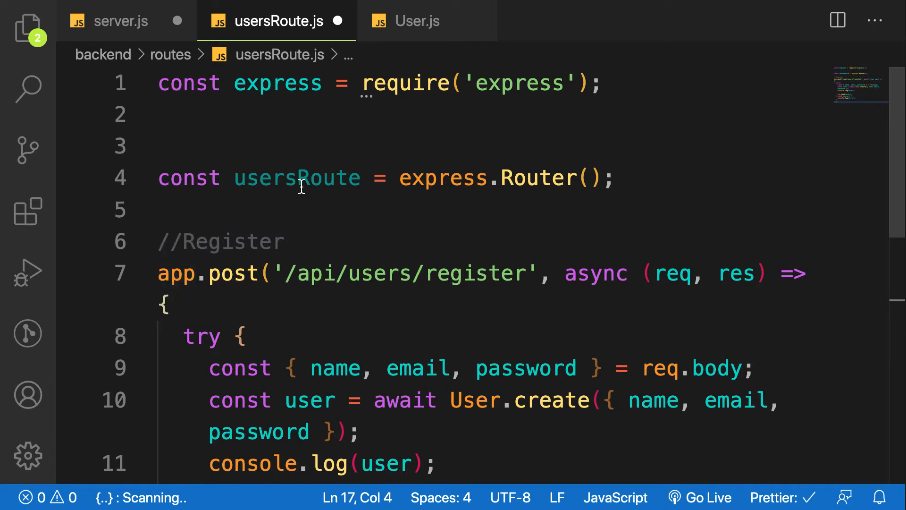
Replace app with usersRoute on the Register route, save, and return to server.js.
{"action": "double_click", "coordinate": [176, 273]}
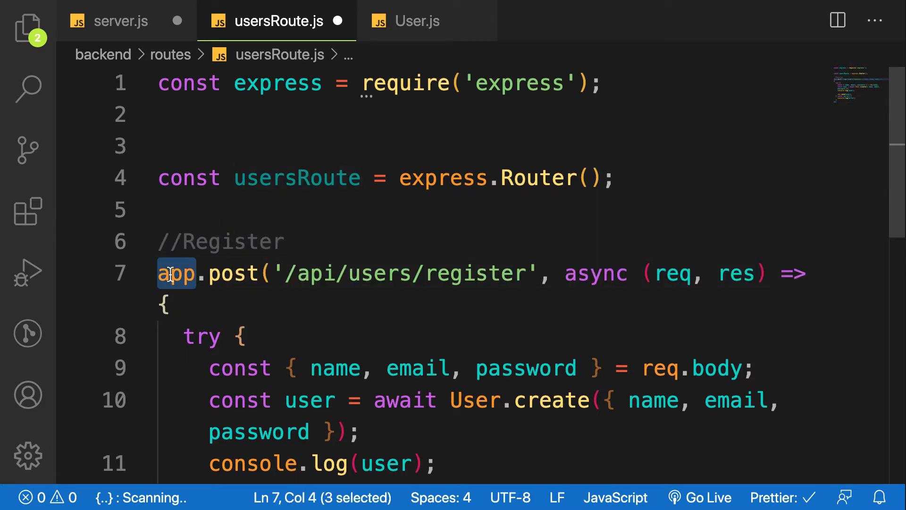
{"action": "type", "text": "US"}
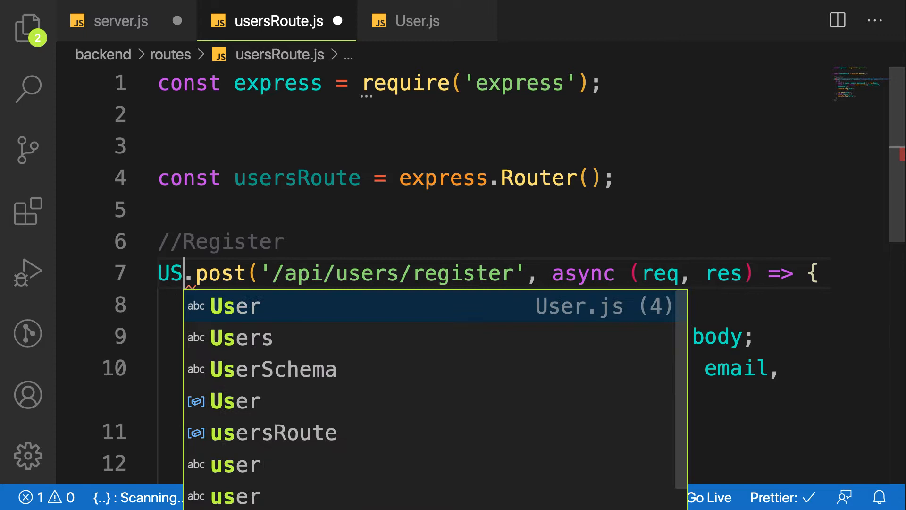
{"action": "key", "text": "Backspace"}
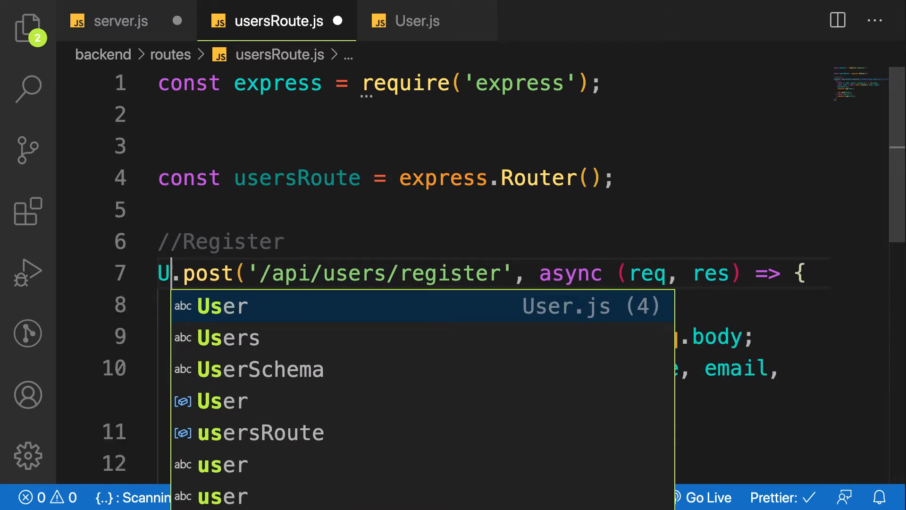
{"action": "type", "text": "sersRoute"}
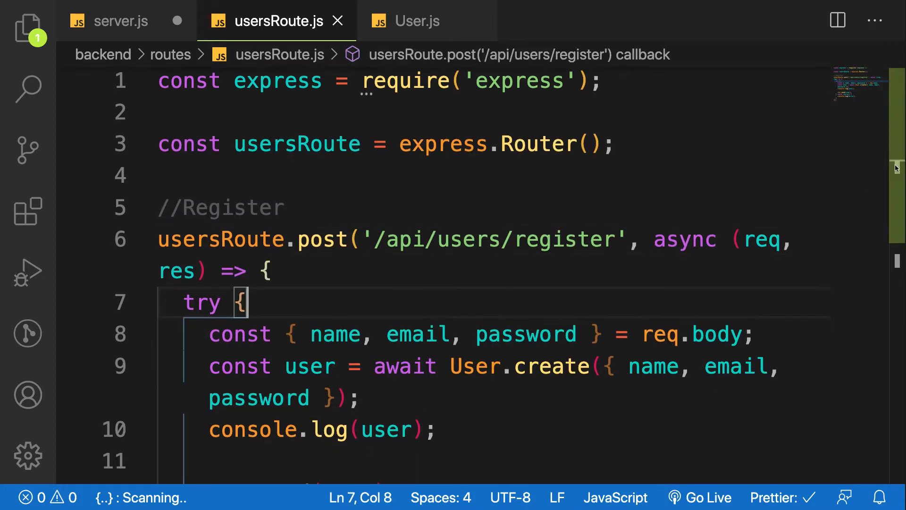
{"action": "scroll", "scroll_direction": "down", "scroll_amount": 3}
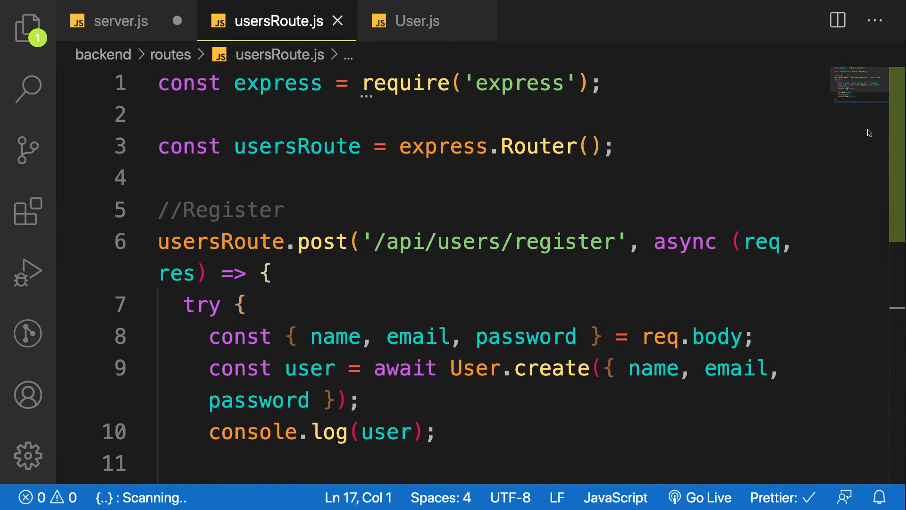
{"action": "left_click", "coordinate": [121, 21]}
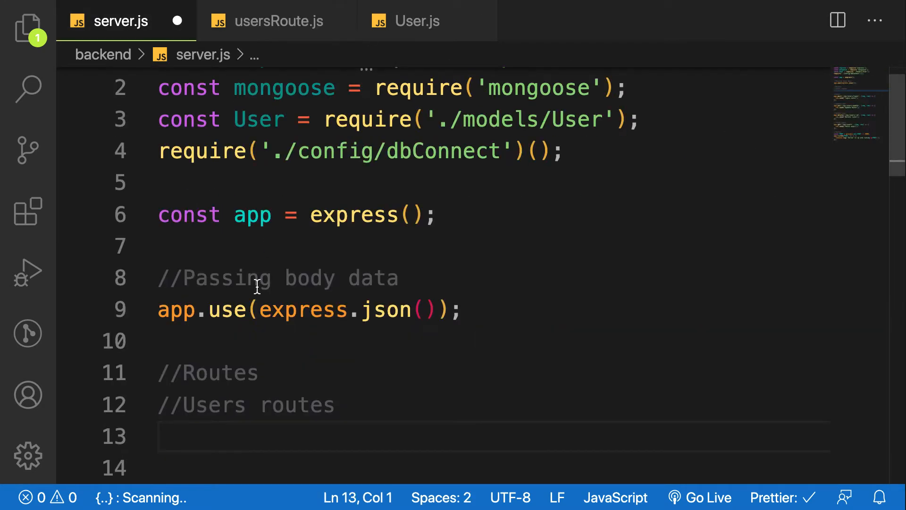
{"action": "scroll", "scroll_direction": "down", "scroll_amount": 3}
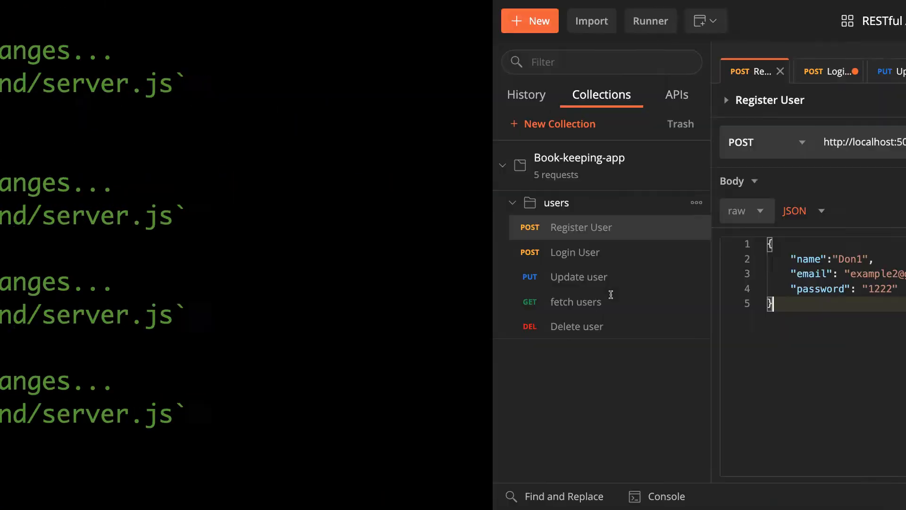
Save server.js after checking Register User in Postman, then go to usersRoute.js.
{"action": "left_click", "coordinate": [780, 143]}
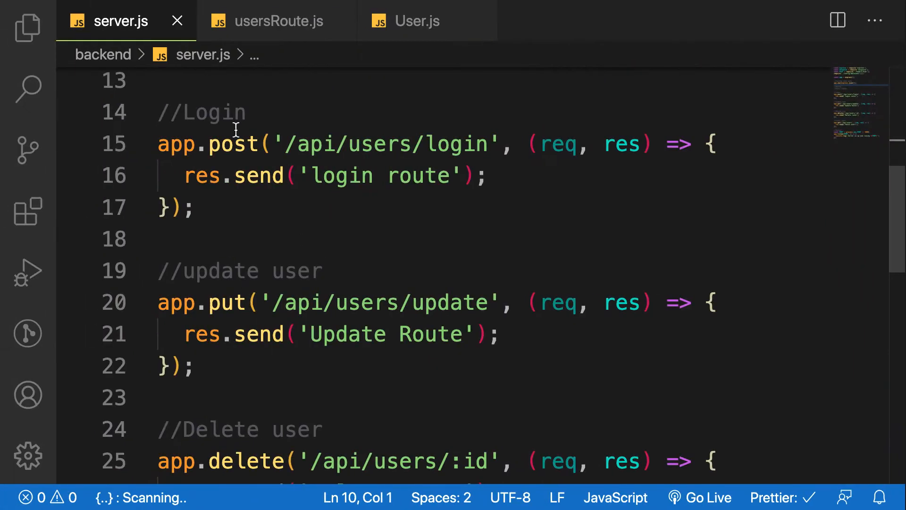
{"action": "left_click", "coordinate": [278, 21]}
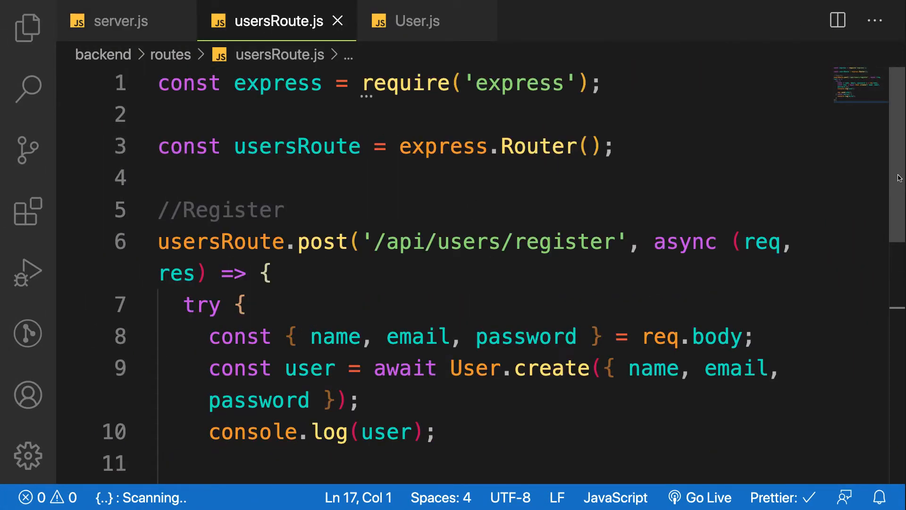
{"action": "mouse_move", "coordinate": [347, 173]}
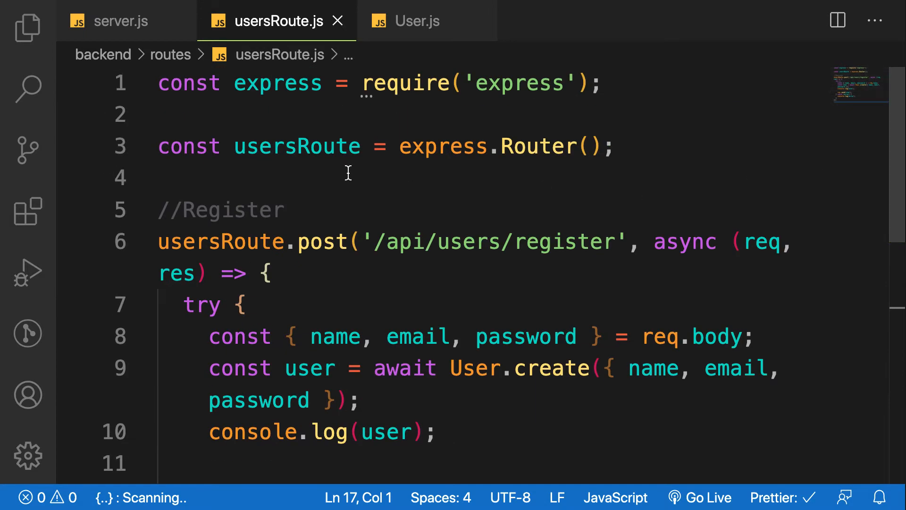
{"action": "mouse_move", "coordinate": [184, 245]}
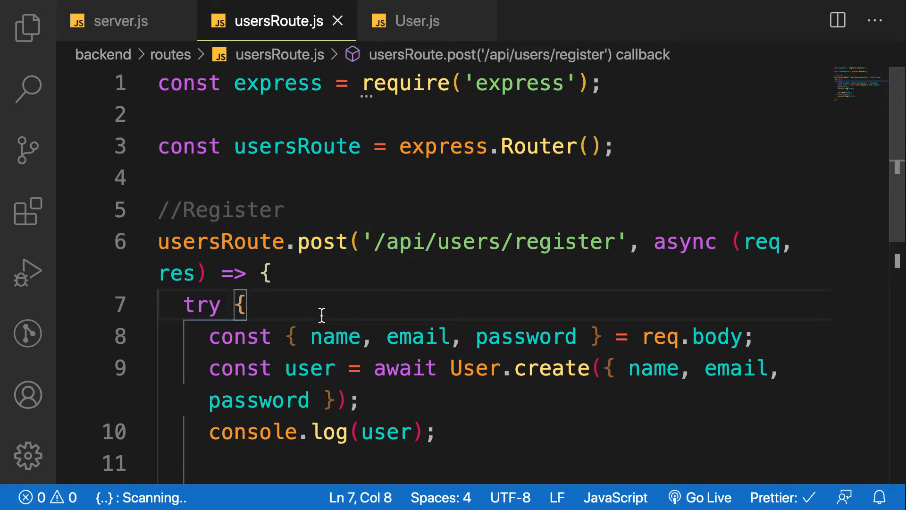
{"action": "mouse_move", "coordinate": [225, 224]}
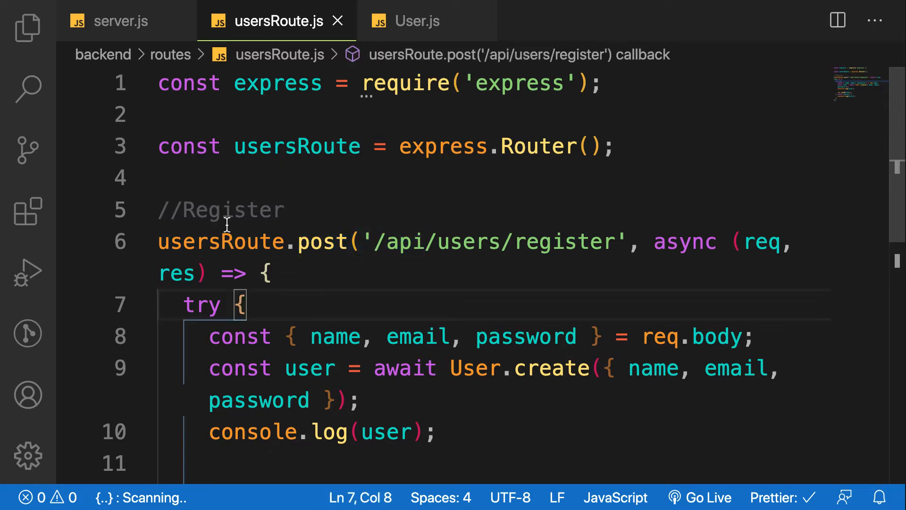
{"action": "mouse_move", "coordinate": [283, 271]}
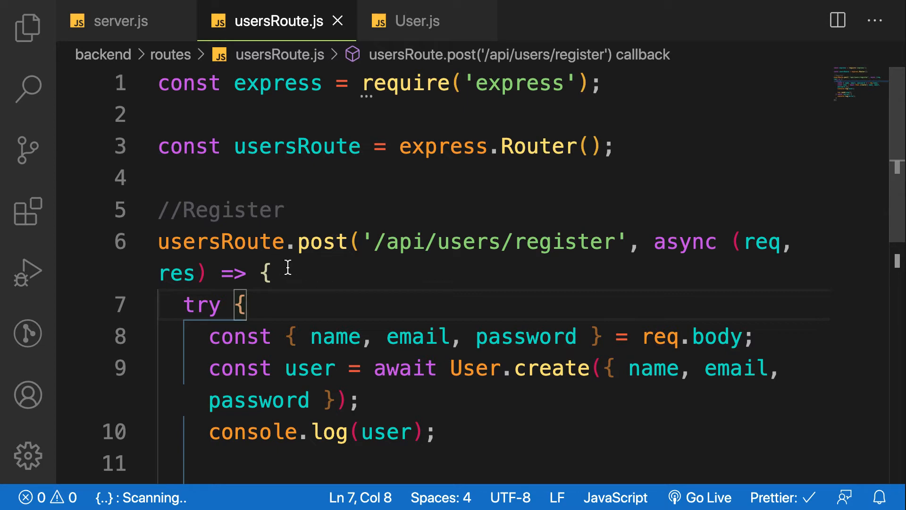
{"action": "mouse_move", "coordinate": [408, 146]}
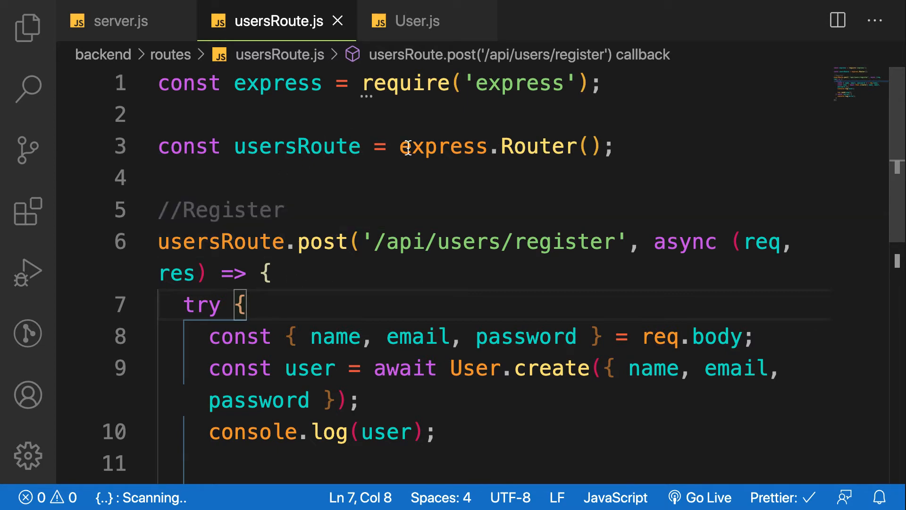
End usersRoute.js with module.exports = usersRoute and save.
{"action": "scroll", "scroll_direction": "down", "scroll_amount": 3}
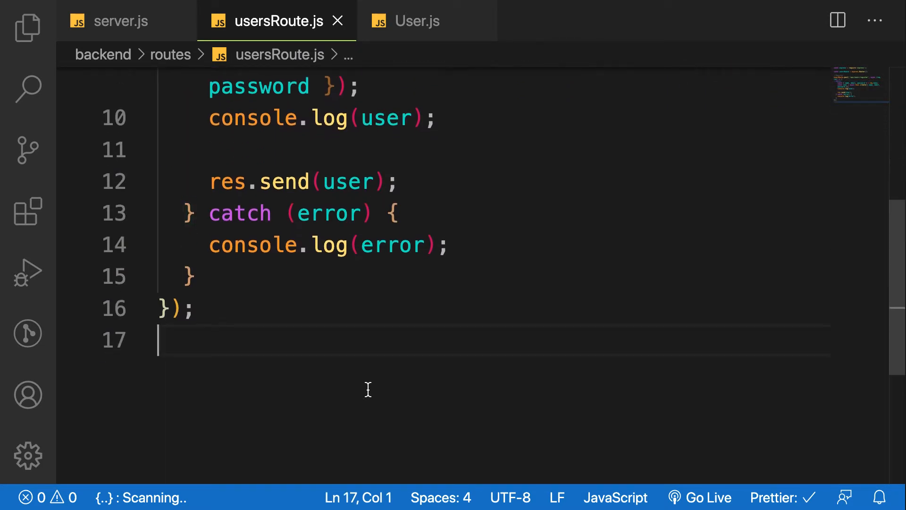
{"action": "type", "text": "module.exports"}
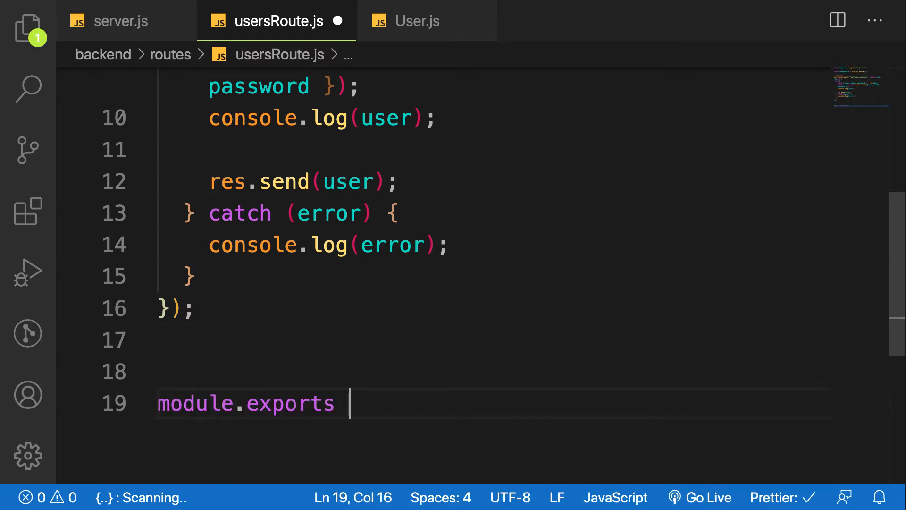
{"action": "type", "text": "= usersRoute"}
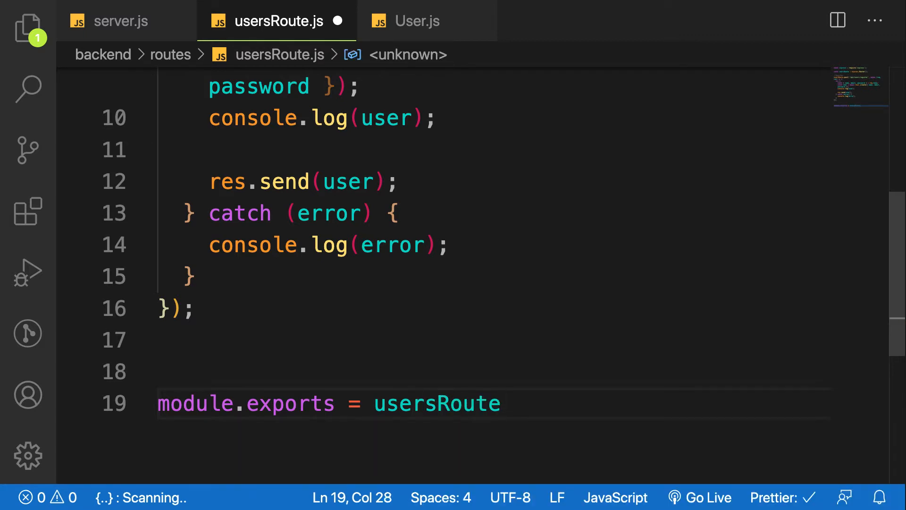
{"action": "key", "text": "ctrl+s"}
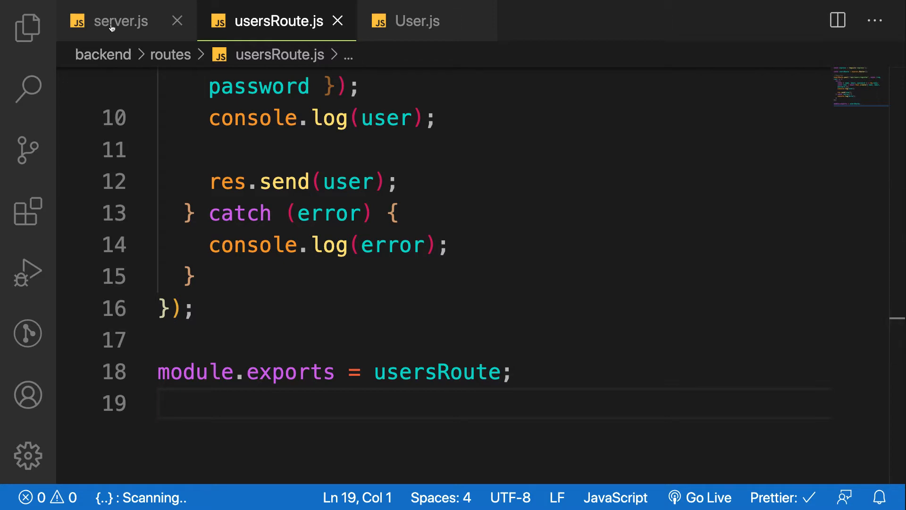
Add app.use('/api/users/register') under the //Routes comment in server.js.
{"action": "left_click", "coordinate": [121, 21]}
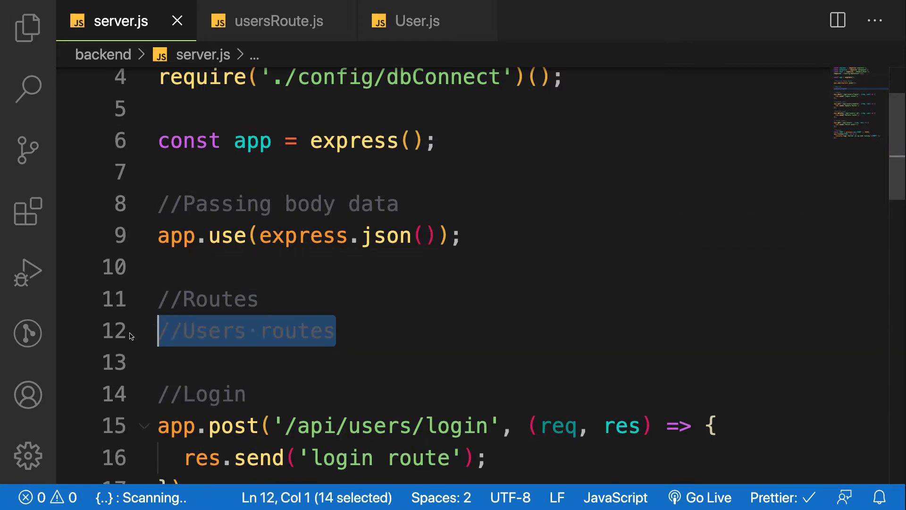
{"action": "type", "text": "ap"}
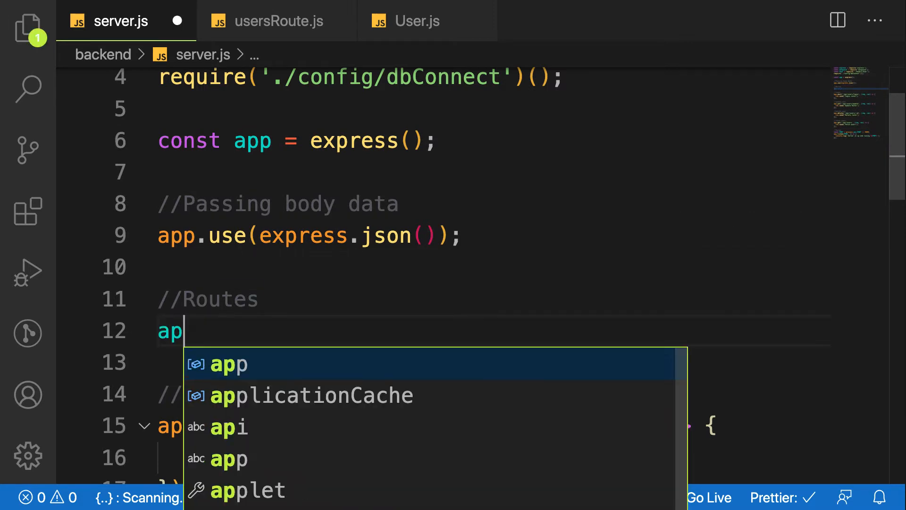
{"action": "type", "text": "p.use"}
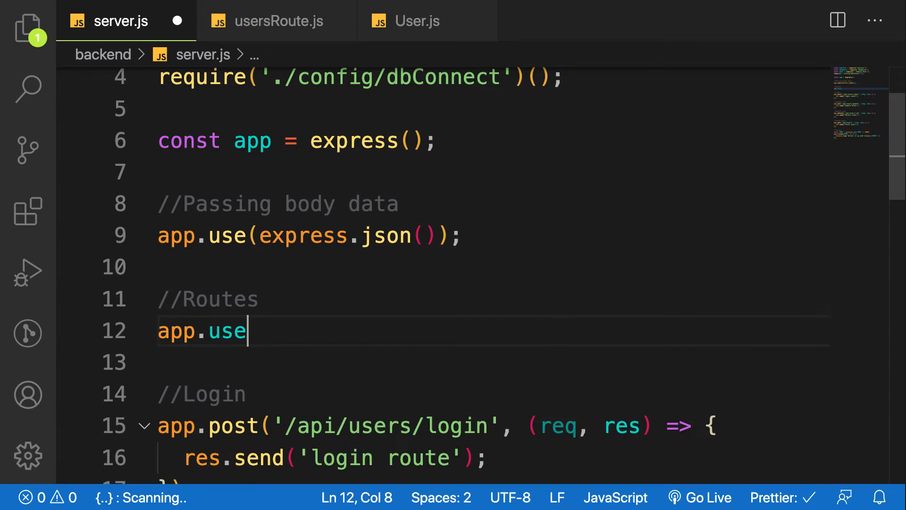
{"action": "type", "text": "('')"}
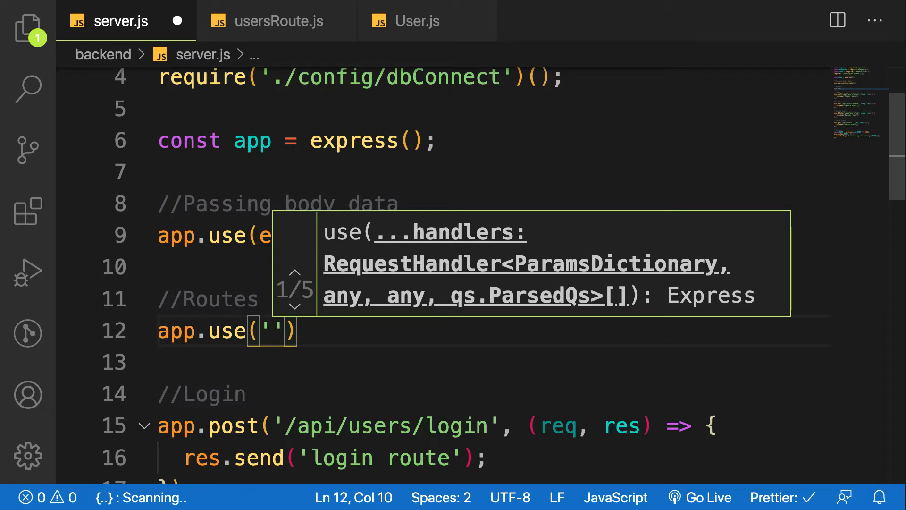
{"action": "type", "text": "/api/user"}
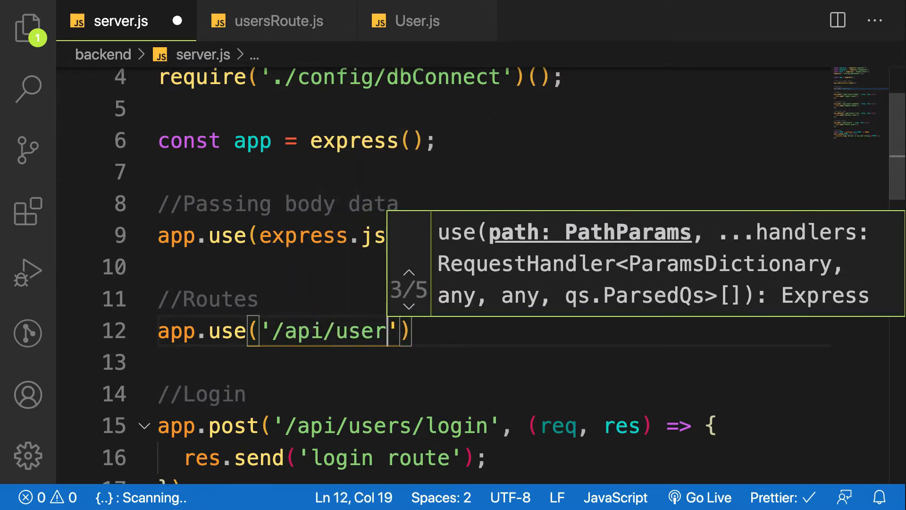
{"action": "type", "text": "s/"}
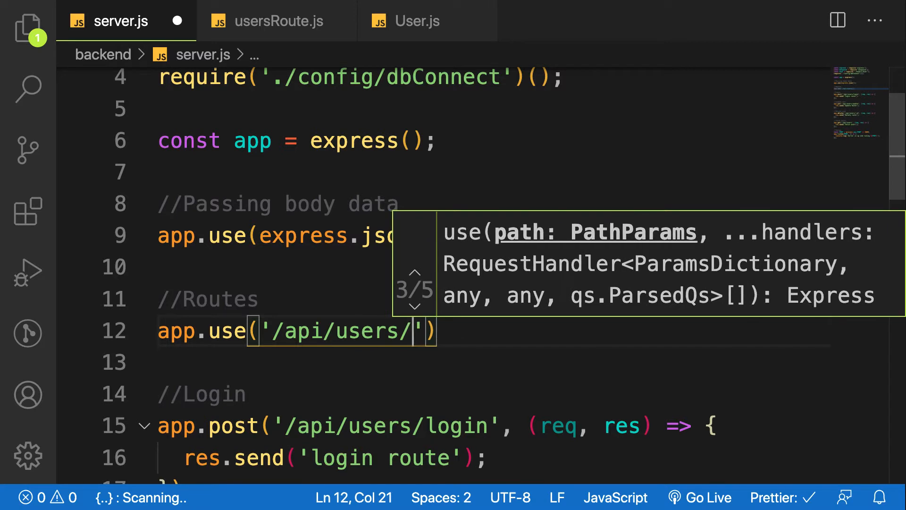
{"action": "type", "text": "reg"}
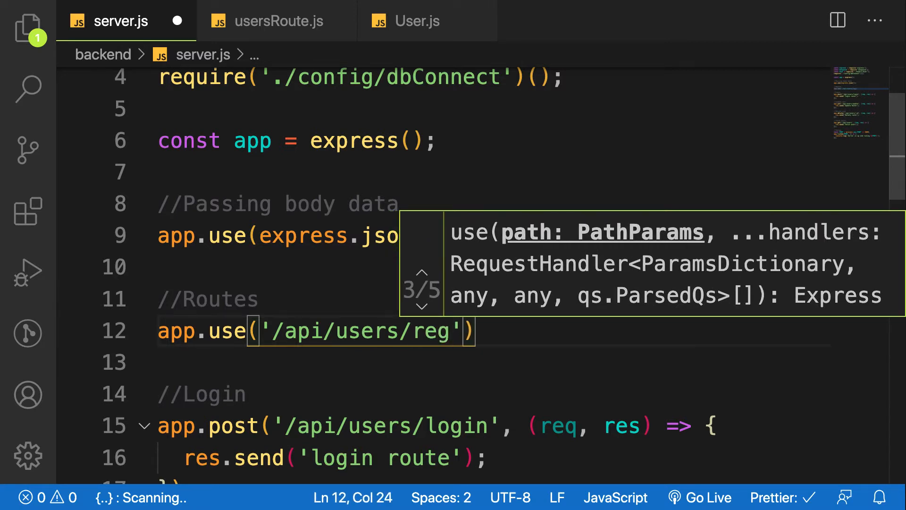
{"action": "type", "text": "ister"}
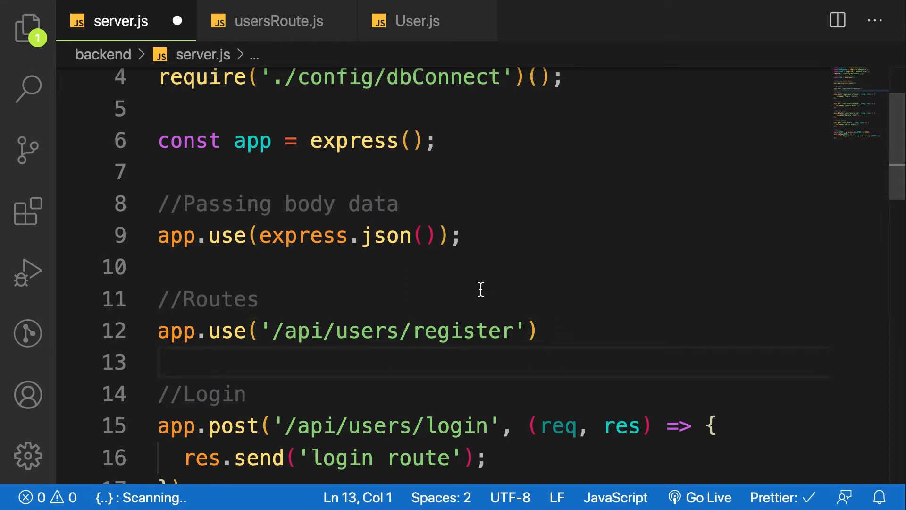
{"action": "mouse_move", "coordinate": [266, 354]}
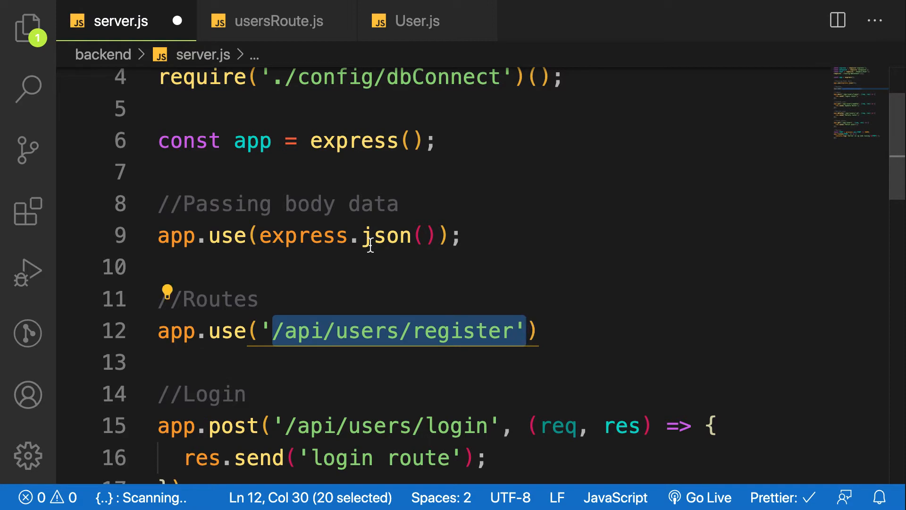
{"action": "left_click", "coordinate": [276, 21]}
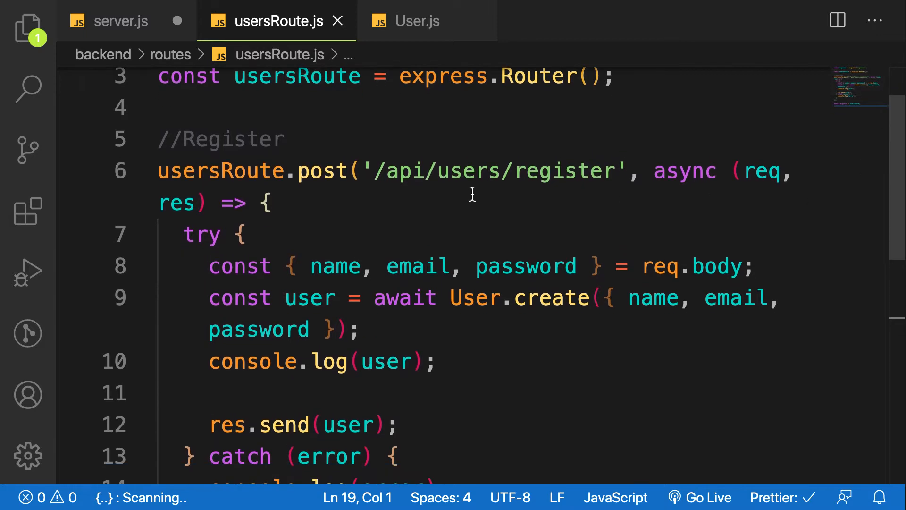
Delete the '/api/users' prefix so the register post path becomes '/register'.
{"action": "double_click", "coordinate": [481, 171]}
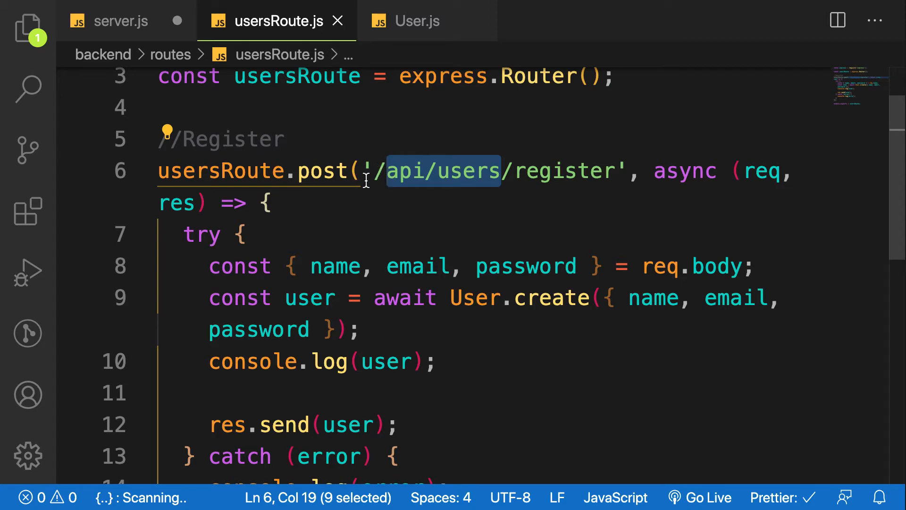
{"action": "mouse_move", "coordinate": [373, 199]}
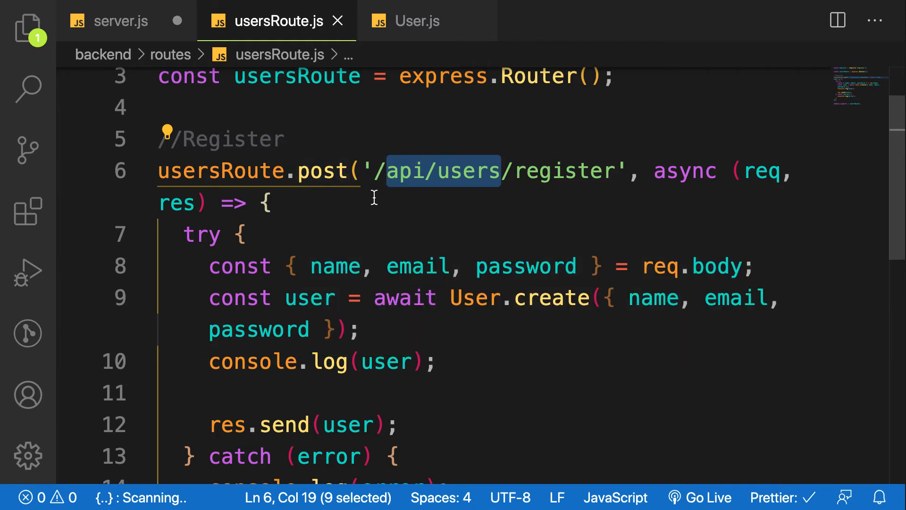
{"action": "mouse_move", "coordinate": [444, 177]}
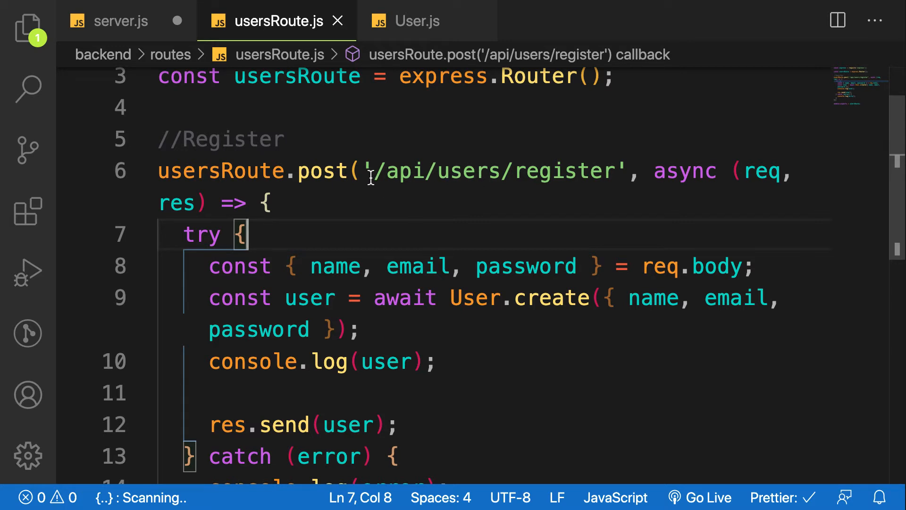
{"action": "left_click_drag", "start_coordinate": [376, 171], "coordinate": [477, 171]}
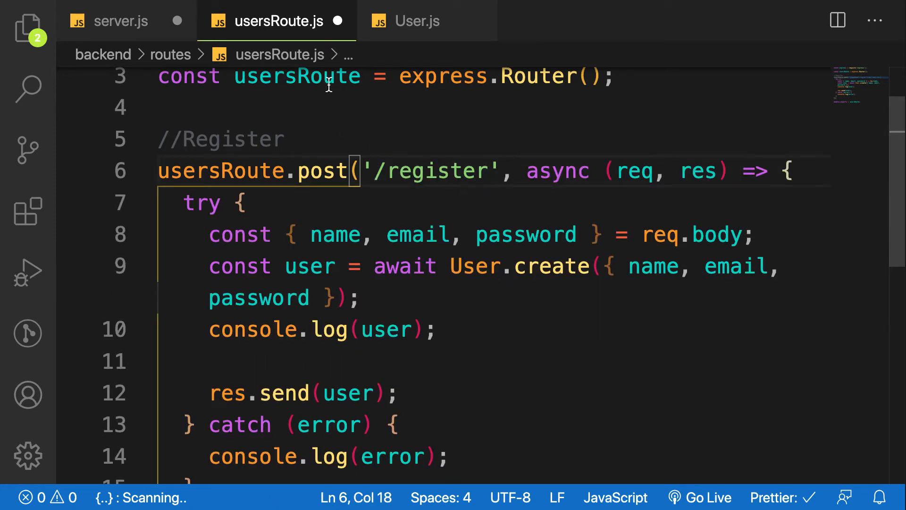
{"action": "left_click", "coordinate": [121, 21]}
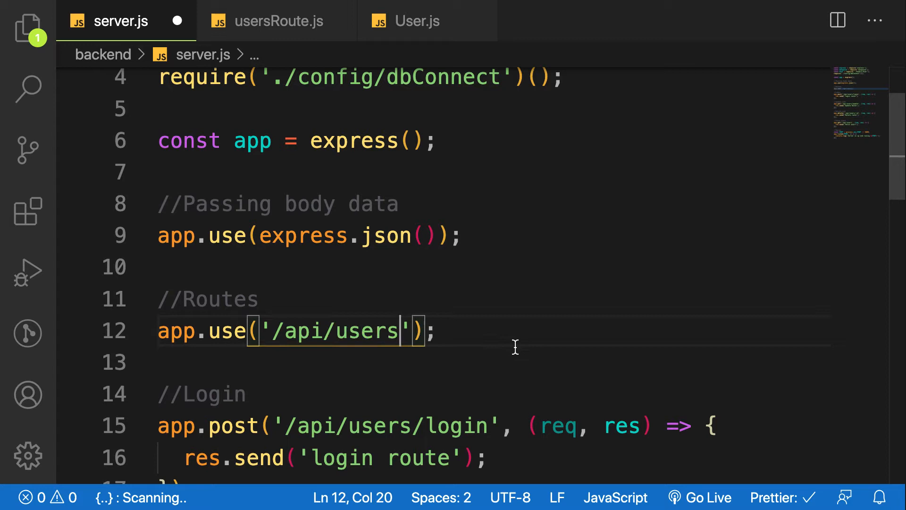
{"action": "mouse_move", "coordinate": [772, 289]}
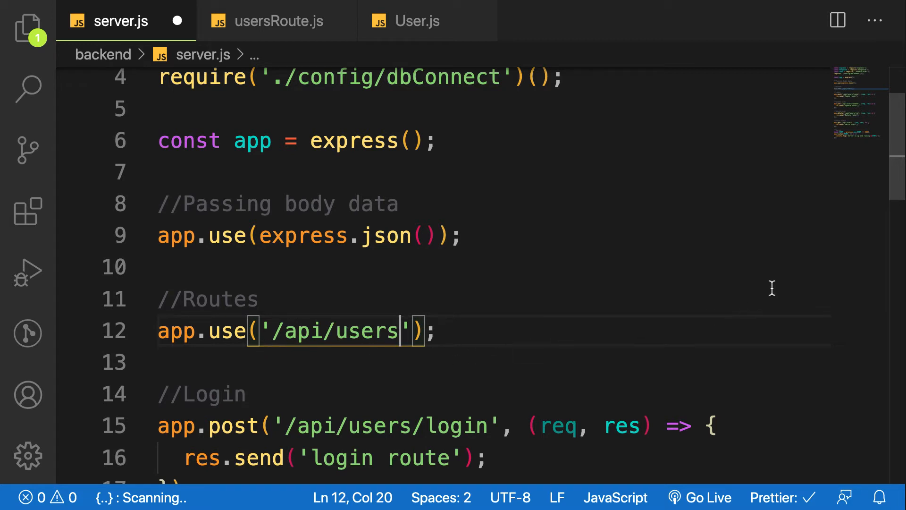
Check usersRoute.js and the User.js model before editing server.js.
{"action": "scroll", "scroll_direction": "down", "scroll_amount": 3}
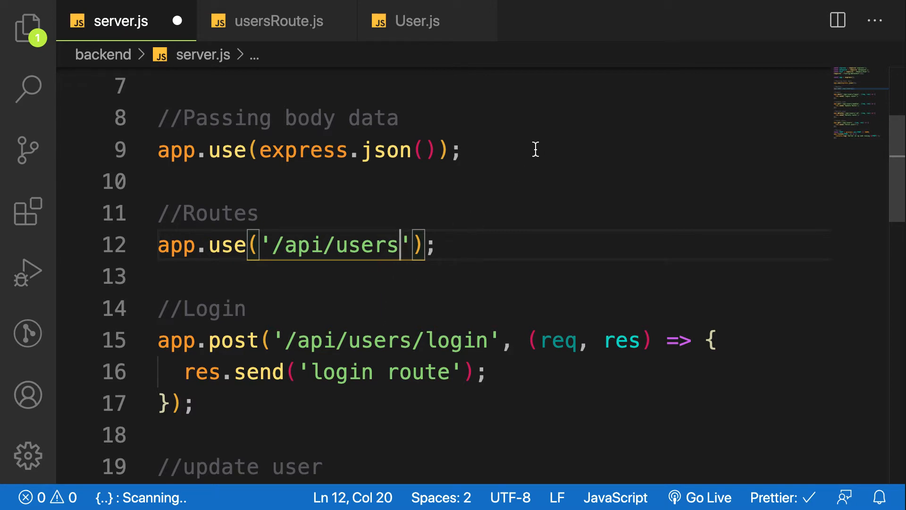
{"action": "mouse_move", "coordinate": [371, 274]}
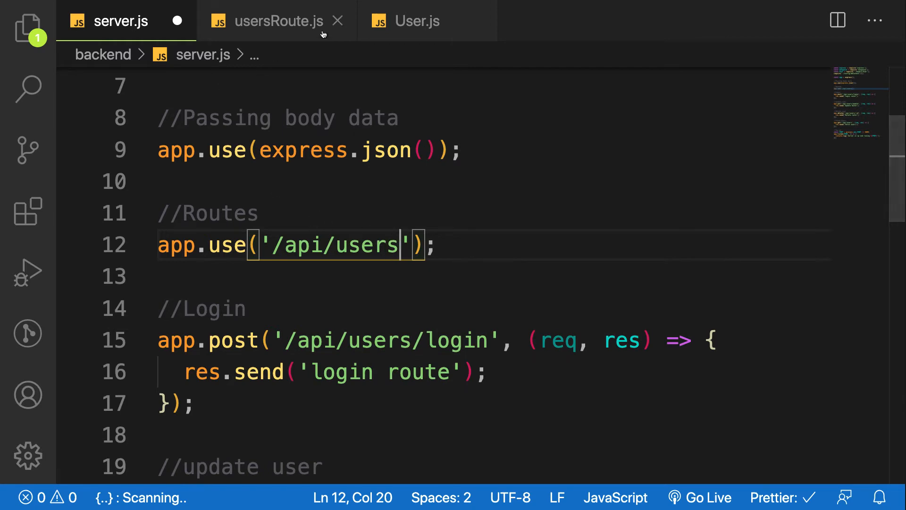
{"action": "left_click", "coordinate": [272, 21]}
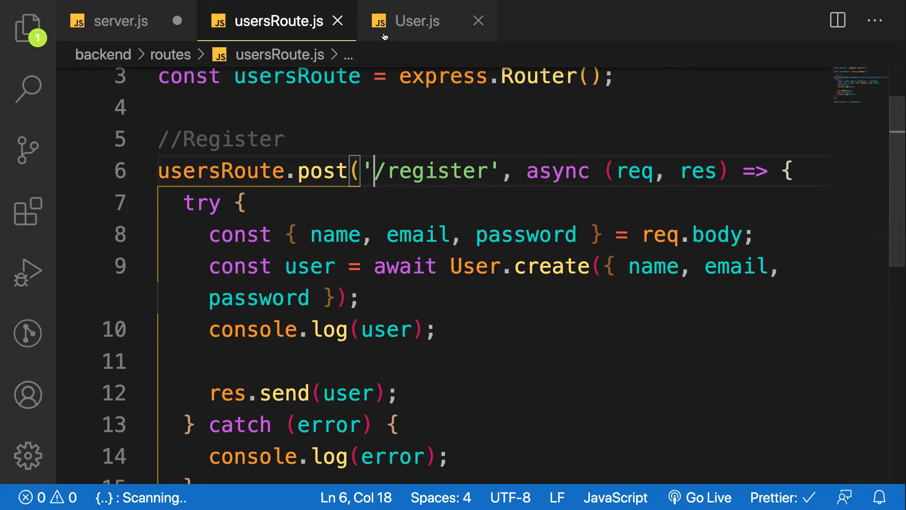
{"action": "left_click", "coordinate": [415, 21]}
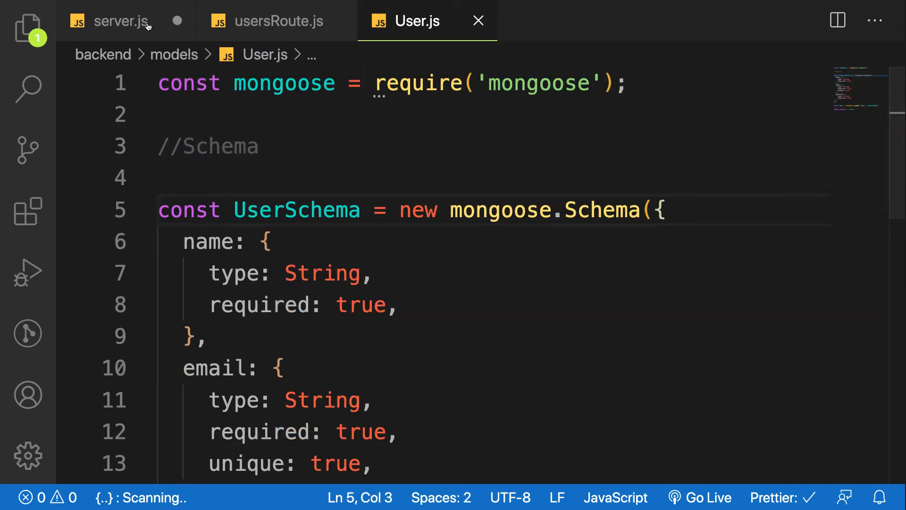
{"action": "left_click", "coordinate": [122, 21]}
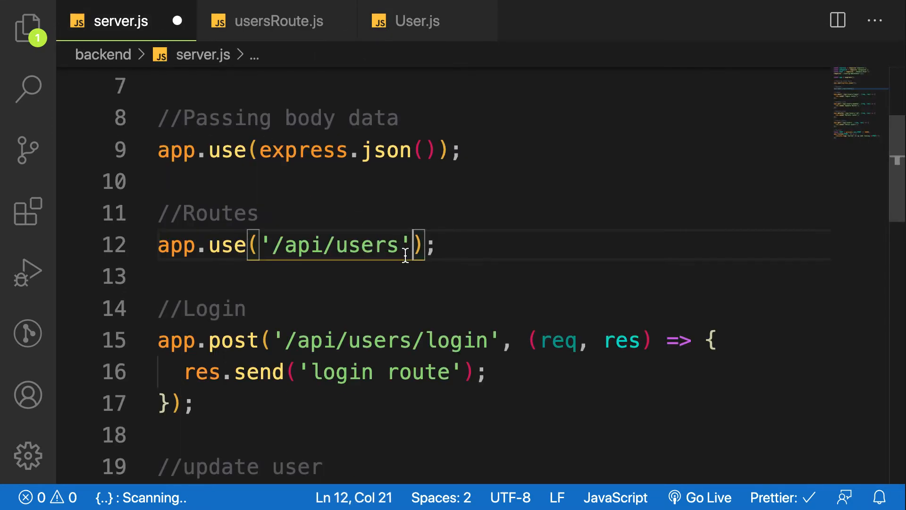
Require './routes/usersRoute' and mount it with app.use('/api/users', usersRoute).
{"action": "type", "text": ","}
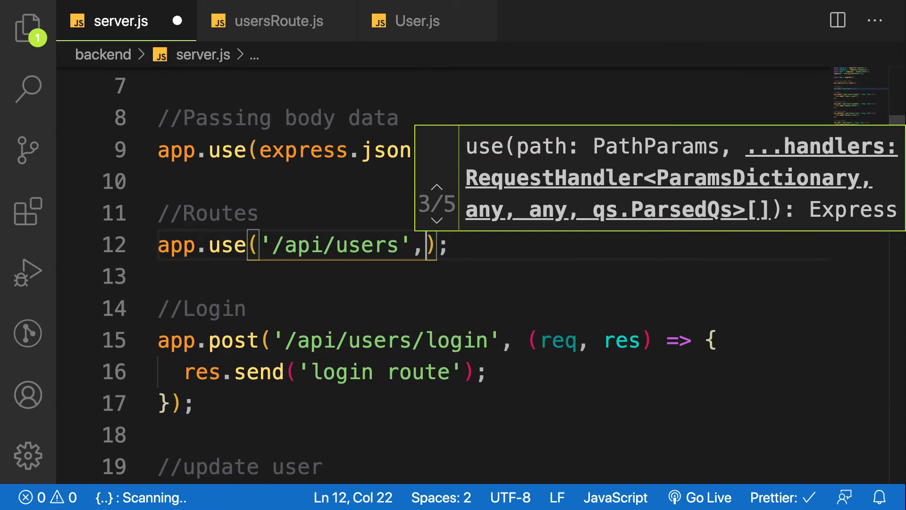
{"action": "key", "text": "Backspace"}
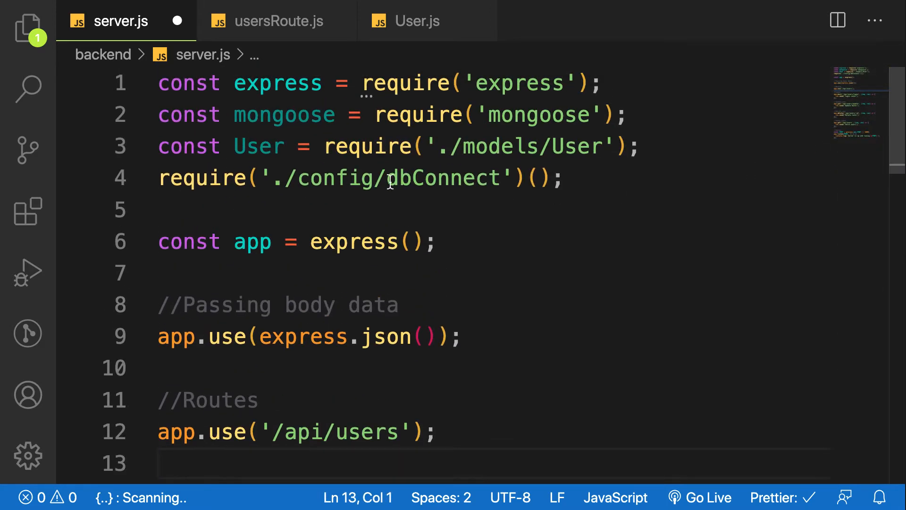
{"action": "type", "text": "use"}
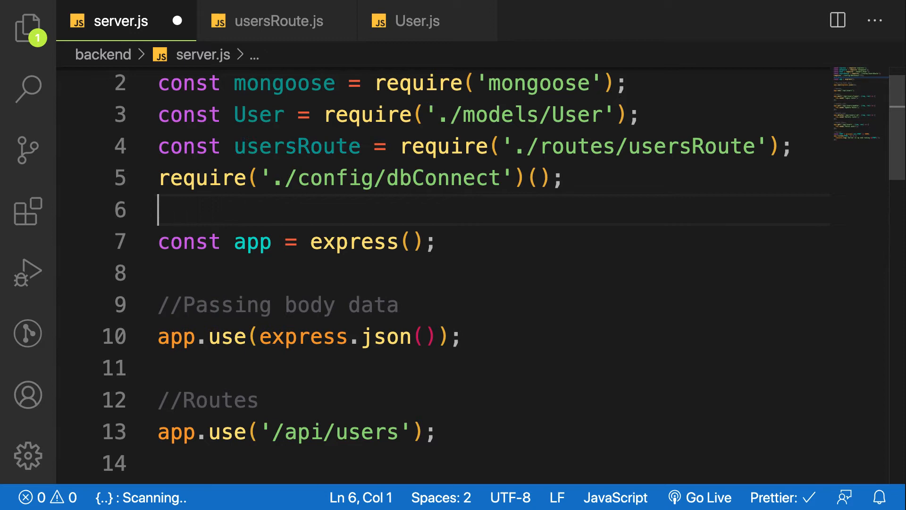
{"action": "left_click_drag", "start_coordinate": [158, 146], "coordinate": [373, 146]}
{"action": "type", "text": ", "}
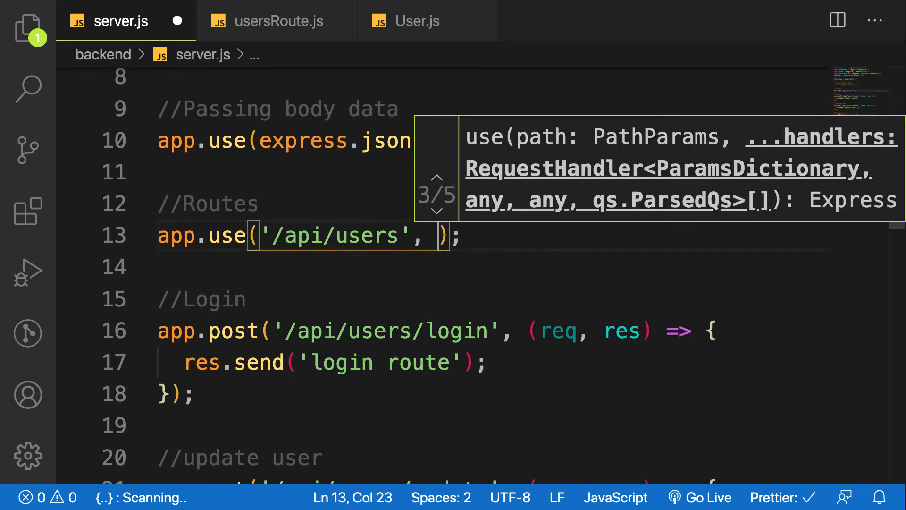
{"action": "type", "text": "usersRoute);"}
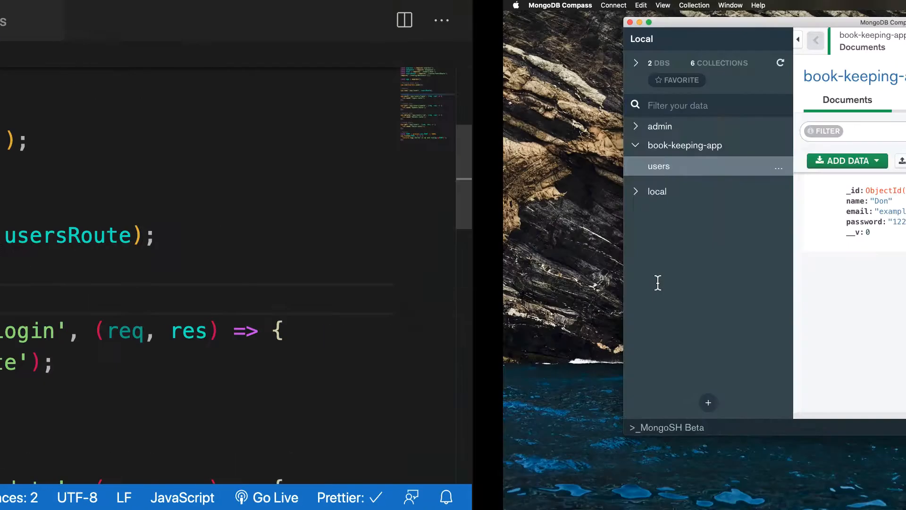
Send the Register User POST to /api/users/register and check the router error in the server terminal.
{"action": "left_click", "coordinate": [768, 143]}
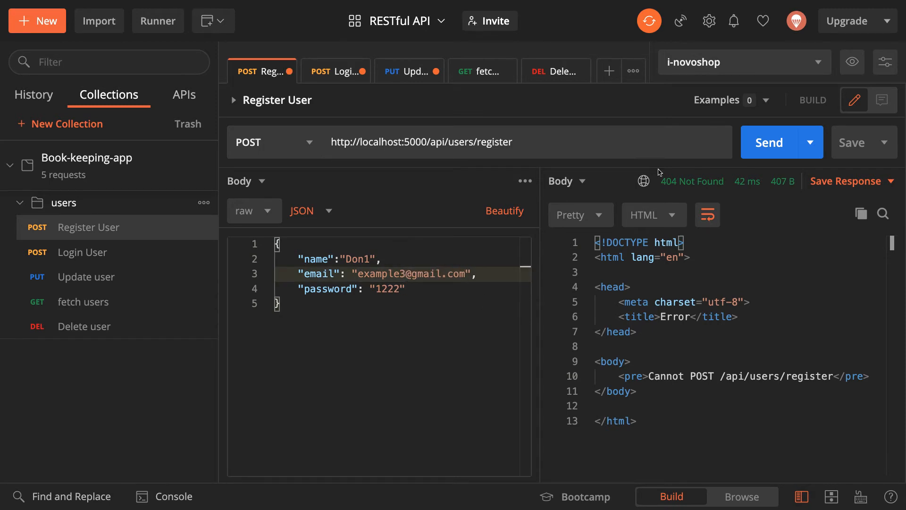
{"action": "left_click", "coordinate": [770, 142]}
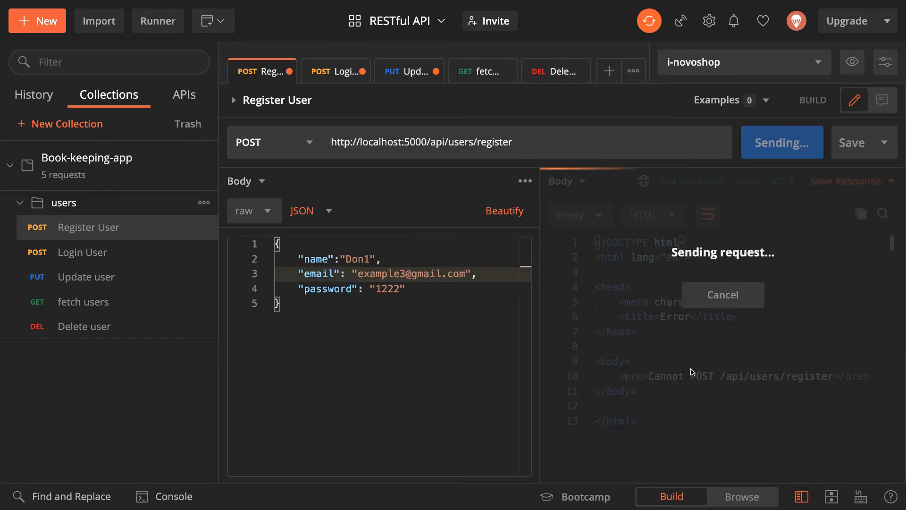
{"action": "mouse_move", "coordinate": [686, 377]}
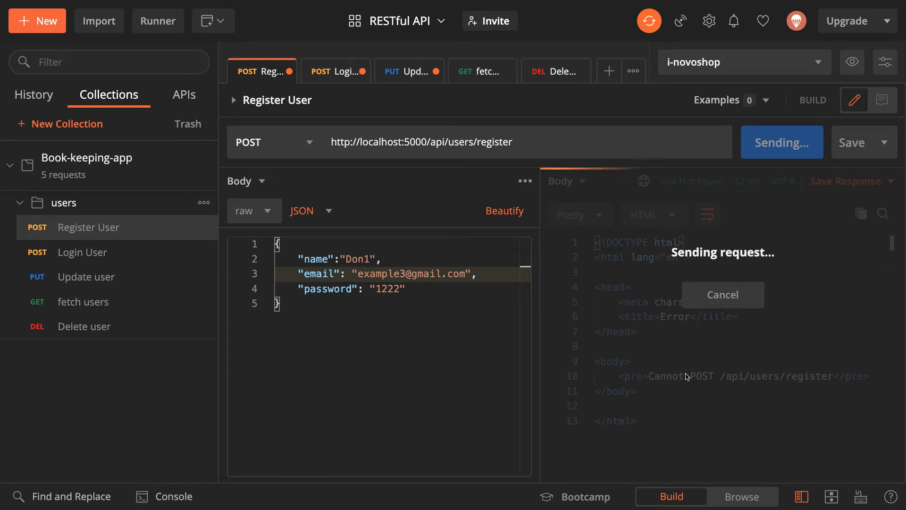
{"action": "mouse_move", "coordinate": [688, 374]}
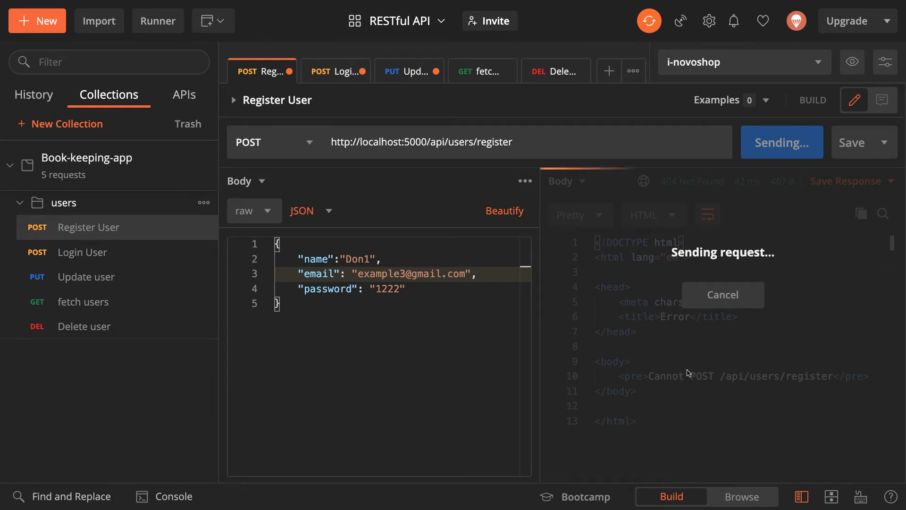
{"action": "mouse_move", "coordinate": [722, 308]}
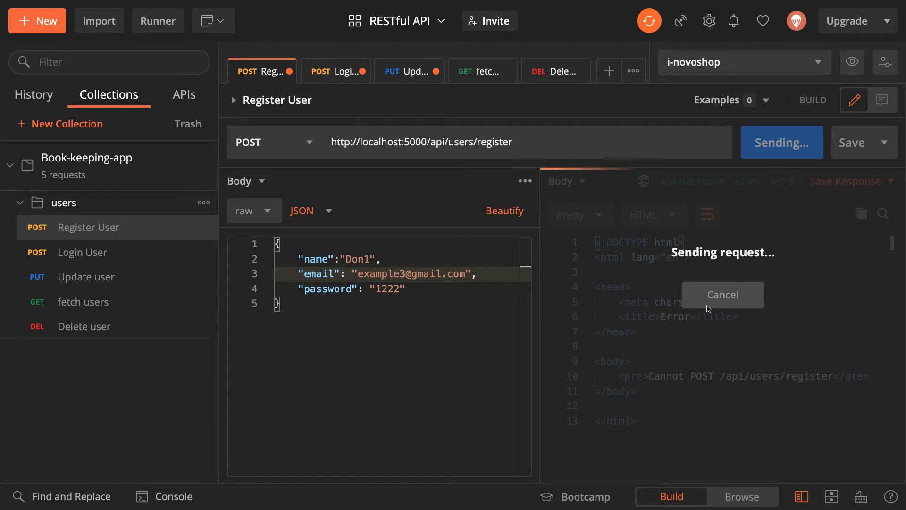
{"action": "mouse_move", "coordinate": [762, 397]}
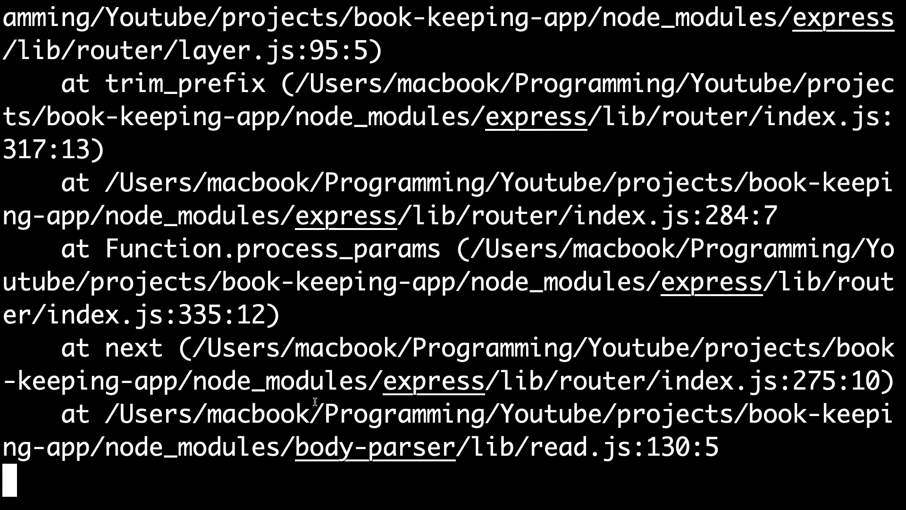
{"action": "scroll", "scroll_direction": "down", "scroll_amount": 3}
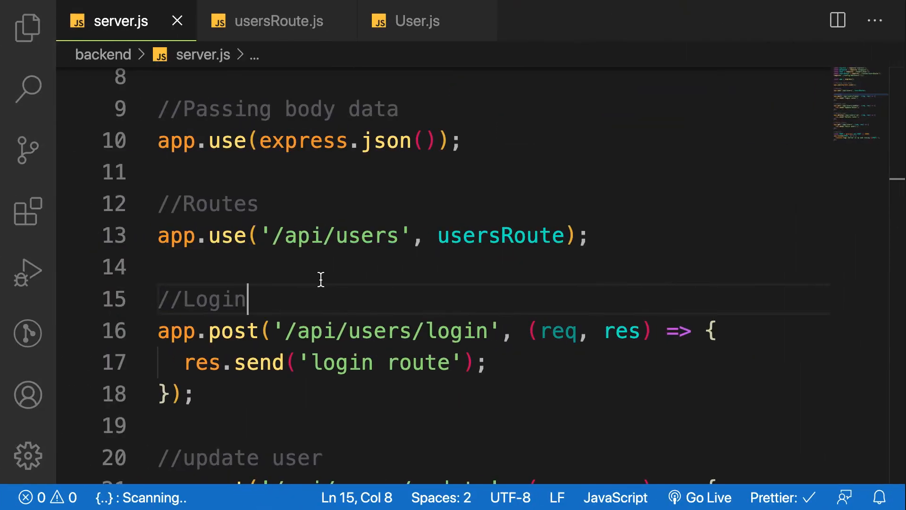
Add const User = require('../models/User') after the express require, checking the path against models/User.js.
{"action": "left_click", "coordinate": [266, 21]}
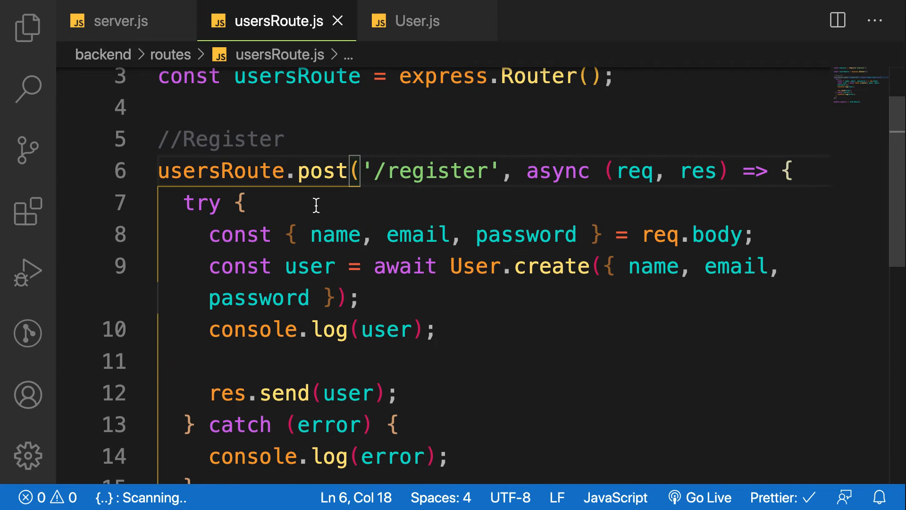
{"action": "left_click", "coordinate": [243, 202]}
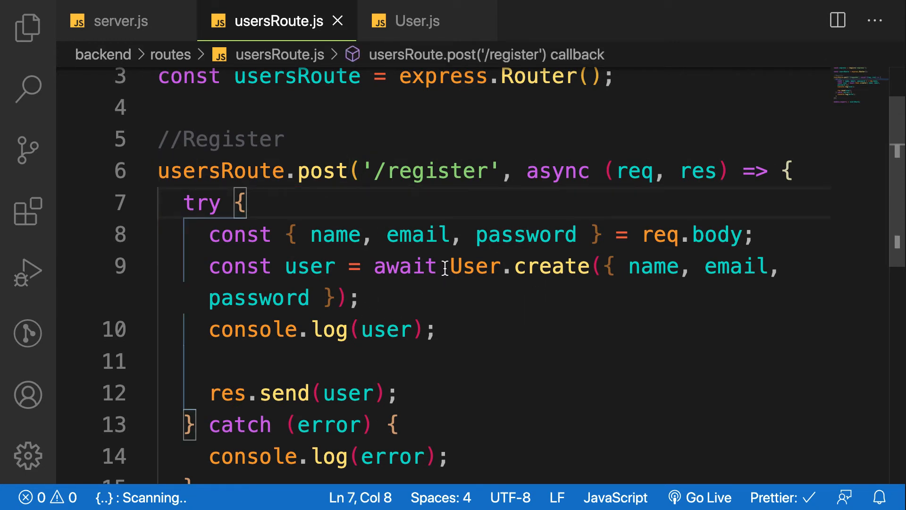
{"action": "double_click", "coordinate": [475, 266]}
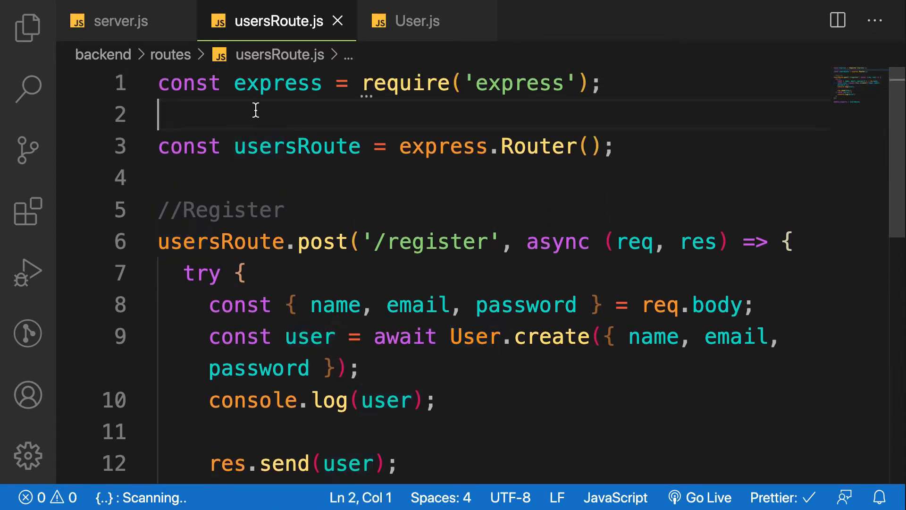
{"action": "left_click", "coordinate": [419, 21]}
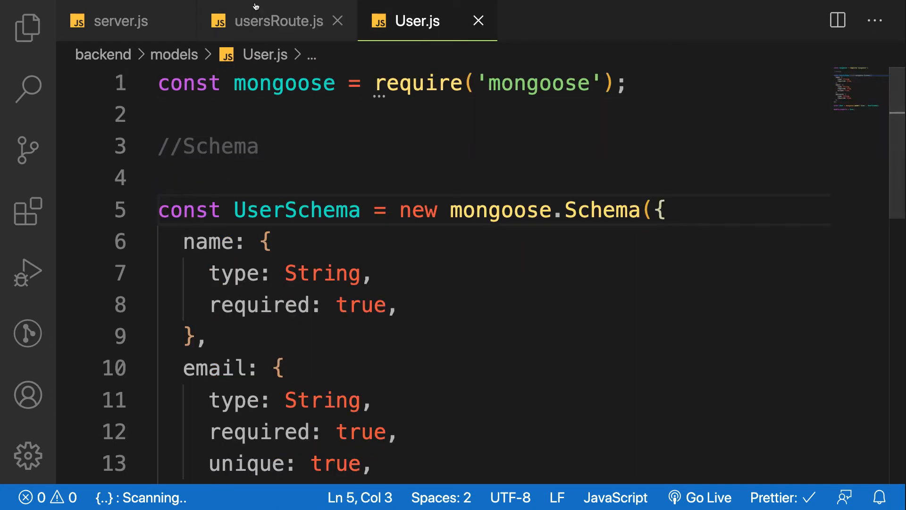
{"action": "left_click", "coordinate": [276, 21]}
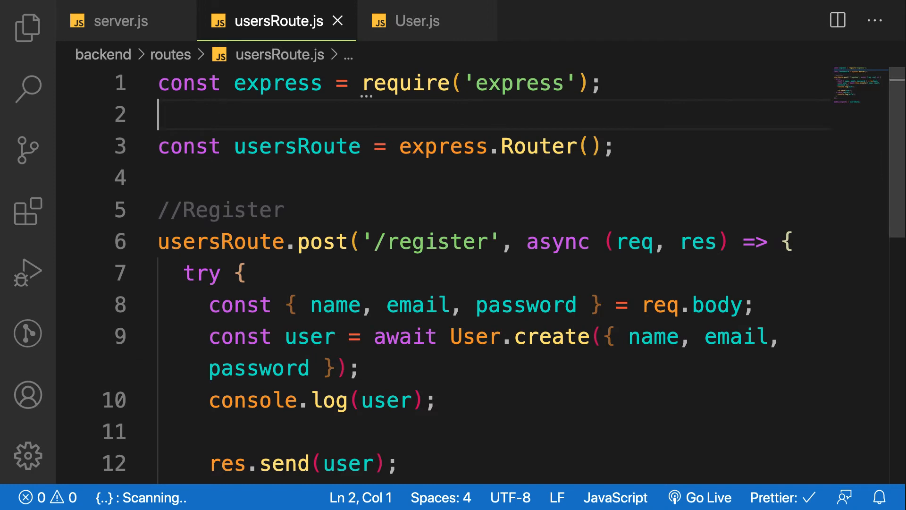
{"action": "type", "text": "User = require('../models/User');"}
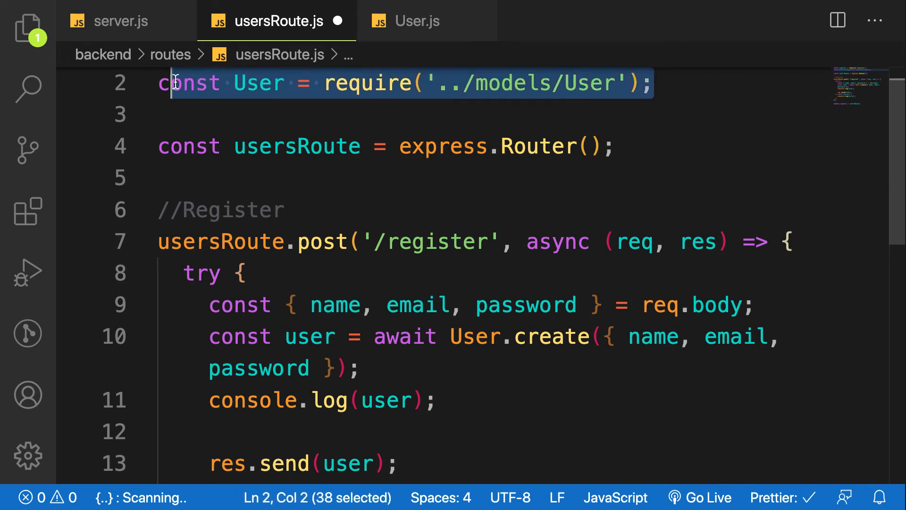
{"action": "left_click", "coordinate": [209, 114]}
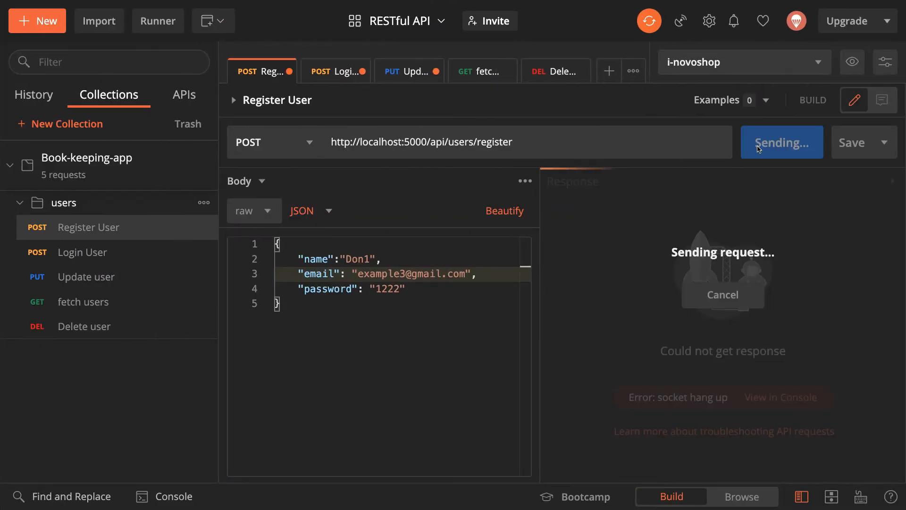
{"action": "mouse_move", "coordinate": [723, 394]}
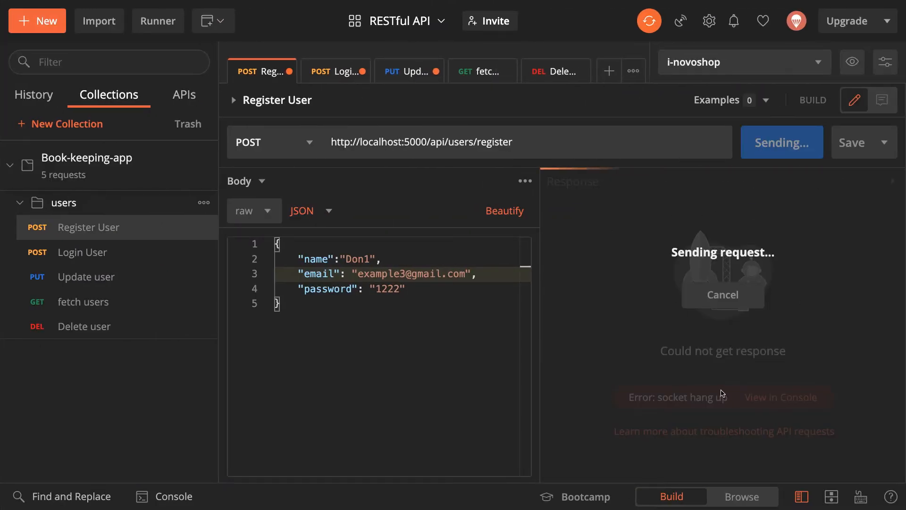
{"action": "mouse_move", "coordinate": [706, 322]}
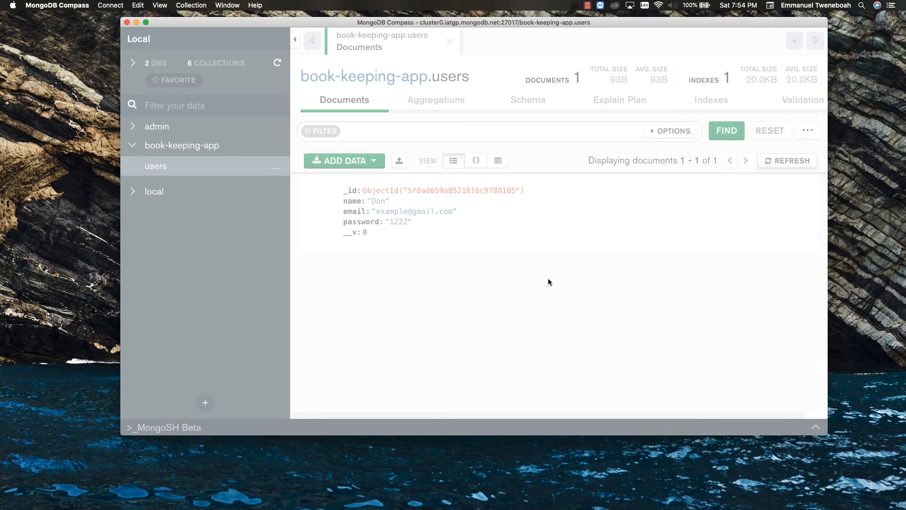
{"action": "mouse_move", "coordinate": [418, 300]}
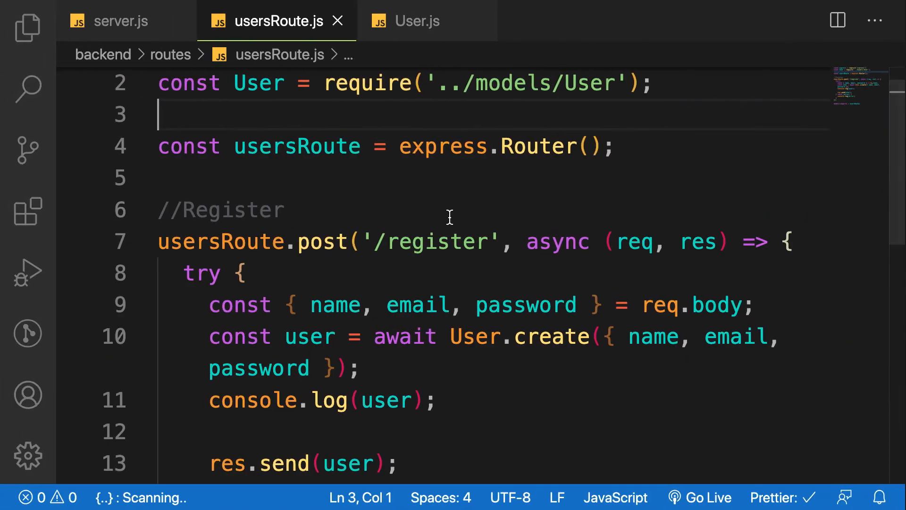
Move the login route from server.js into usersRoute.js attached to usersRoute.
{"action": "left_click", "coordinate": [122, 21]}
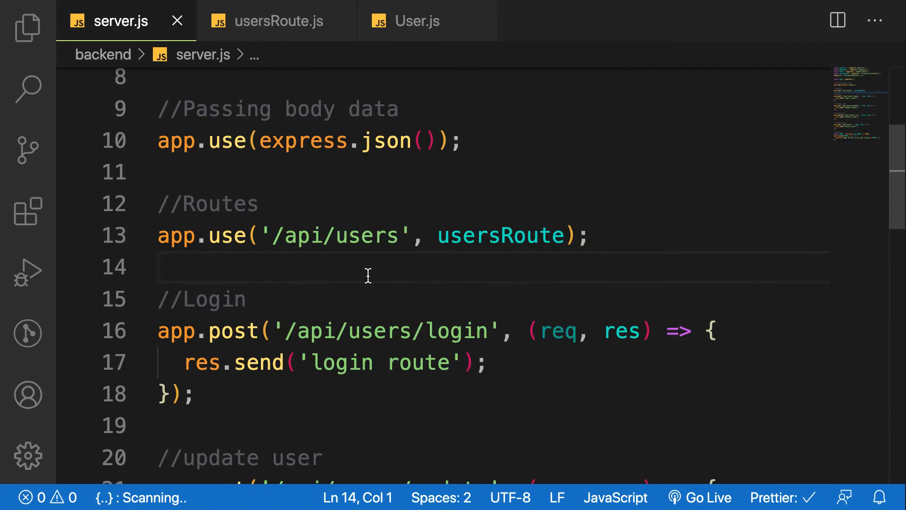
{"action": "scroll", "scroll_direction": "down", "scroll_amount": 3}
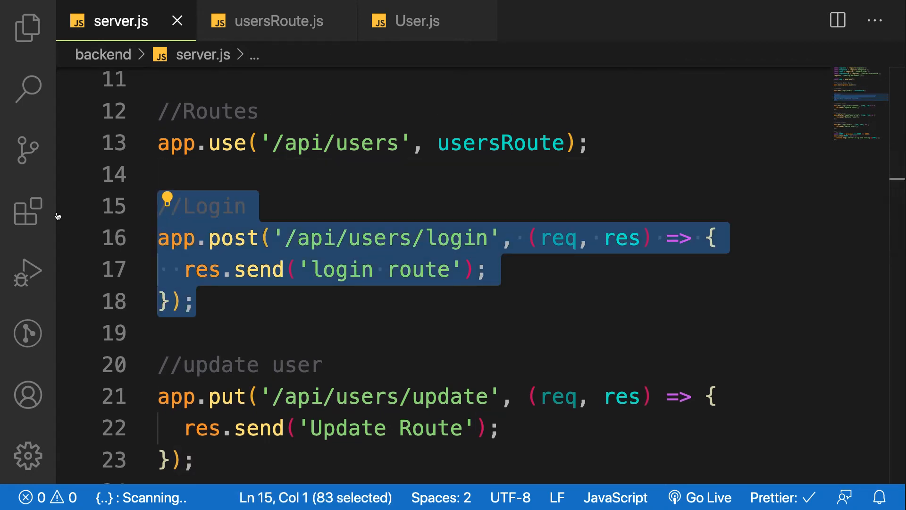
{"action": "left_click", "coordinate": [276, 21]}
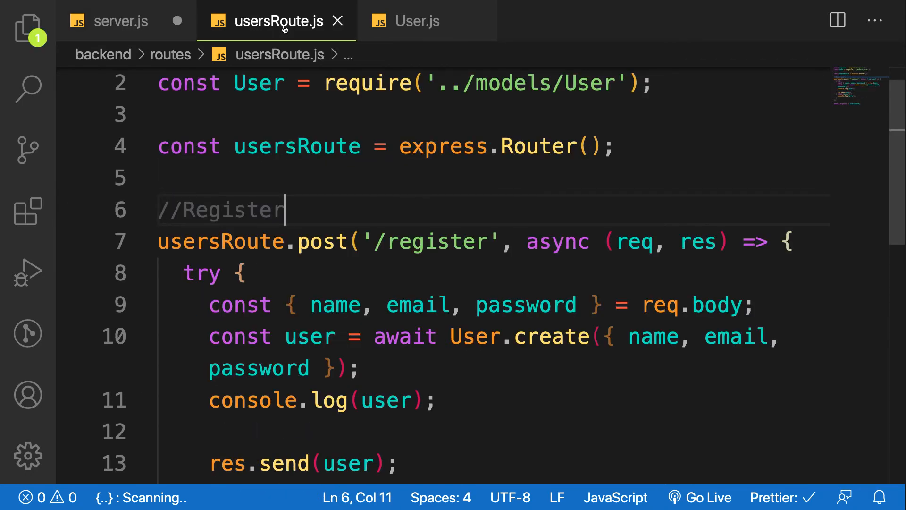
{"action": "mouse_move", "coordinate": [749, 270]}
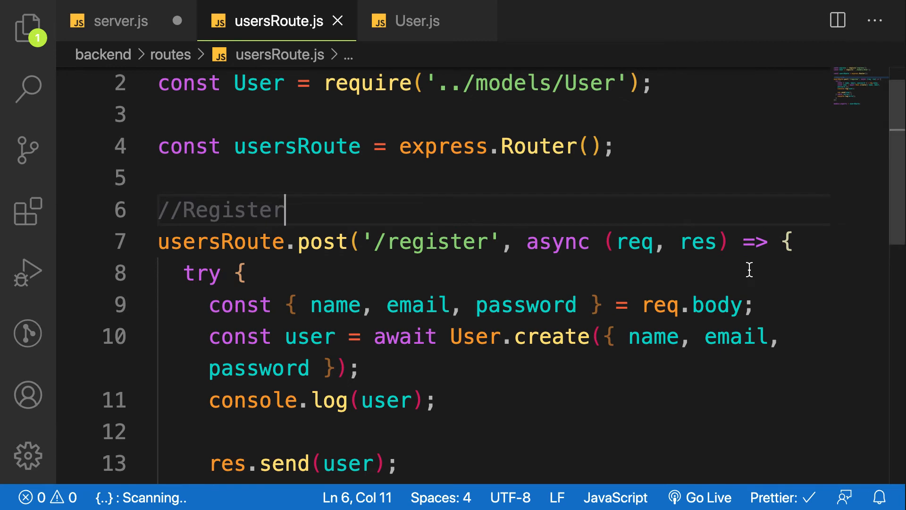
{"action": "scroll", "scroll_direction": "down", "scroll_amount": 3}
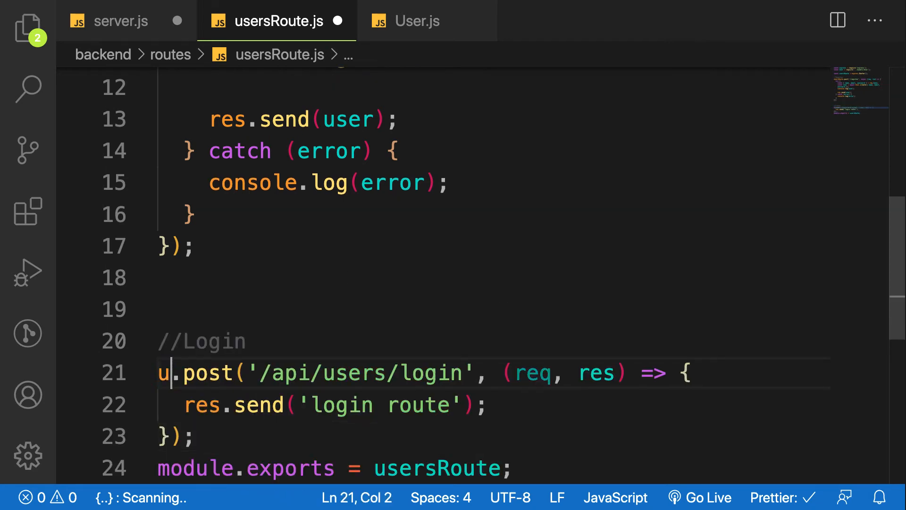
{"action": "type", "text": "sersRoute"}
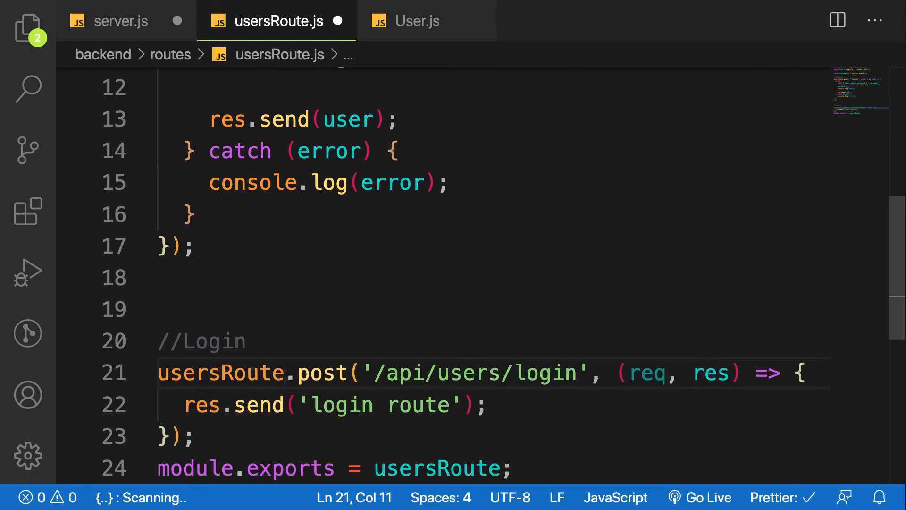
Move the update user route into usersRoute.js attached to usersRoute.
{"action": "left_click", "coordinate": [122, 20]}
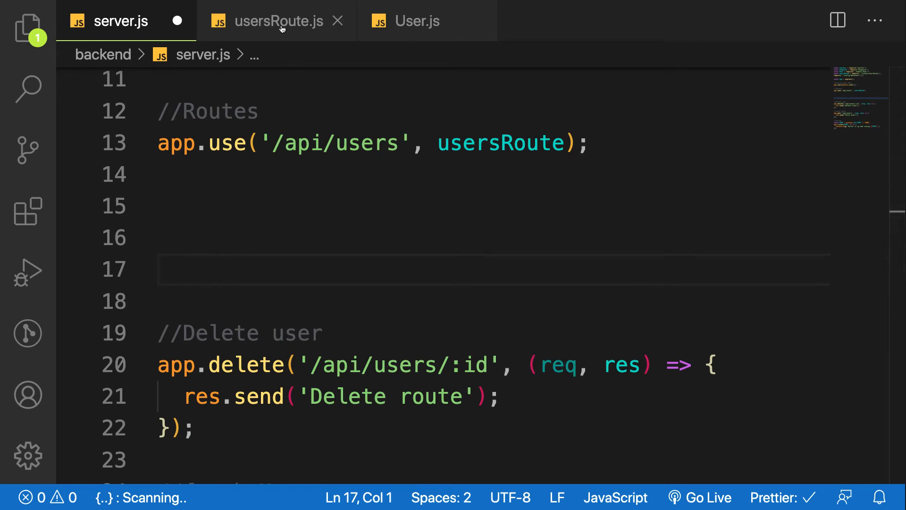
{"action": "left_click", "coordinate": [280, 21]}
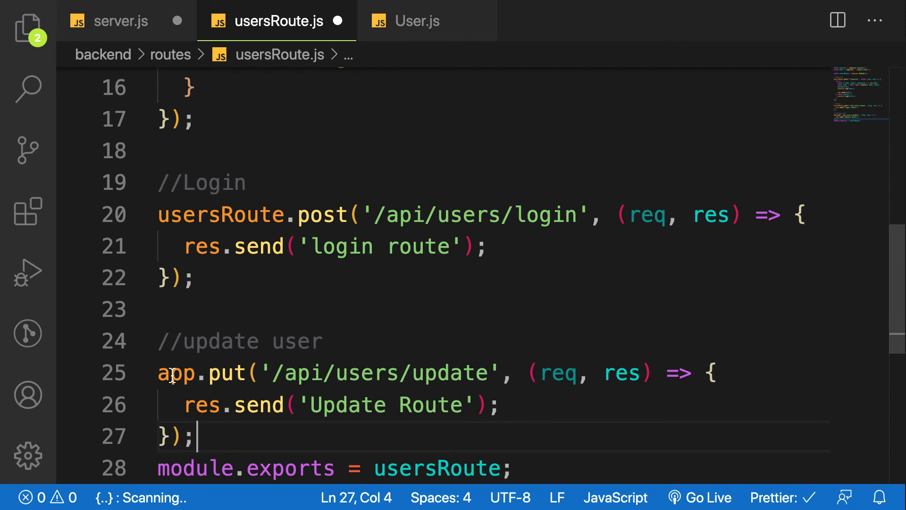
{"action": "type", "text": "usersRoute"}
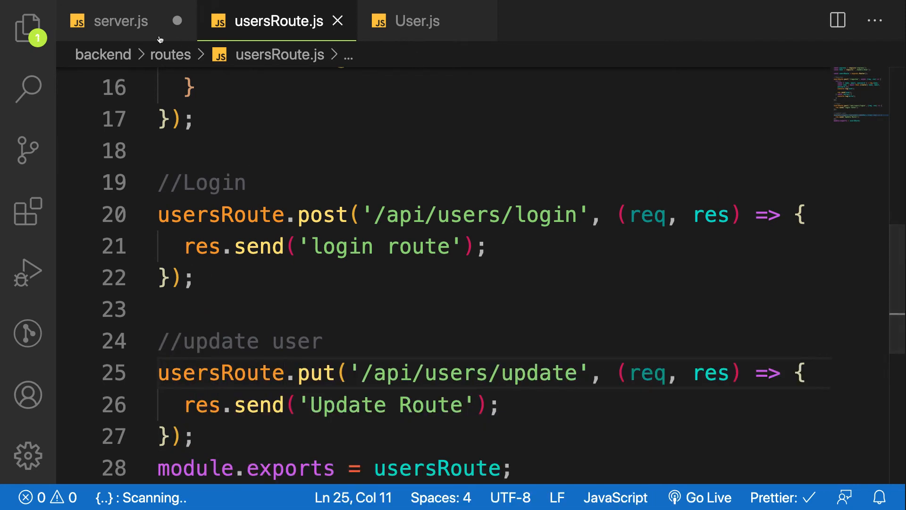
Move the delete user route into usersRoute.js attached to usersRoute via autocomplete.
{"action": "left_click", "coordinate": [121, 20]}
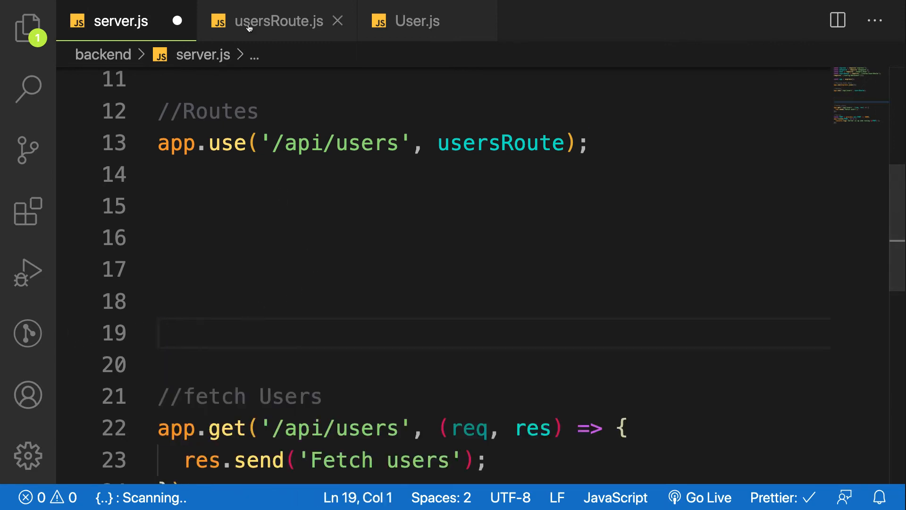
{"action": "left_click", "coordinate": [281, 21]}
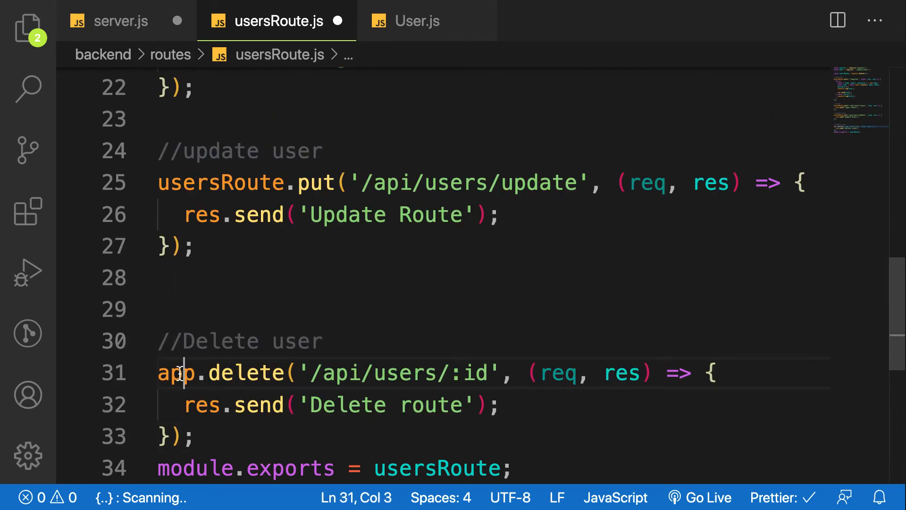
{"action": "type", "text": "use"}
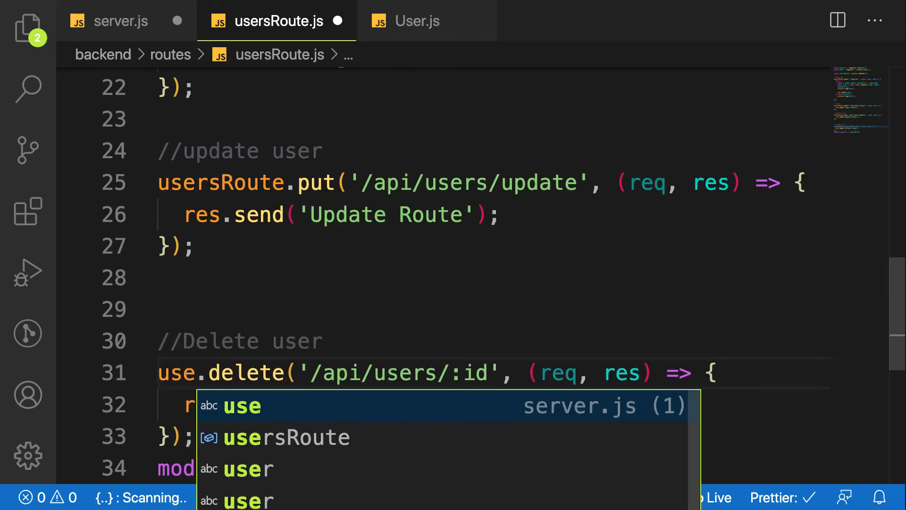
{"action": "key", "text": "Tab"}
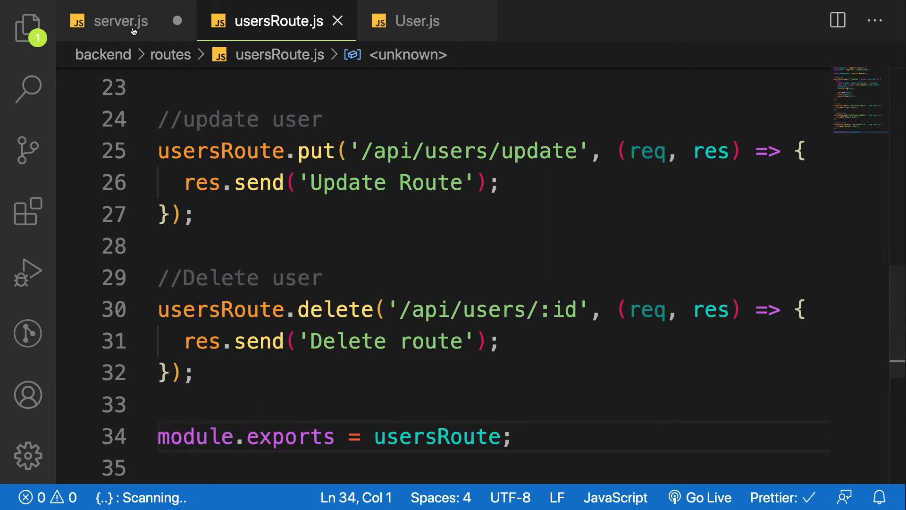
Move the fetch users route from server.js into usersRoute.js on usersRoute.
{"action": "left_click", "coordinate": [122, 21]}
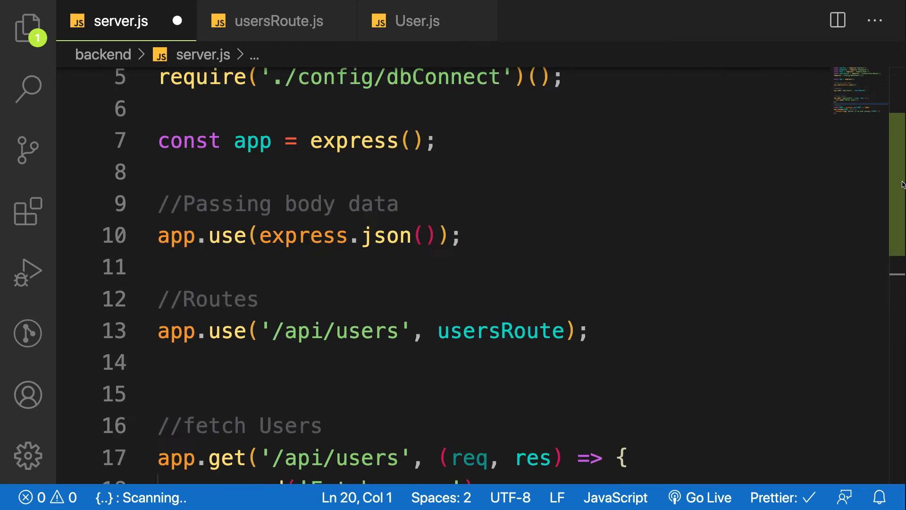
{"action": "scroll", "scroll_direction": "down", "scroll_amount": 3}
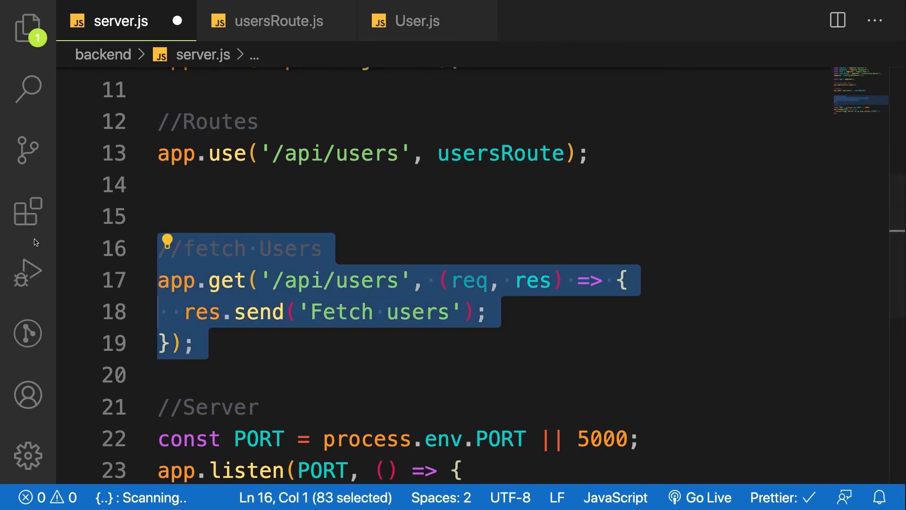
{"action": "left_click", "coordinate": [276, 21]}
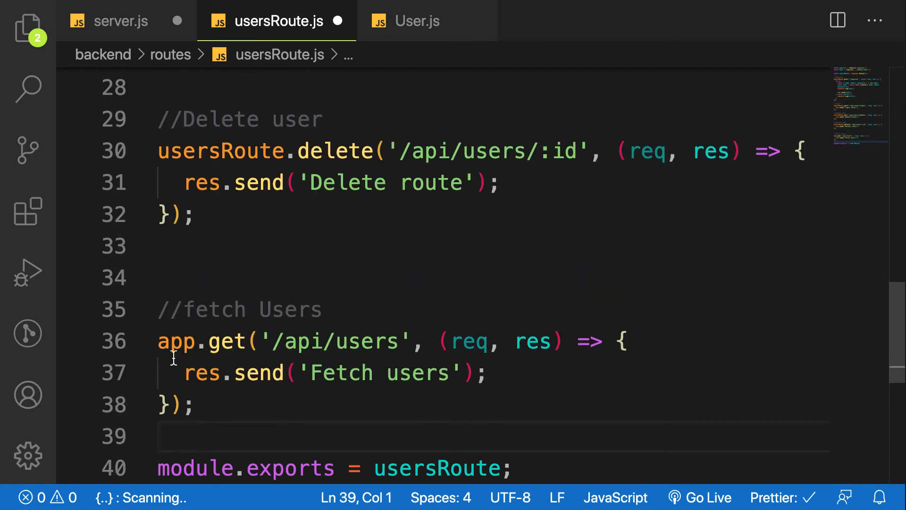
{"action": "type", "text": "usersRoute"}
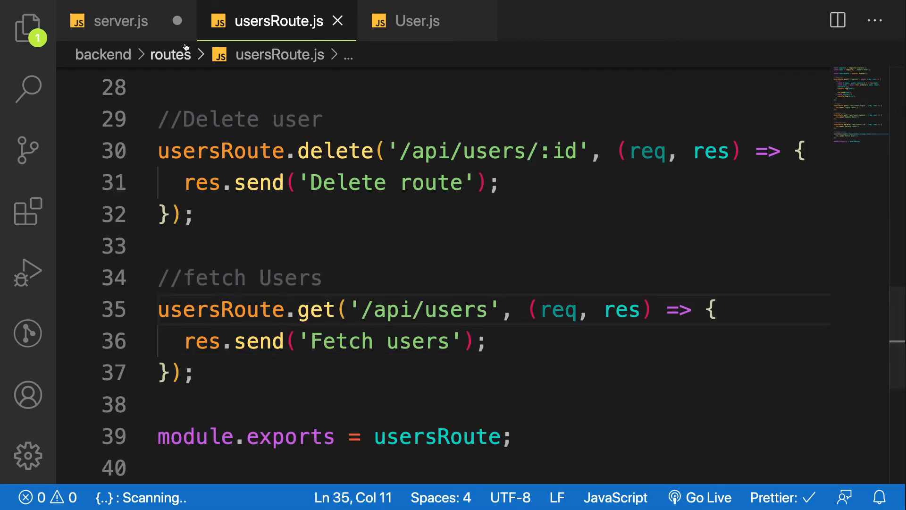
Mount the router in server.js with app.use('/api/users', usersRoute) under the Routes comment.
{"action": "left_click", "coordinate": [122, 21]}
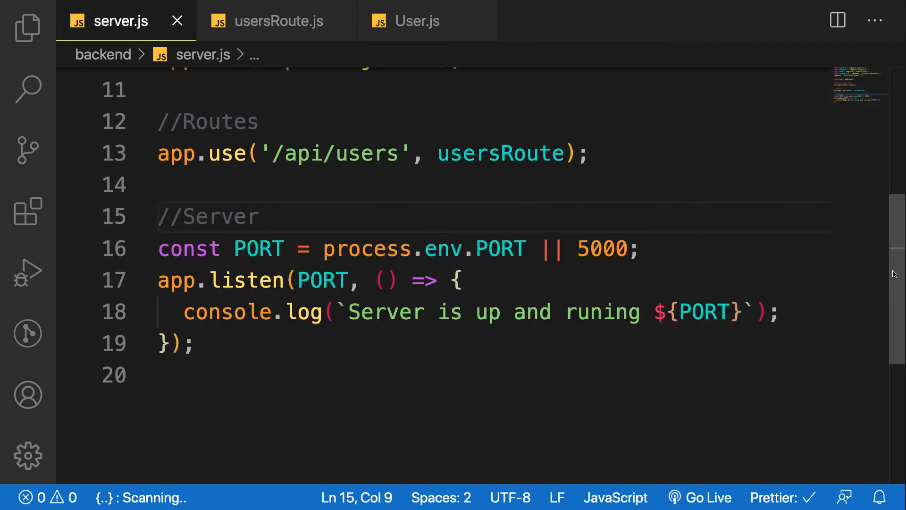
{"action": "scroll", "scroll_direction": "up", "scroll_amount": 3}
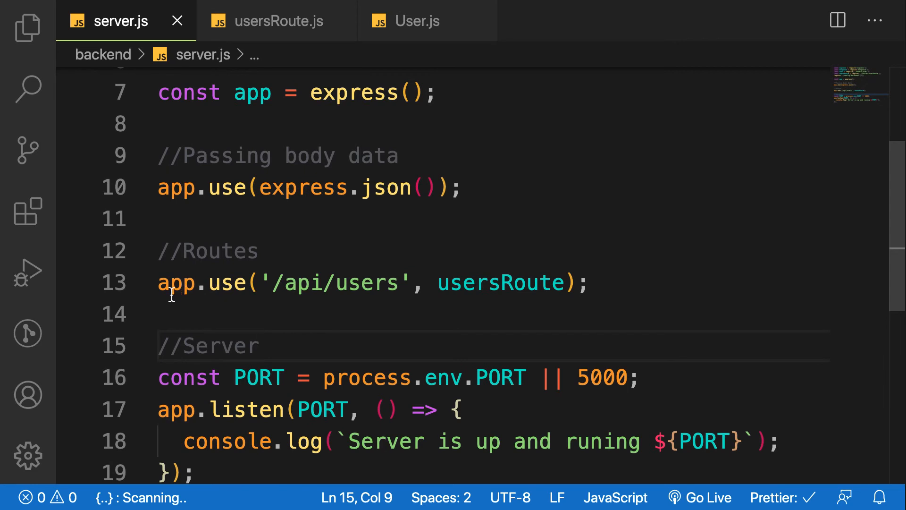
{"action": "mouse_move", "coordinate": [359, 305]}
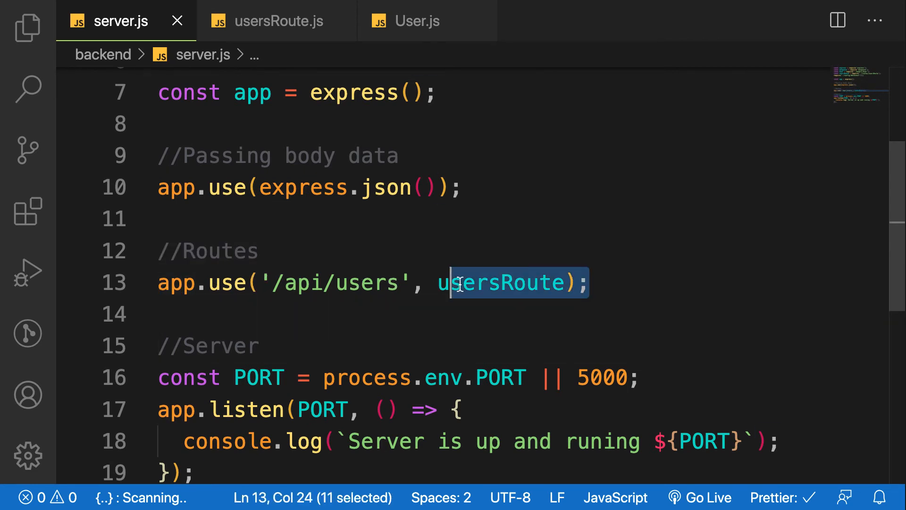
{"action": "left_click", "coordinate": [168, 314]}
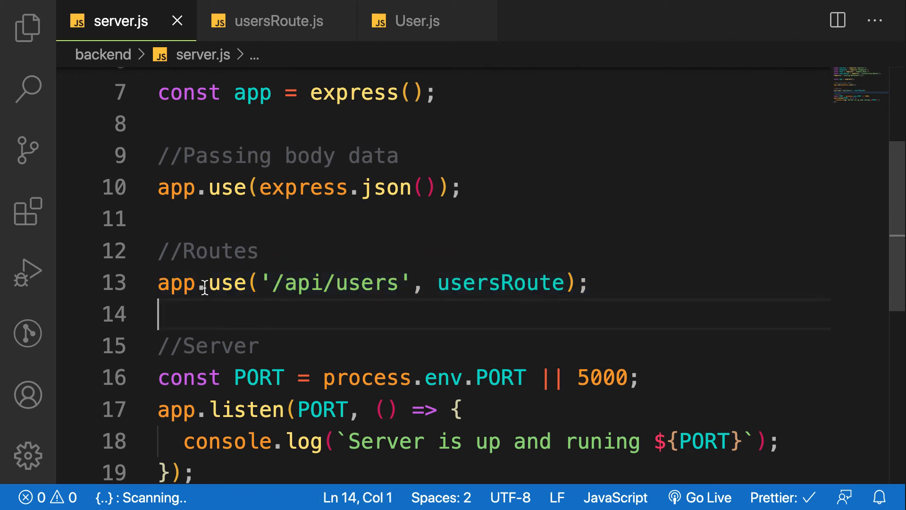
{"action": "double_click", "coordinate": [227, 282]}
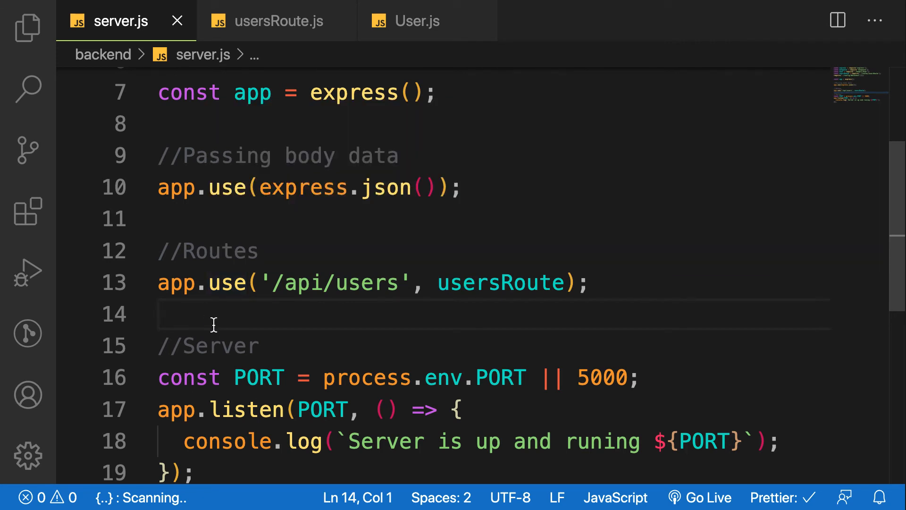
{"action": "mouse_move", "coordinate": [410, 282]}
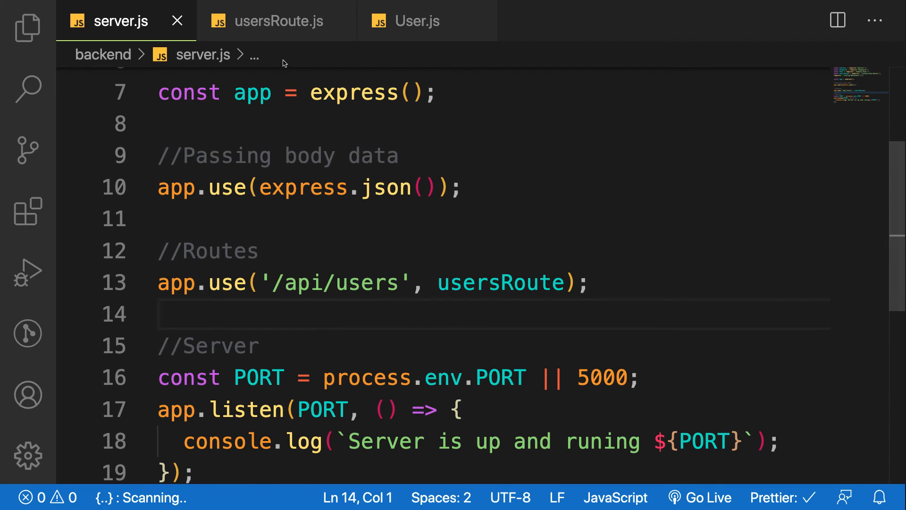
Remove the '/api/users' prefix from the login, update and delete route paths in usersRoute.js.
{"action": "left_click", "coordinate": [272, 21]}
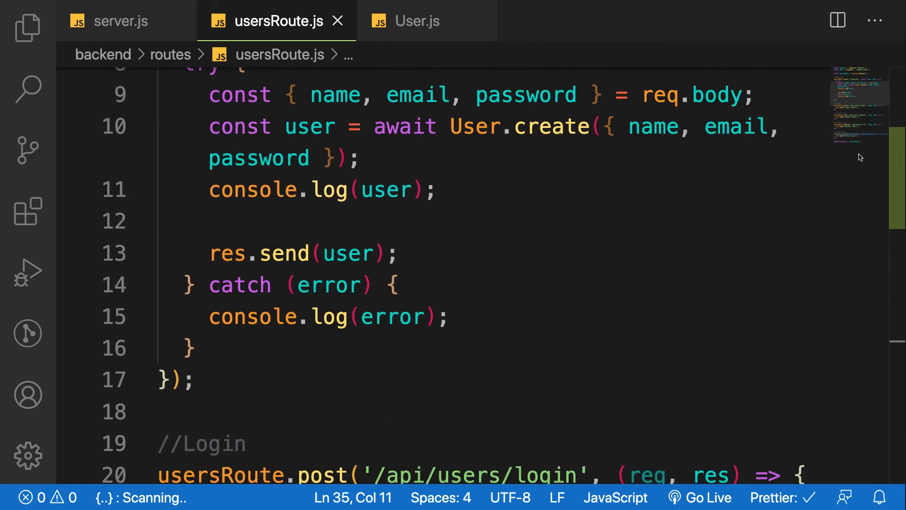
{"action": "scroll", "scroll_direction": "down", "scroll_amount": 3}
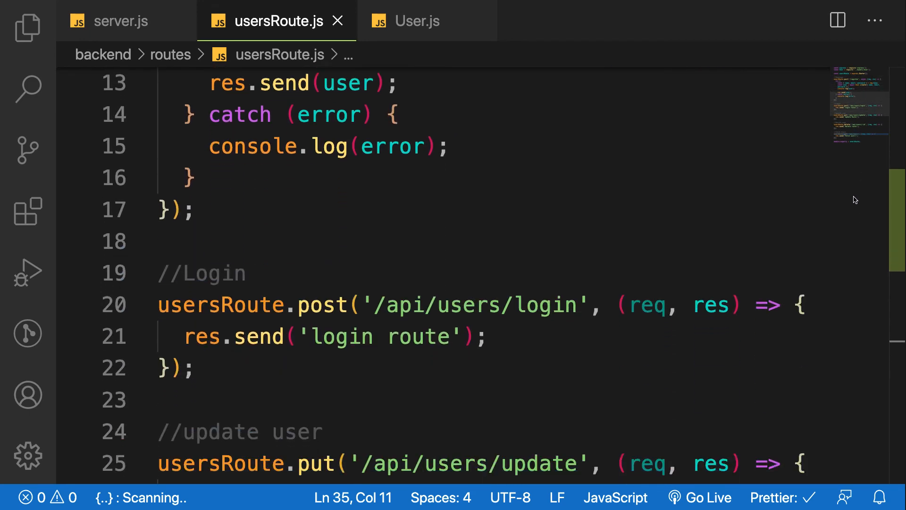
{"action": "scroll", "scroll_direction": "down", "scroll_amount": 3}
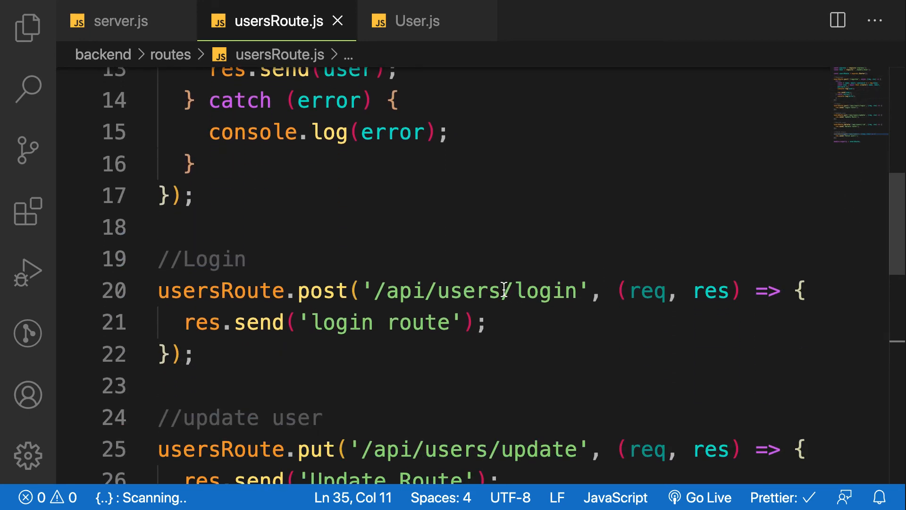
{"action": "double_click", "coordinate": [436, 290]}
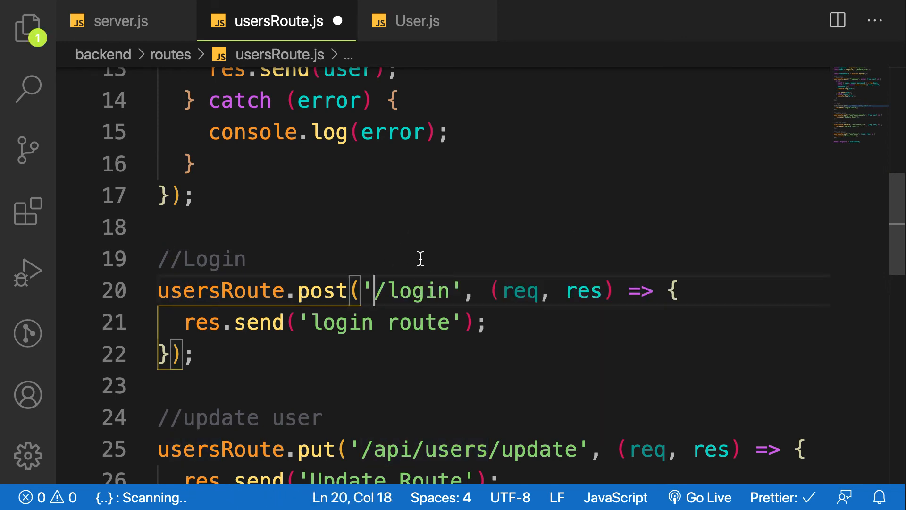
{"action": "scroll", "scroll_direction": "down", "scroll_amount": 3}
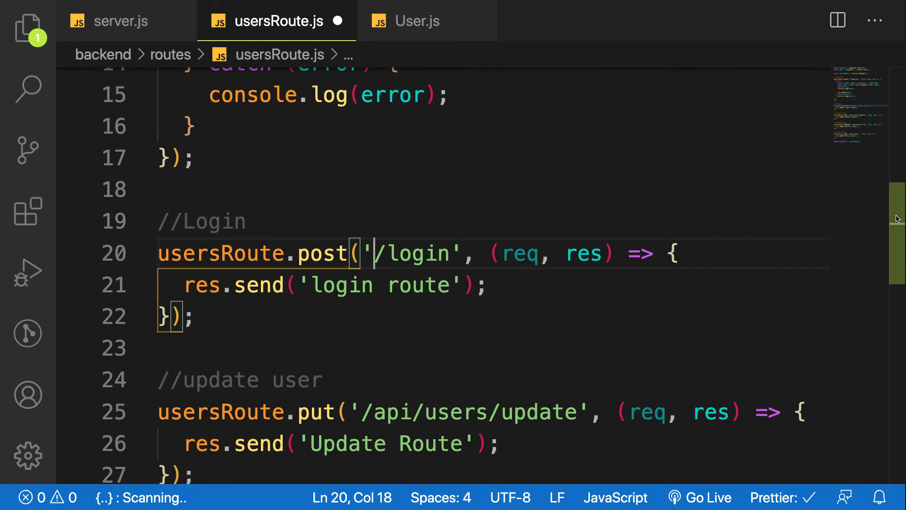
{"action": "scroll", "scroll_direction": "down", "scroll_amount": 3}
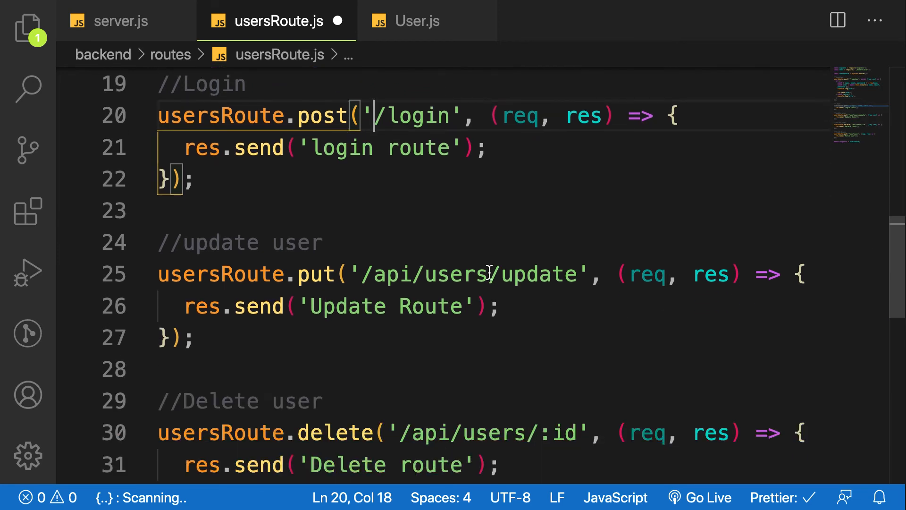
{"action": "double_click", "coordinate": [457, 274]}
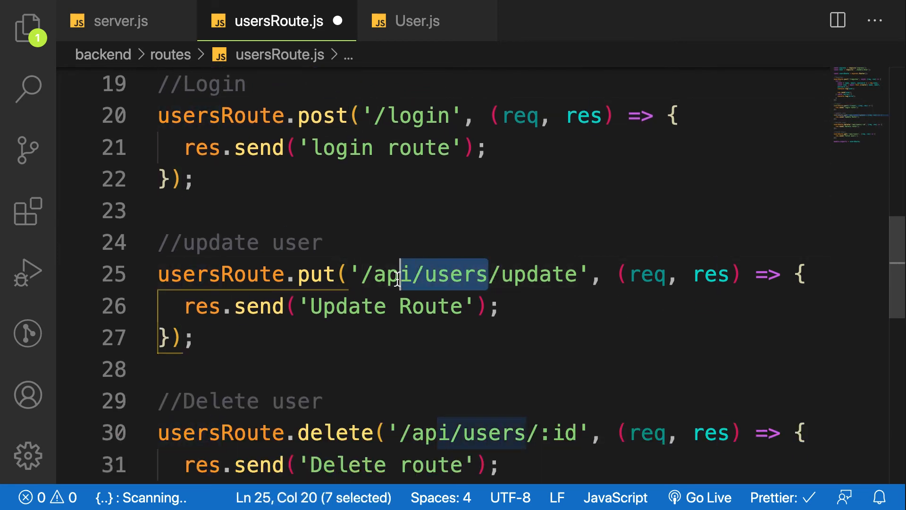
{"action": "key", "text": "Delete"}
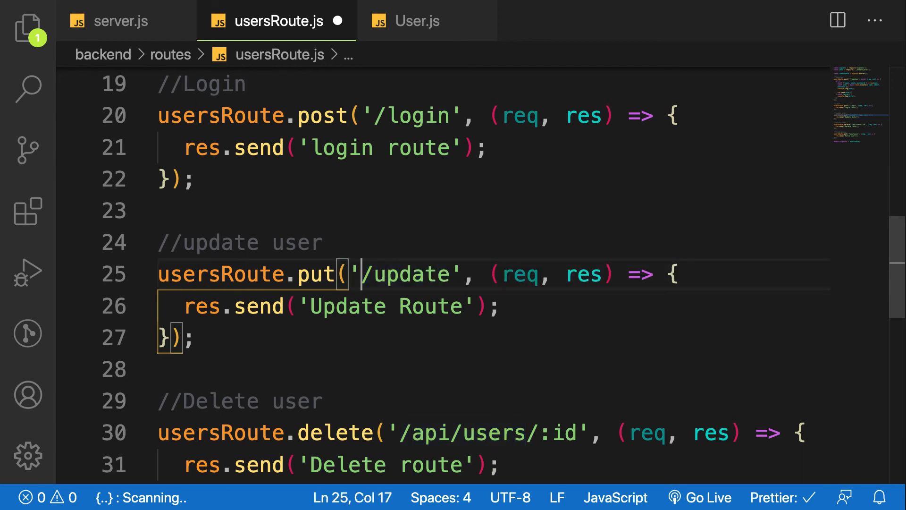
{"action": "double_click", "coordinate": [457, 432]}
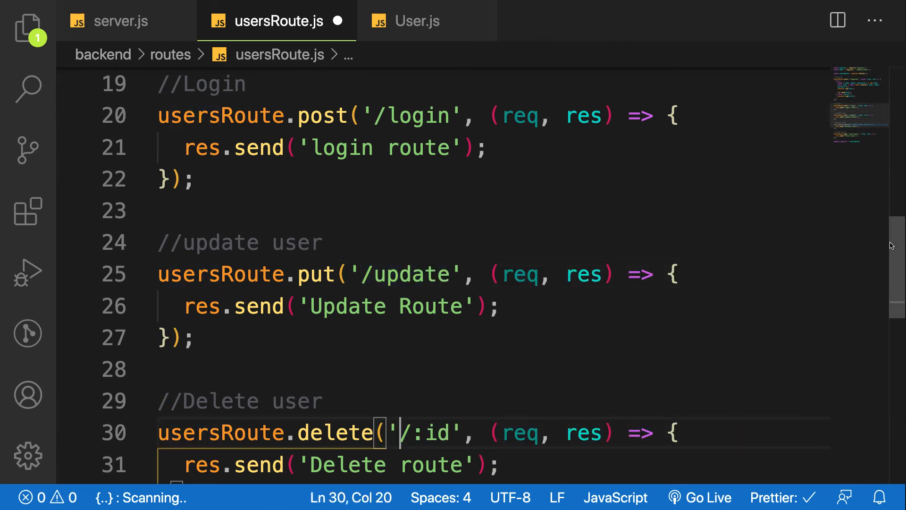
{"action": "scroll", "scroll_direction": "down", "scroll_amount": 3}
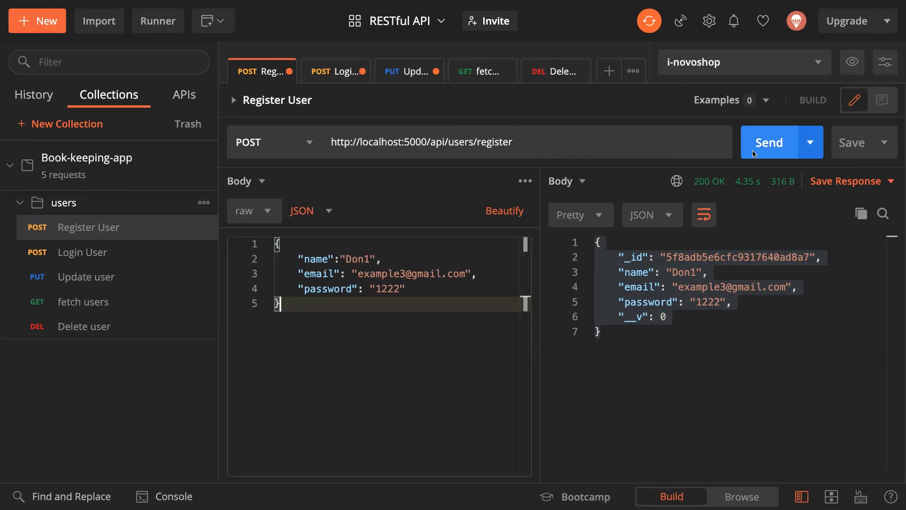
Send the Register User and Delete user requests and confirm 200 OK responses.
{"action": "left_click", "coordinate": [480, 70]}
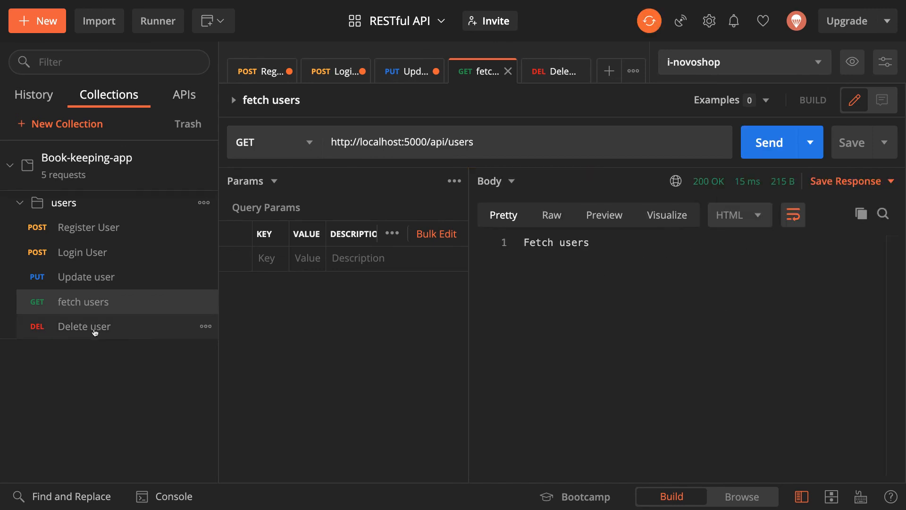
{"action": "left_click", "coordinate": [555, 71]}
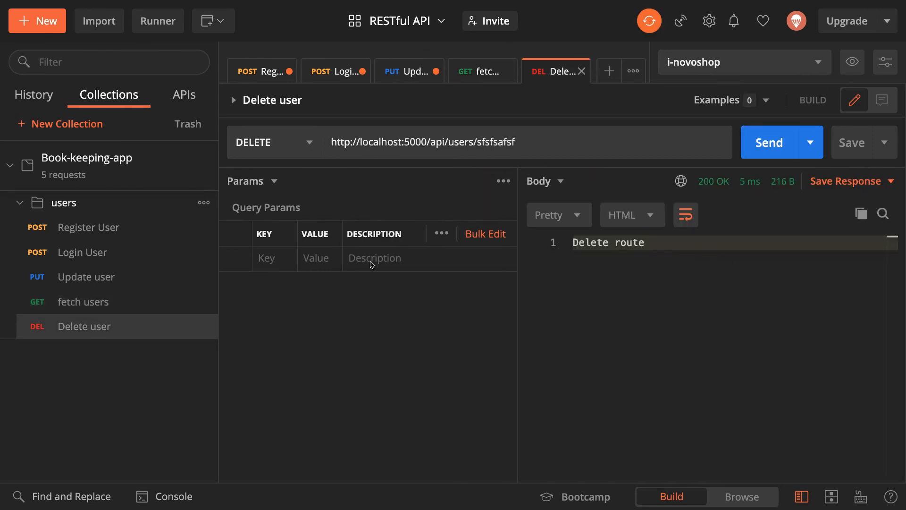
{"action": "left_click", "coordinate": [408, 71]}
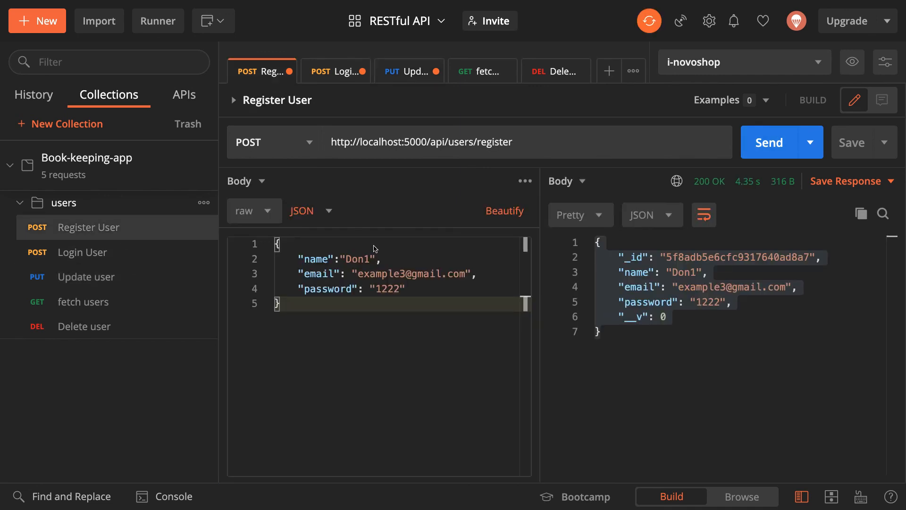
{"action": "left_click", "coordinate": [335, 71]}
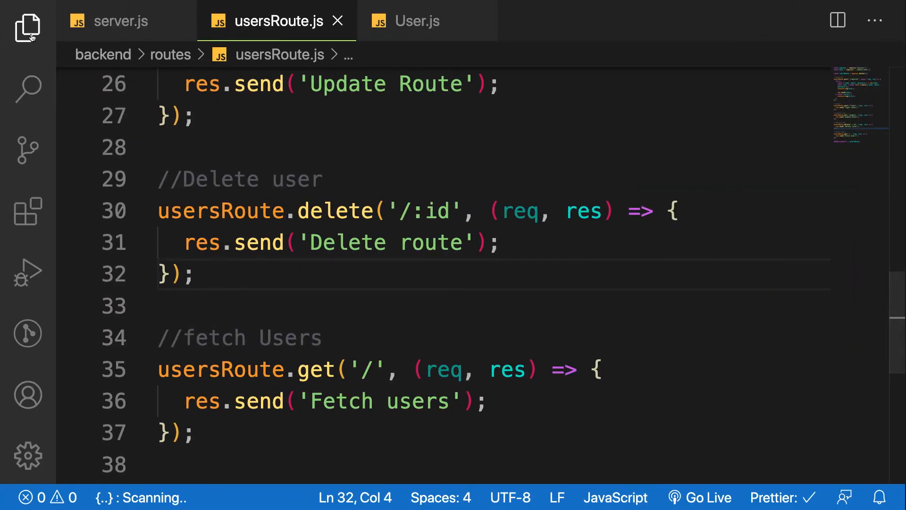
{"action": "left_click", "coordinate": [26, 28]}
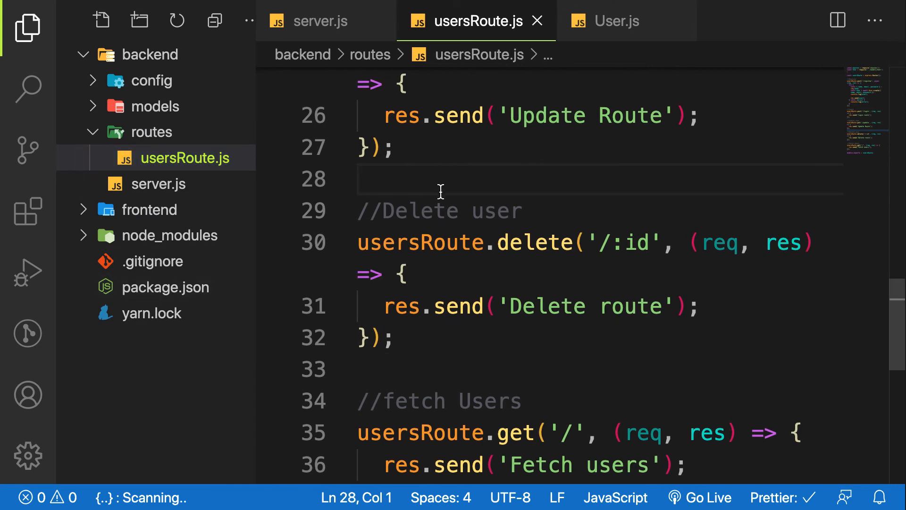
{"action": "left_click", "coordinate": [27, 27]}
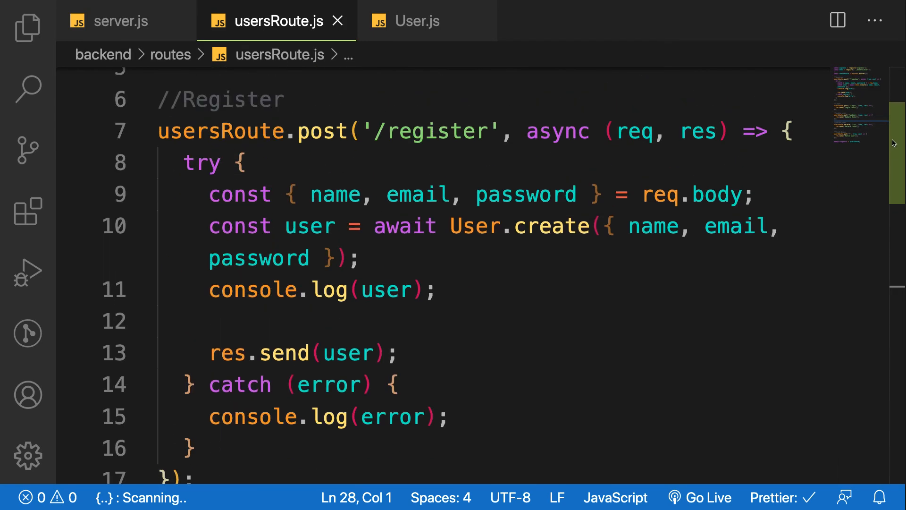
{"action": "scroll", "scroll_direction": "down", "scroll_amount": 3}
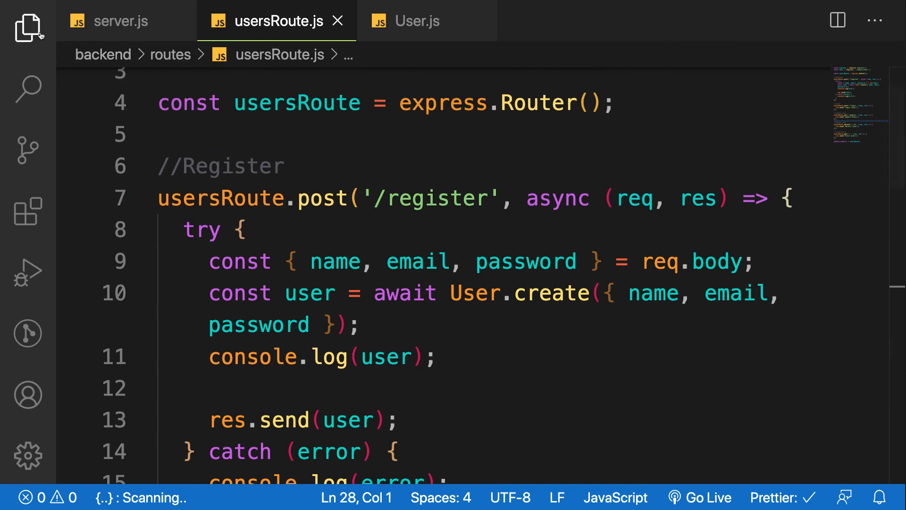
{"action": "left_click", "coordinate": [27, 27]}
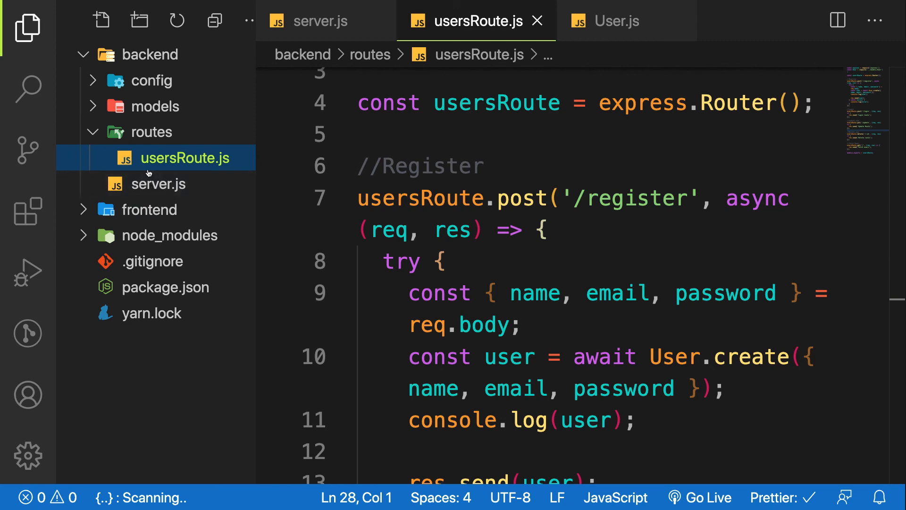
{"action": "mouse_move", "coordinate": [312, 20]}
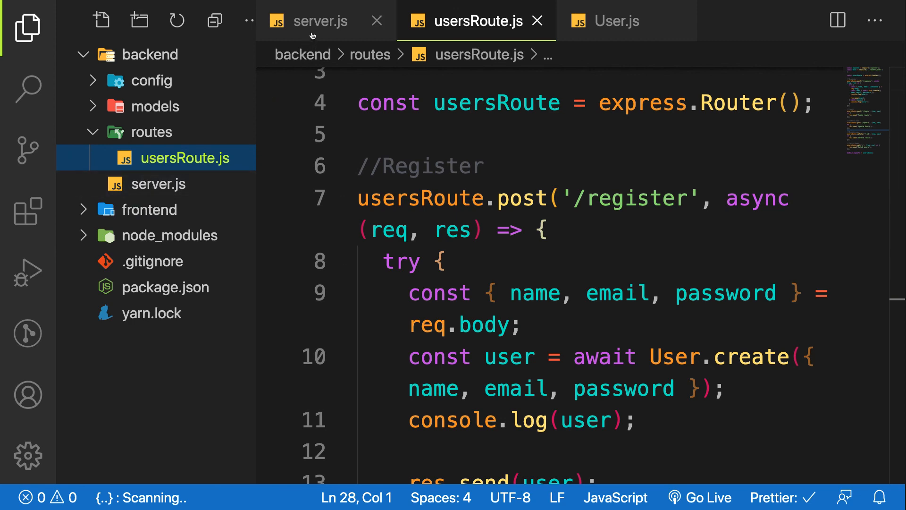
{"action": "mouse_move", "coordinate": [27, 28]}
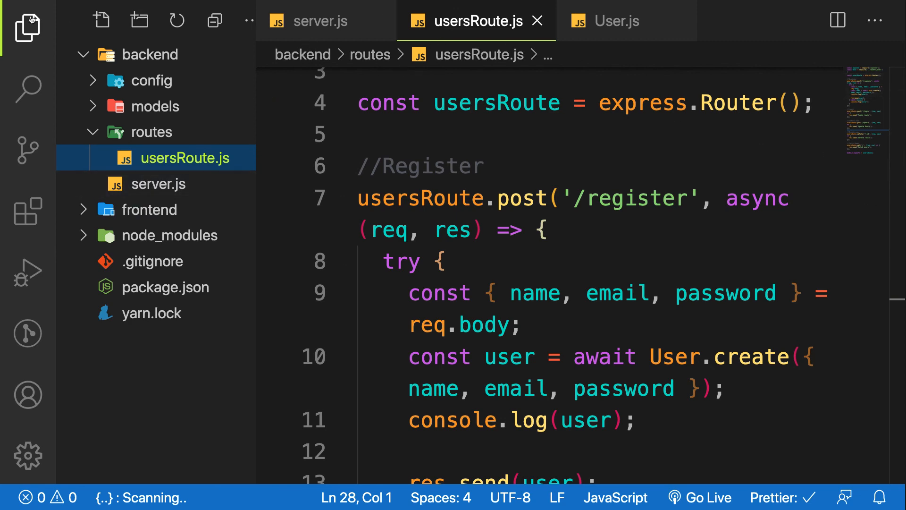
{"action": "left_click", "coordinate": [27, 29]}
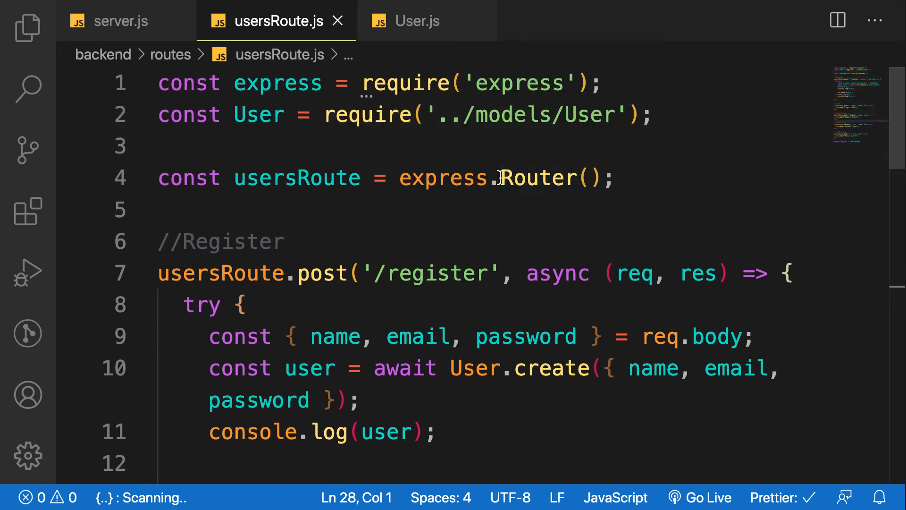
{"action": "left_click", "coordinate": [361, 178]}
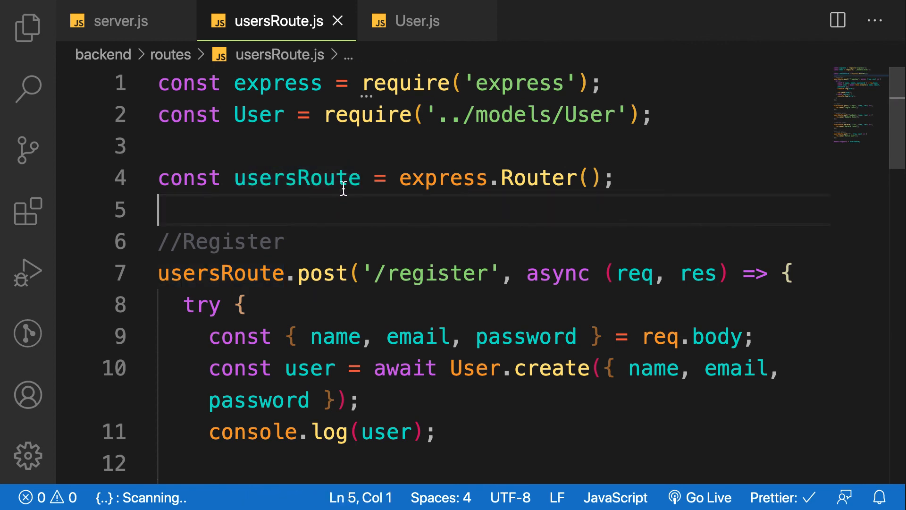
{"action": "type", "text": "usersRoute."}
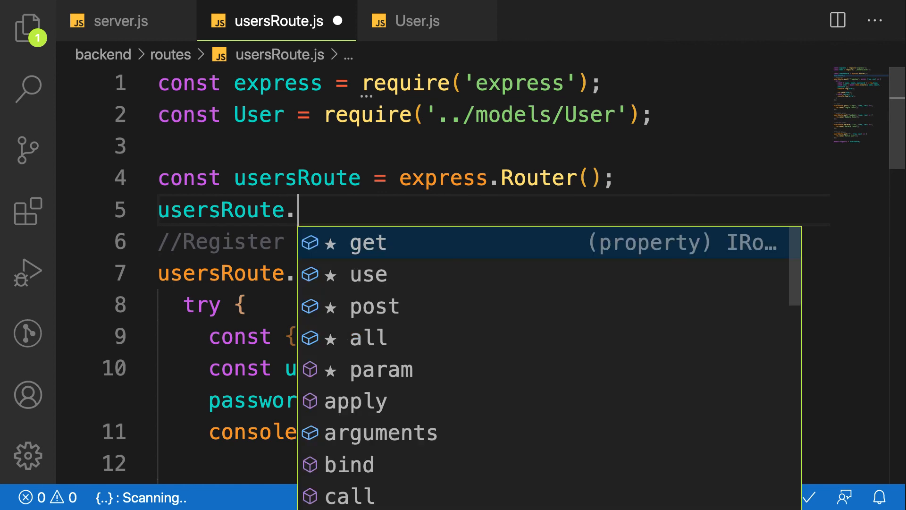
{"action": "type", "text": "po"}
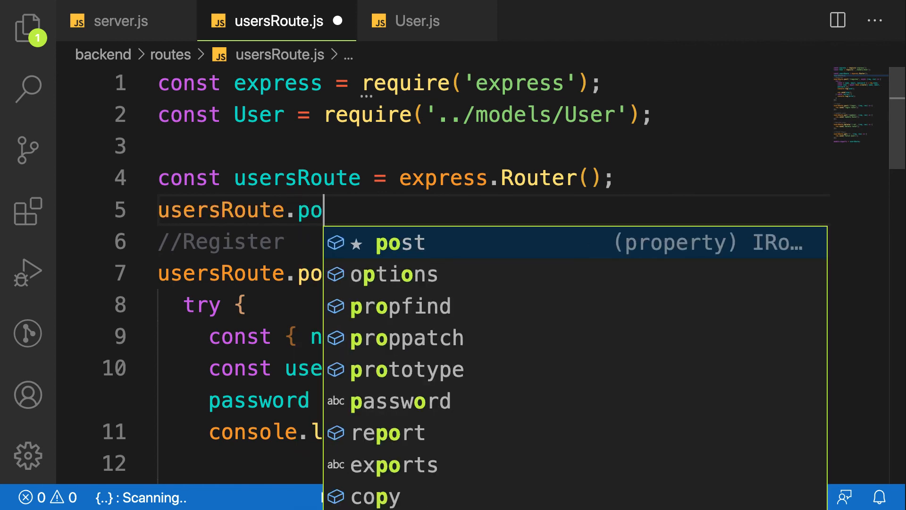
{"action": "key", "text": "Backspace"}
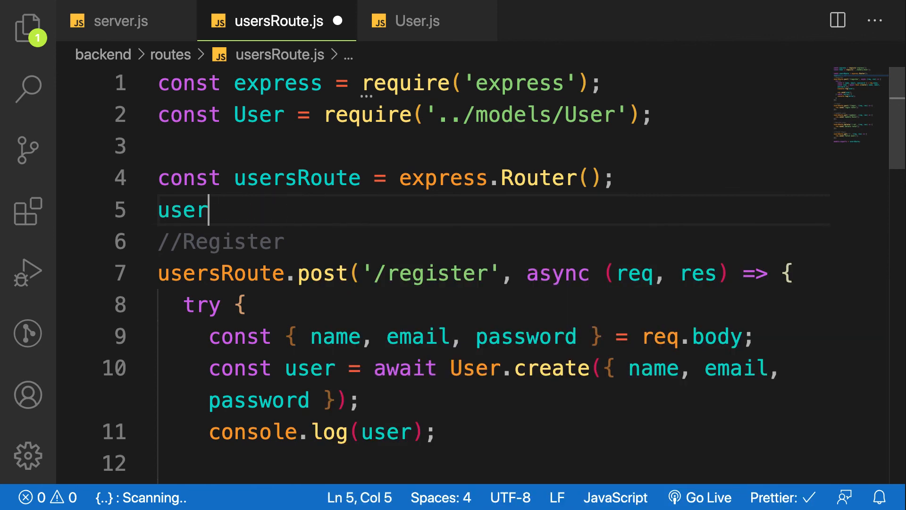
{"action": "key", "text": "Backspace"}
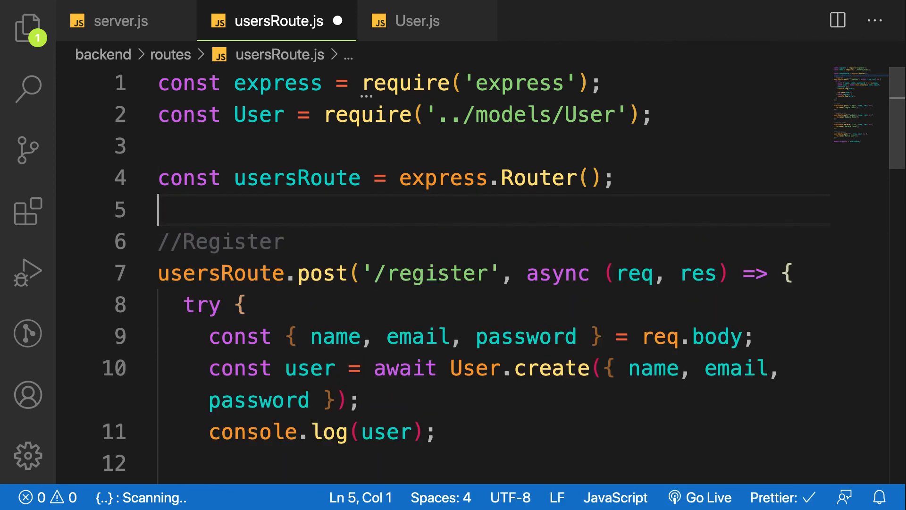